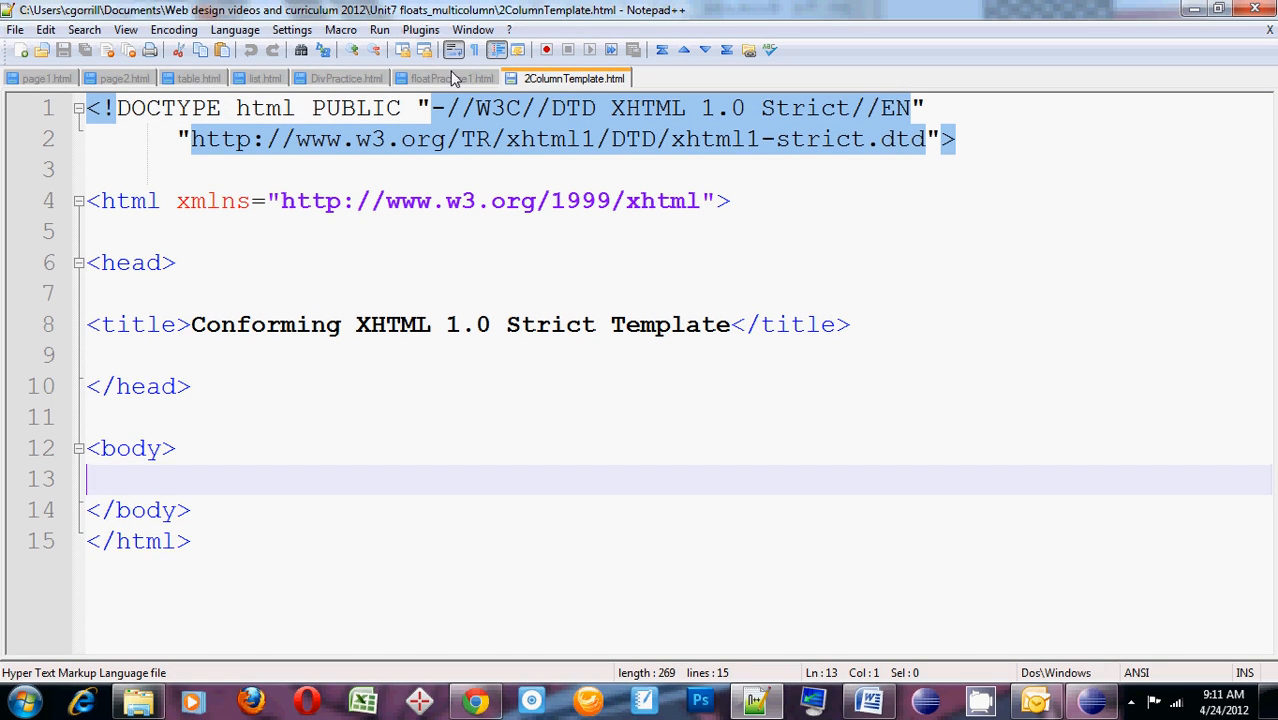
Copy the header with nav links and the footer from floatPractice1.html into the 2ColumnTemplate.html body
left_click(452, 78)
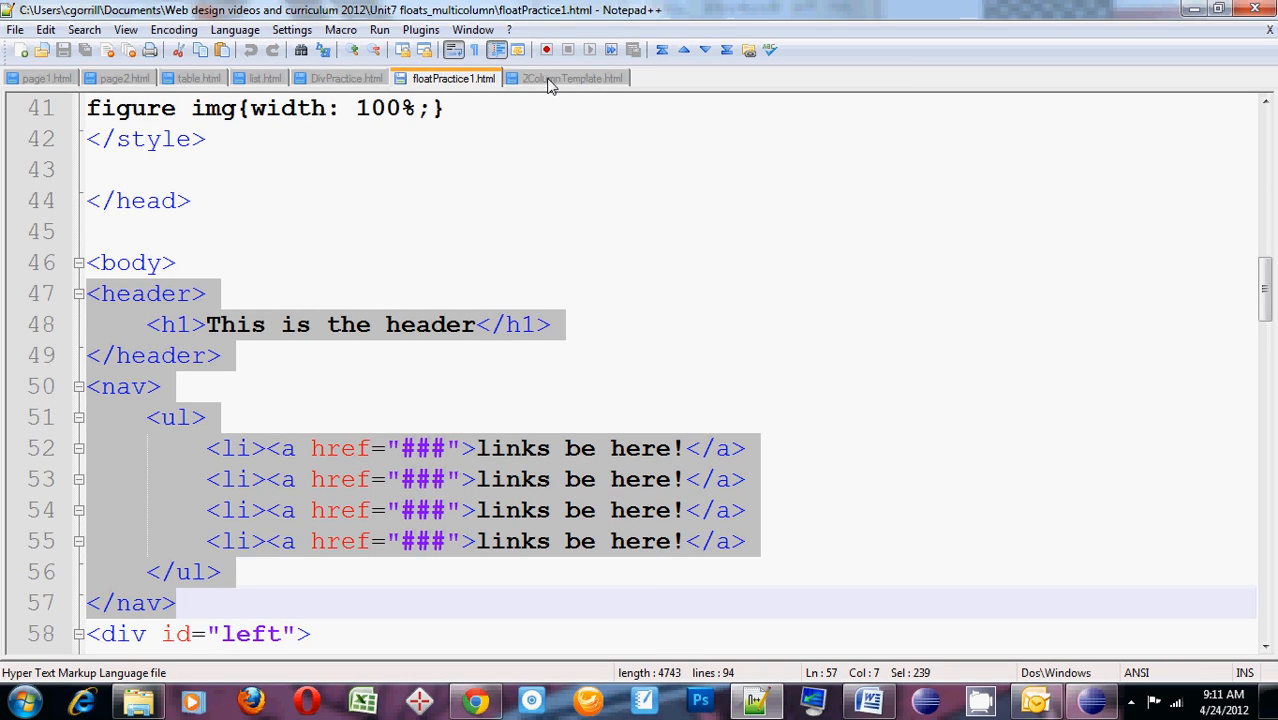
left_click(572, 78)
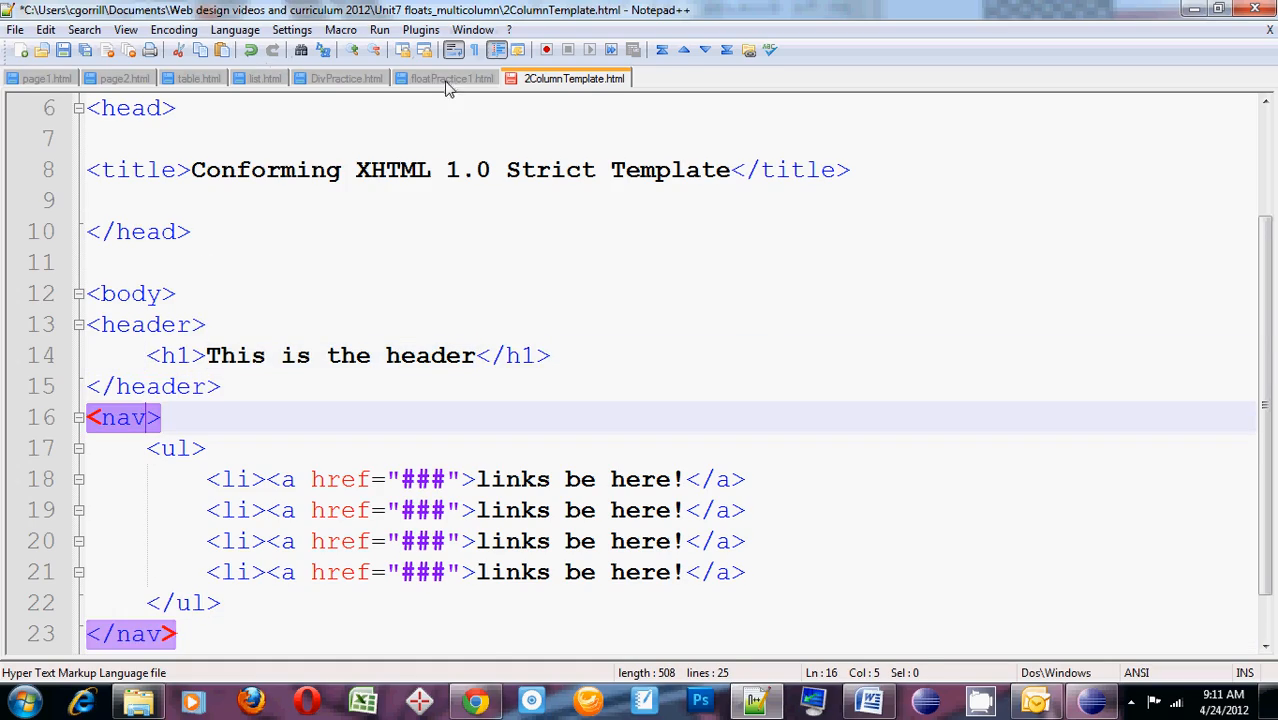
left_click(452, 78)
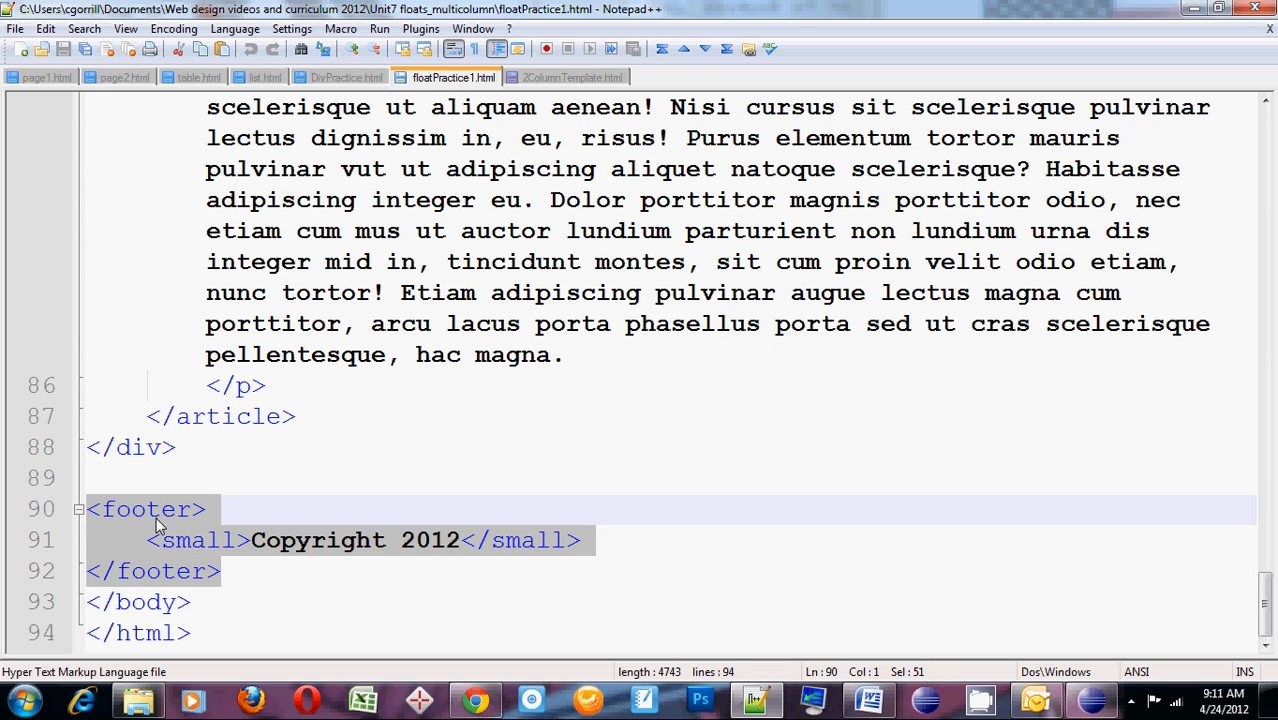
left_click(572, 78)
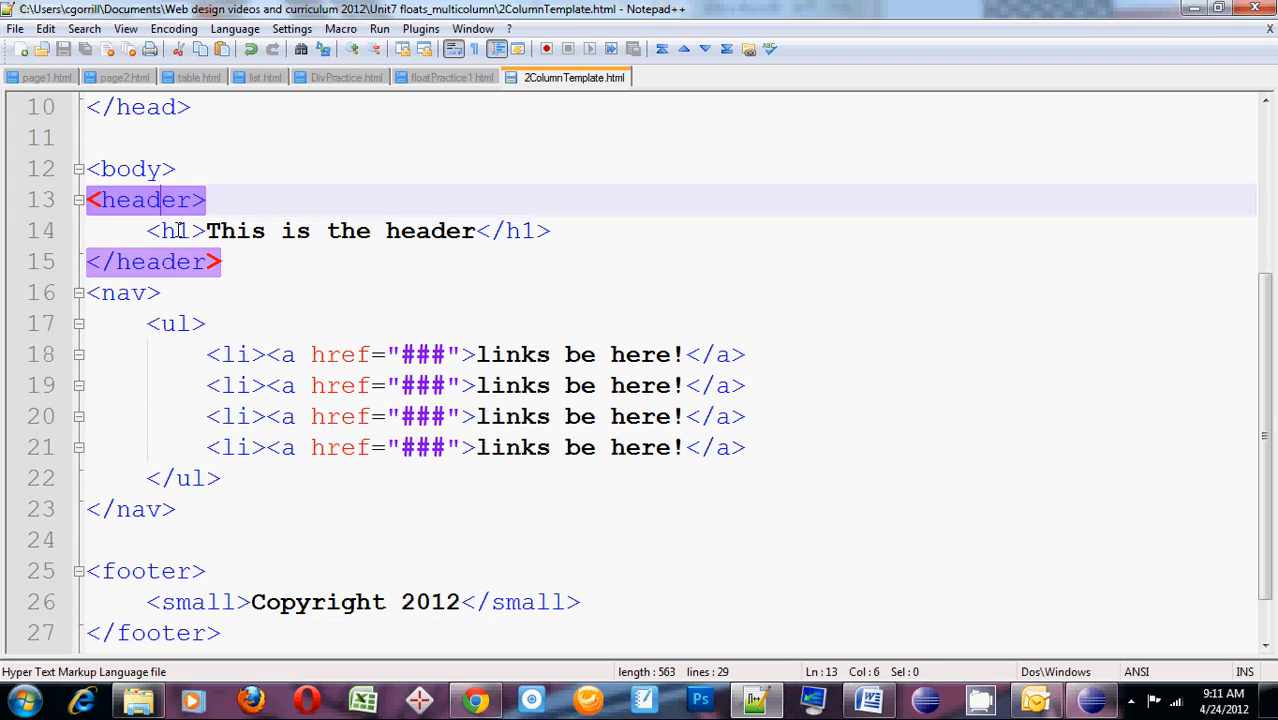
left_click(176, 324)
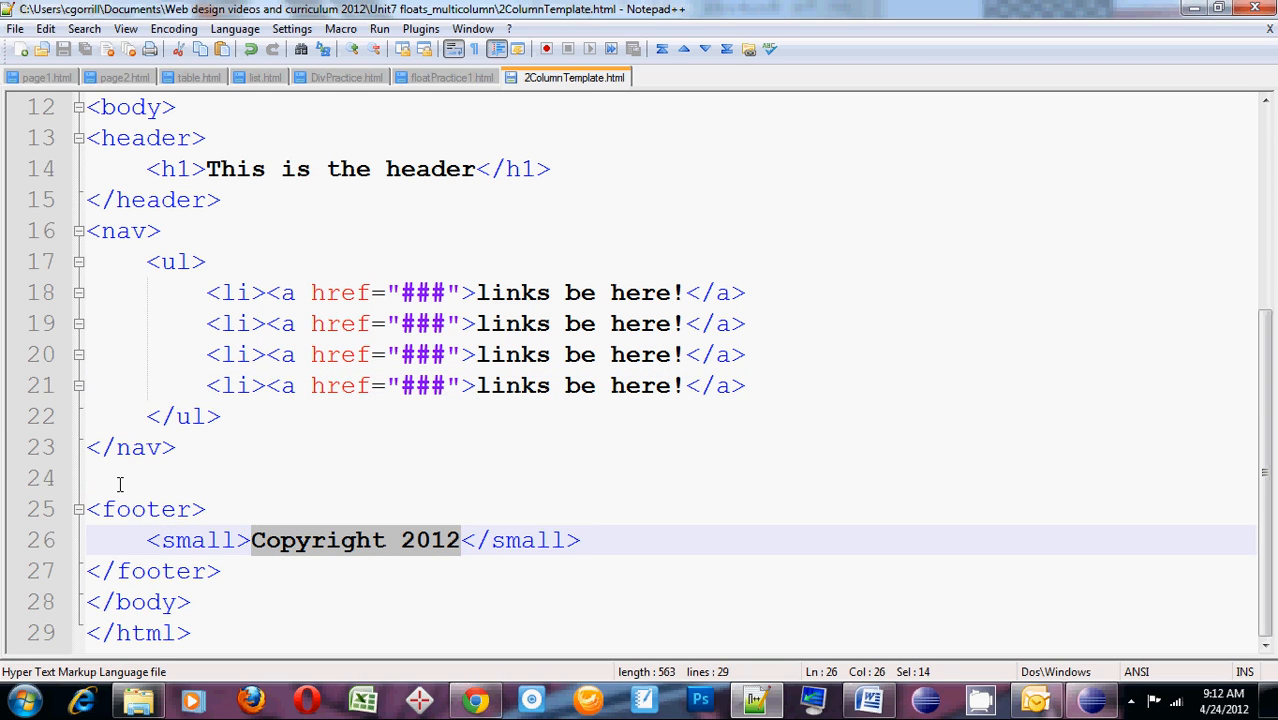
Write <div></div> after the nav and duplicate it so two empty divs precede the footer
left_click(120, 478)
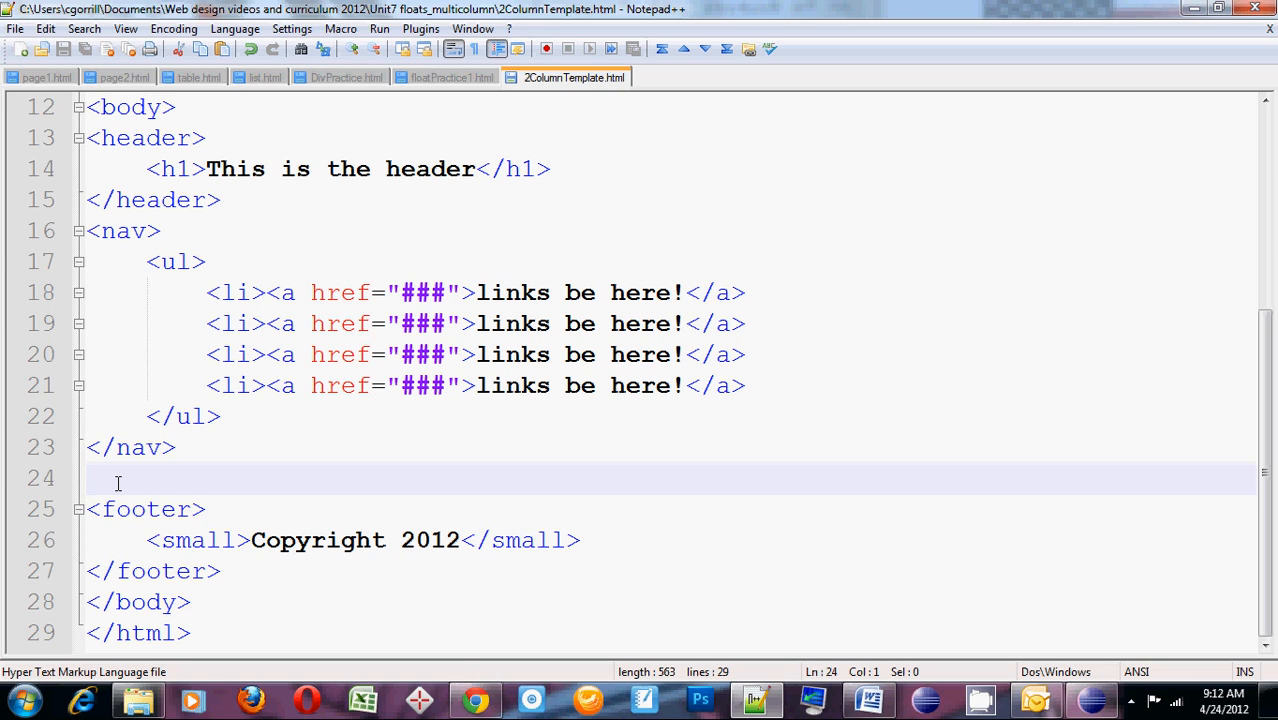
type("<><>")
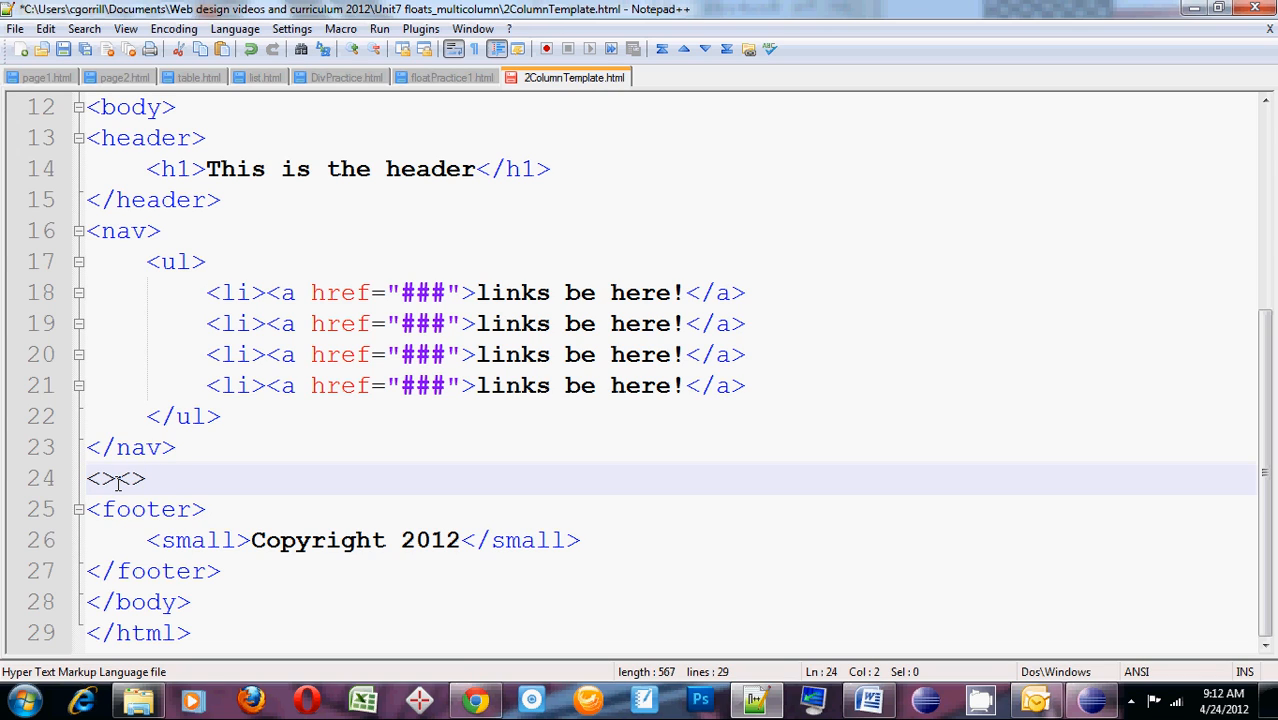
type("div")
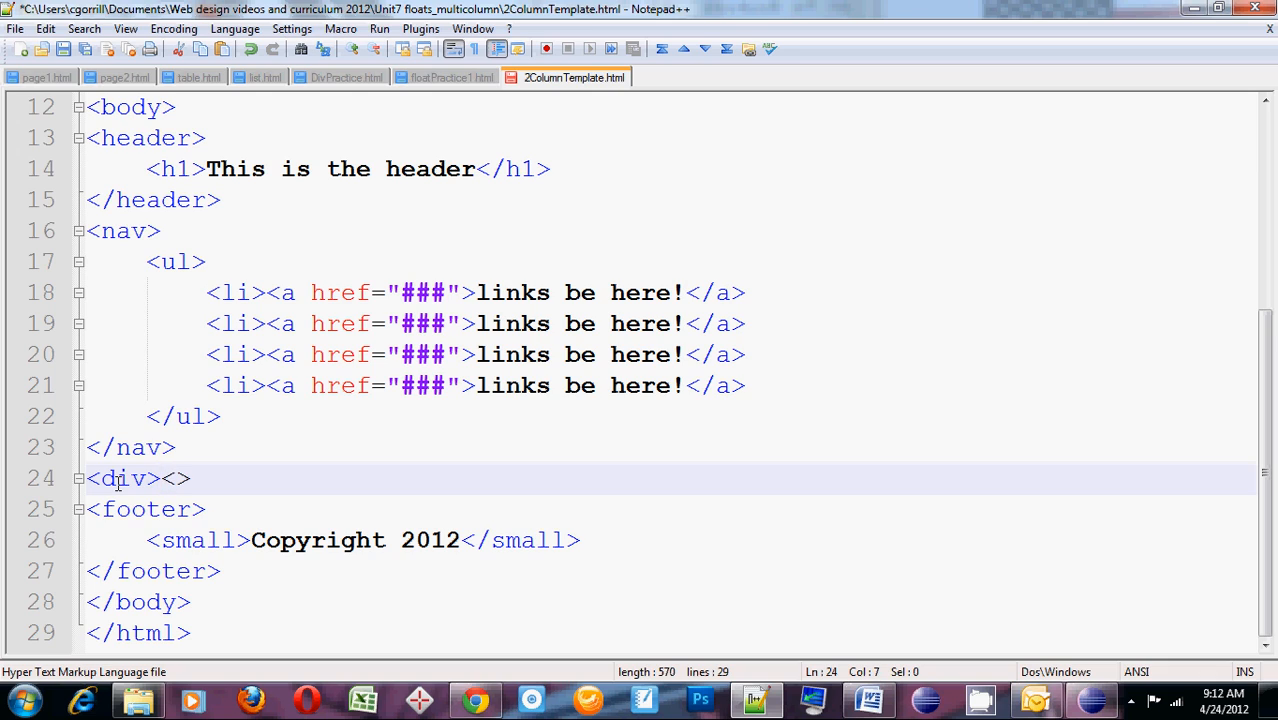
type("div")
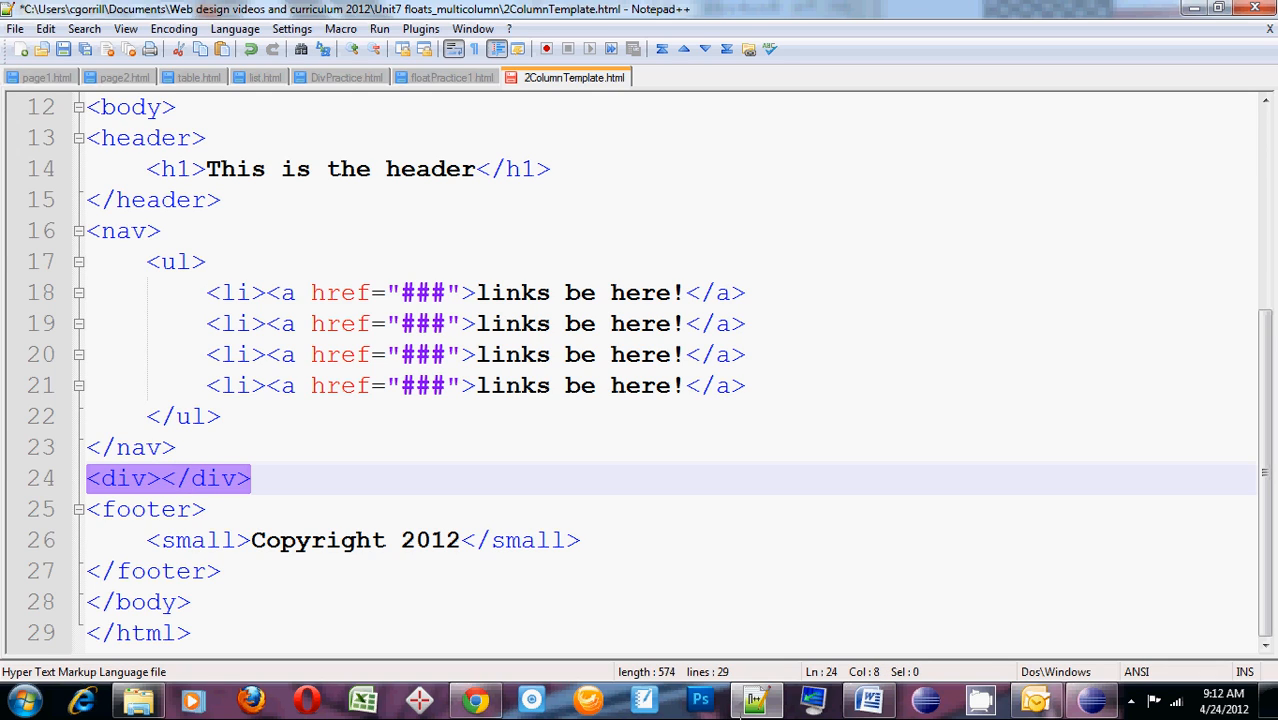
left_click(264, 478)
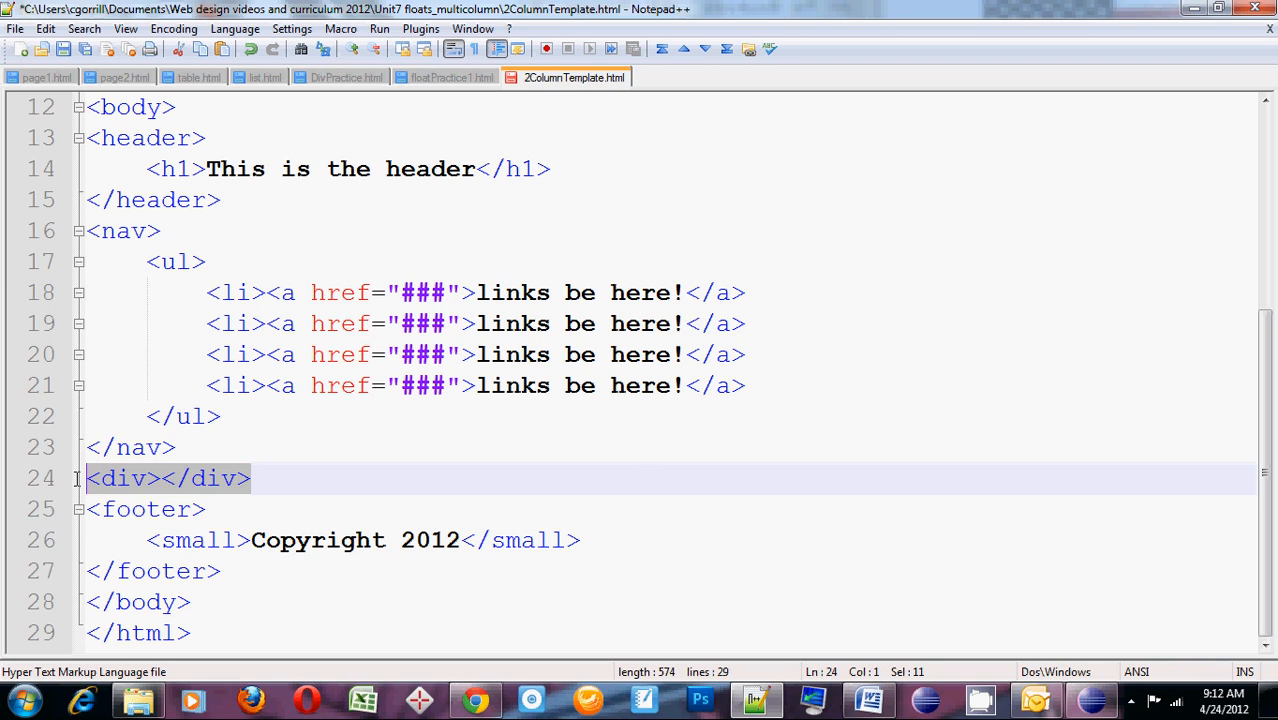
type("<div></div>")
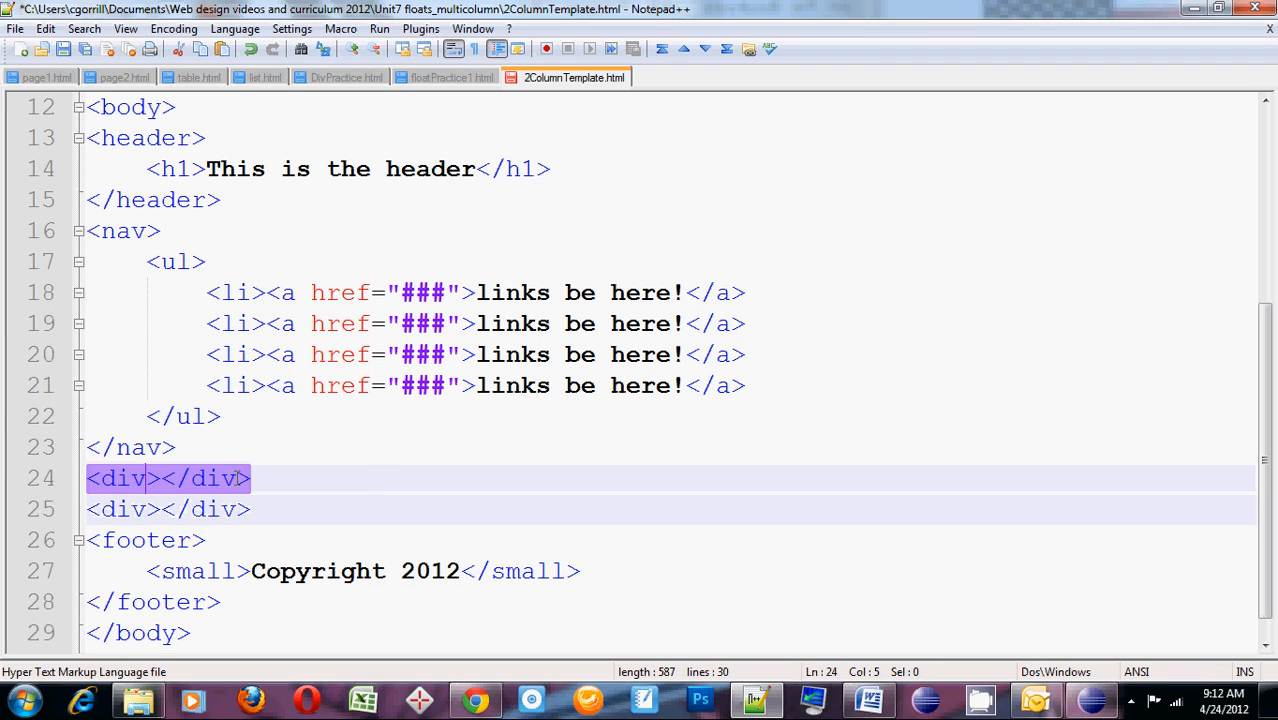
mouse_move(422, 476)
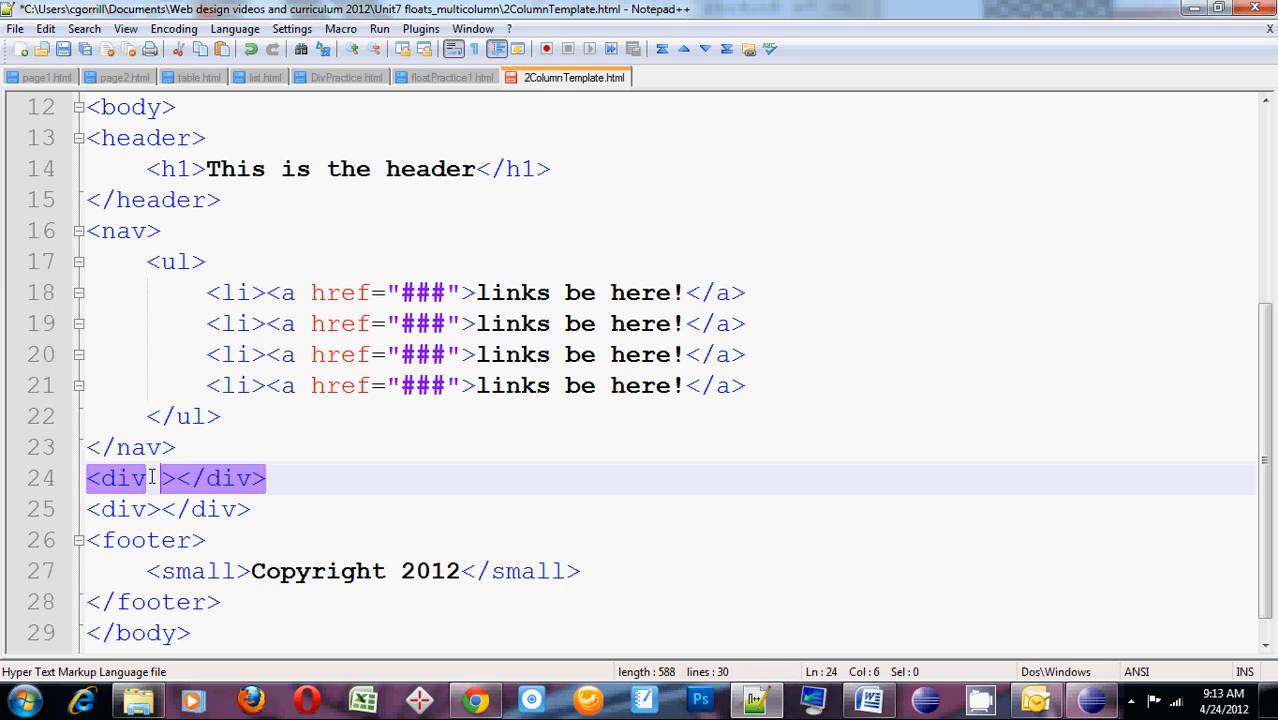
Give the first div id="main_content" and copy that line over the second div
type("id=\"")
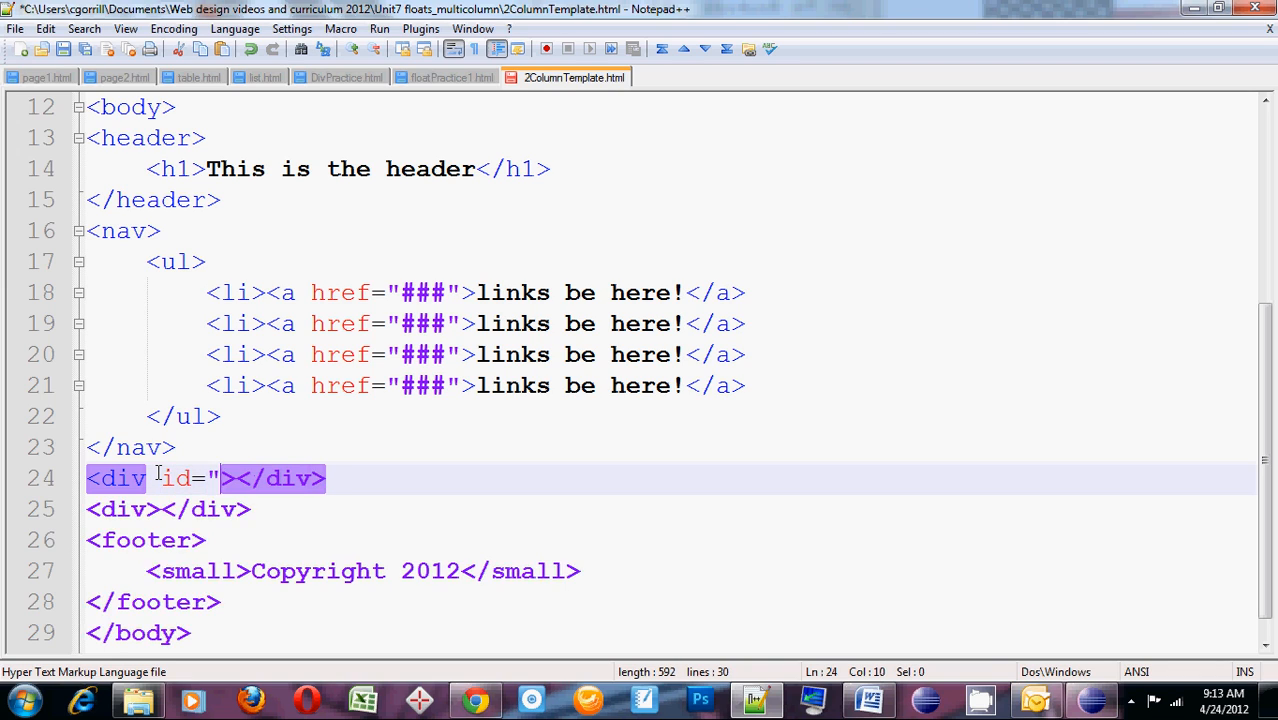
type("main")
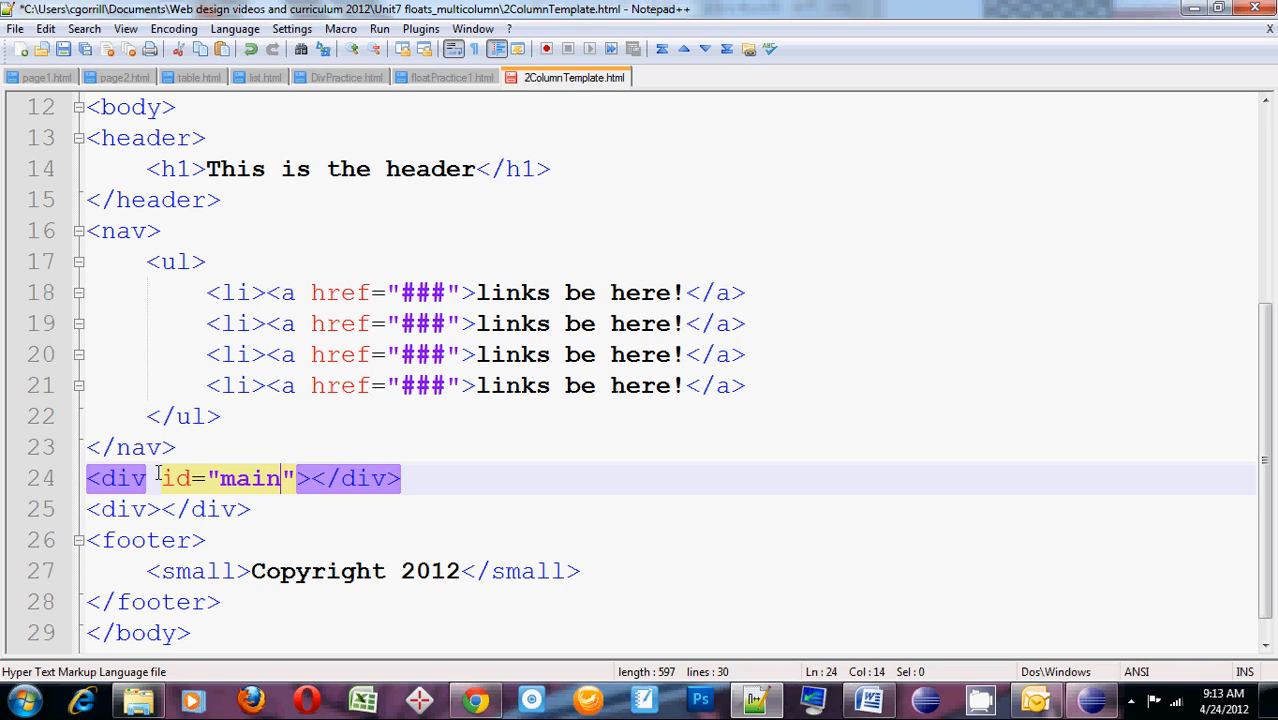
type("_content")
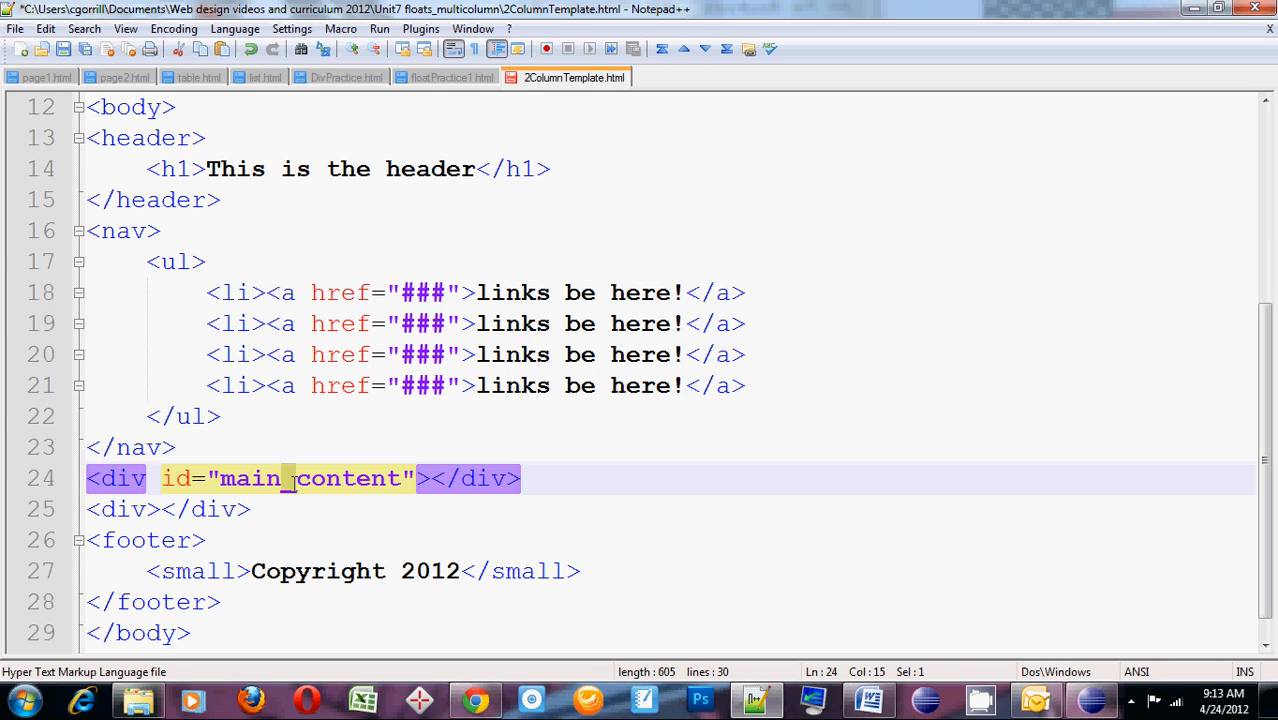
left_click(164, 478)
type(" id=\"main_content")
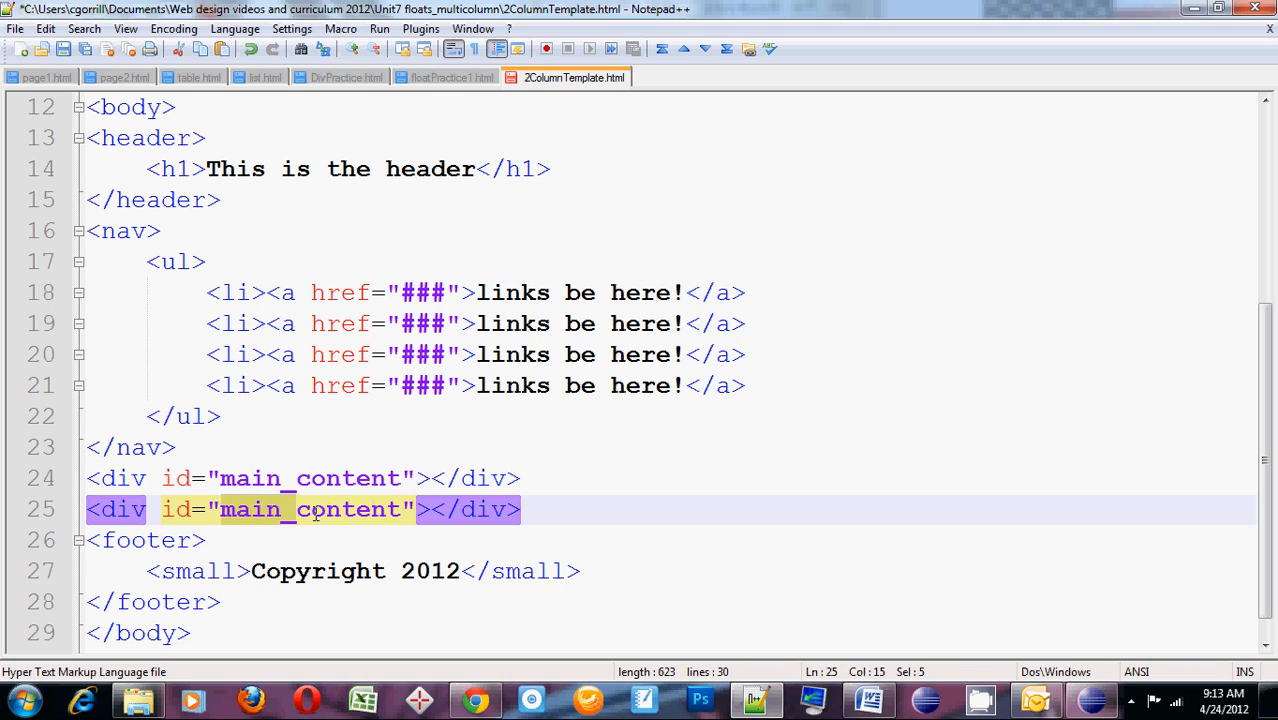
Change the second div's id to sidebar and open main_content onto separate lines
type("s")
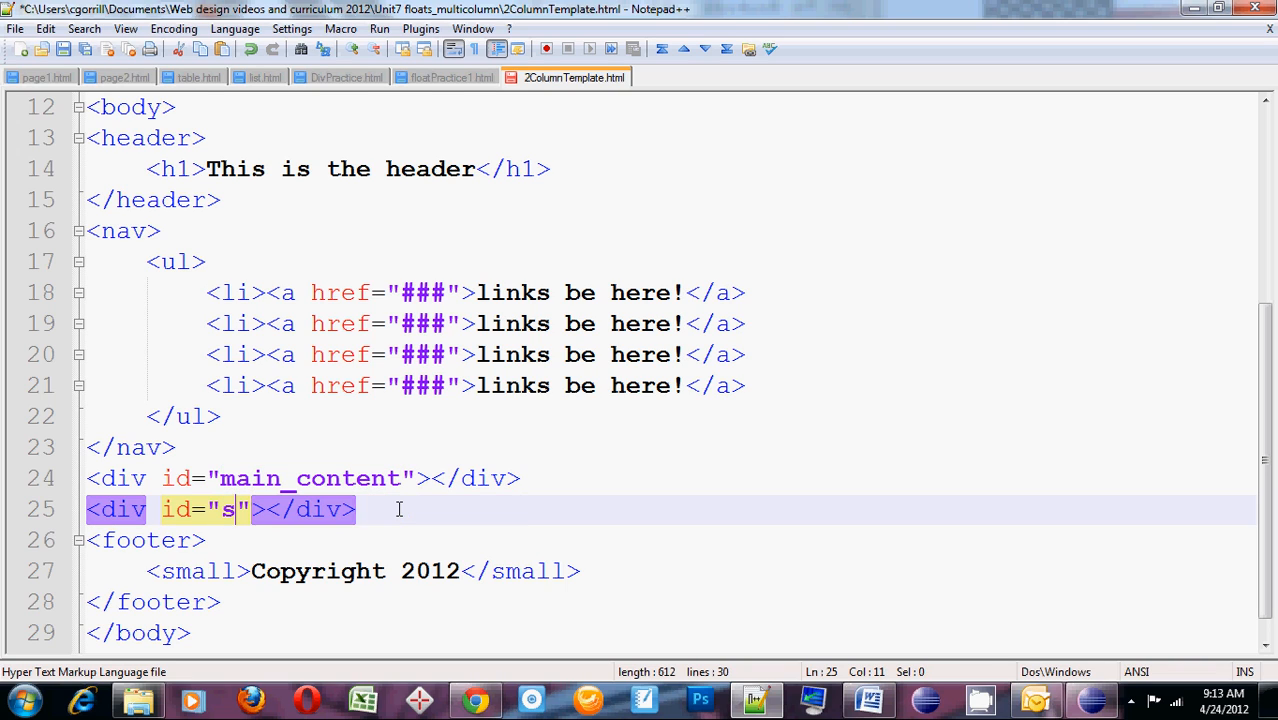
type("idebar")
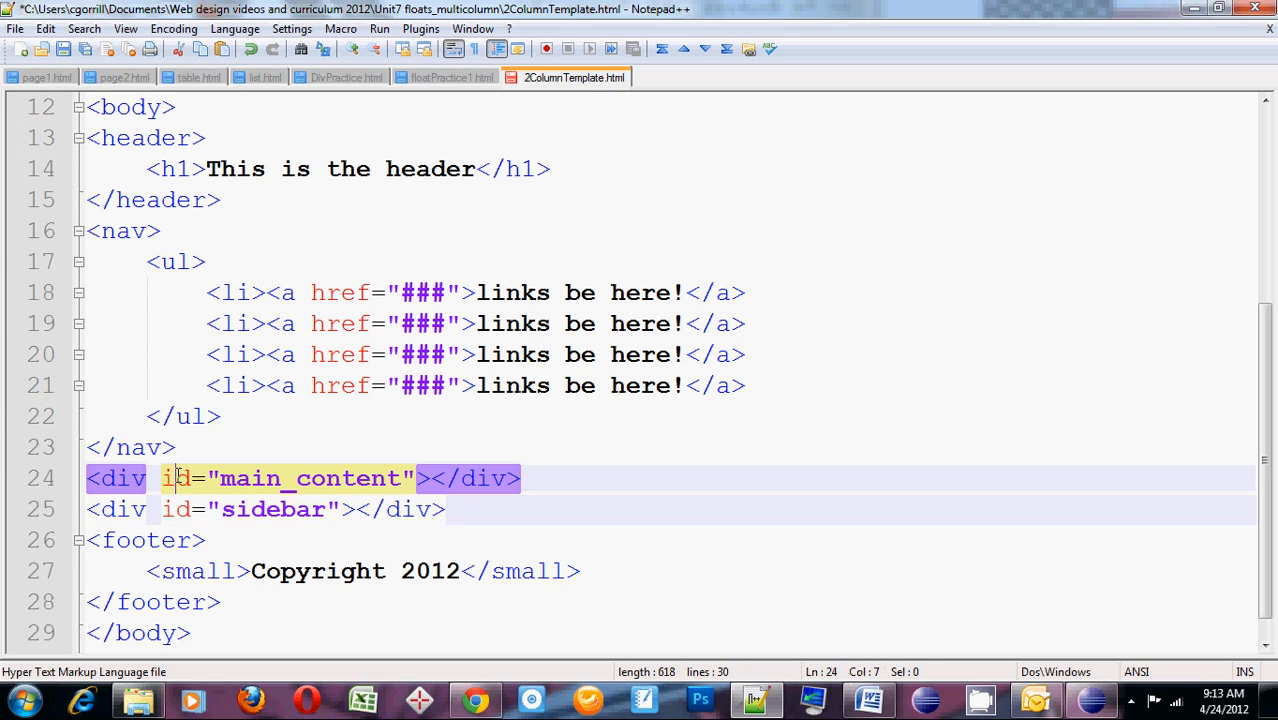
left_click(176, 510)
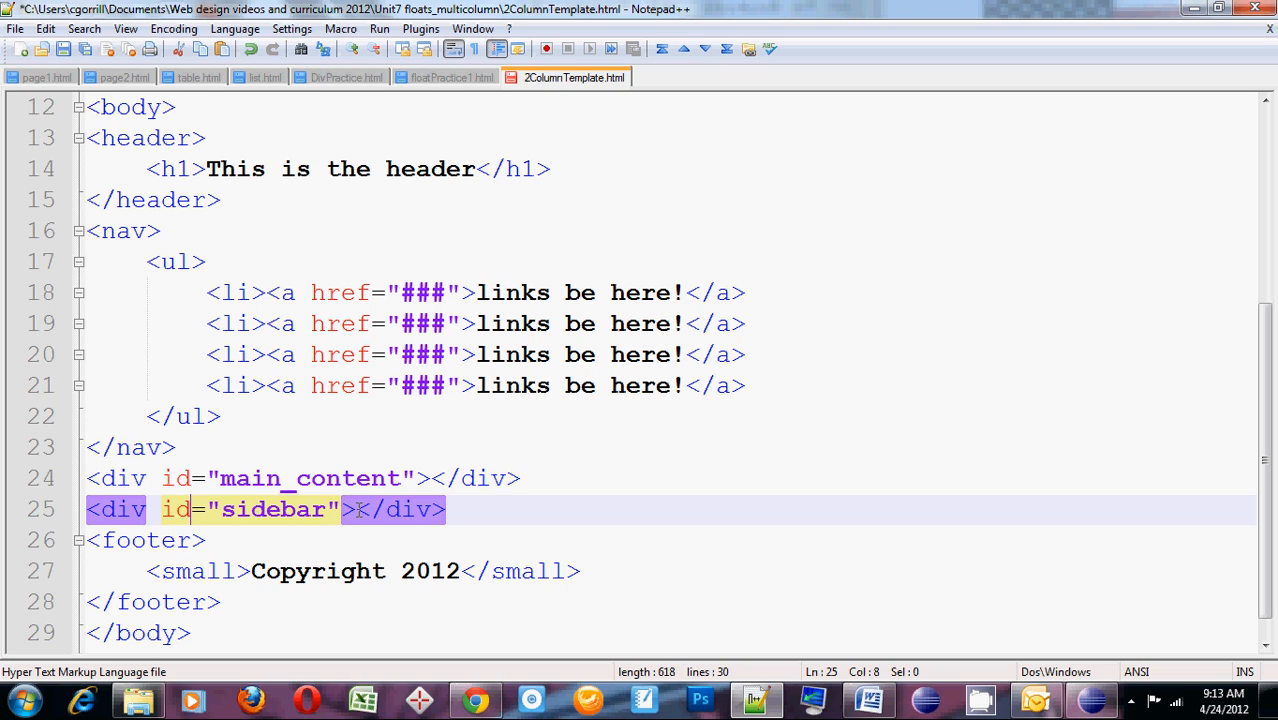
left_click(352, 510)
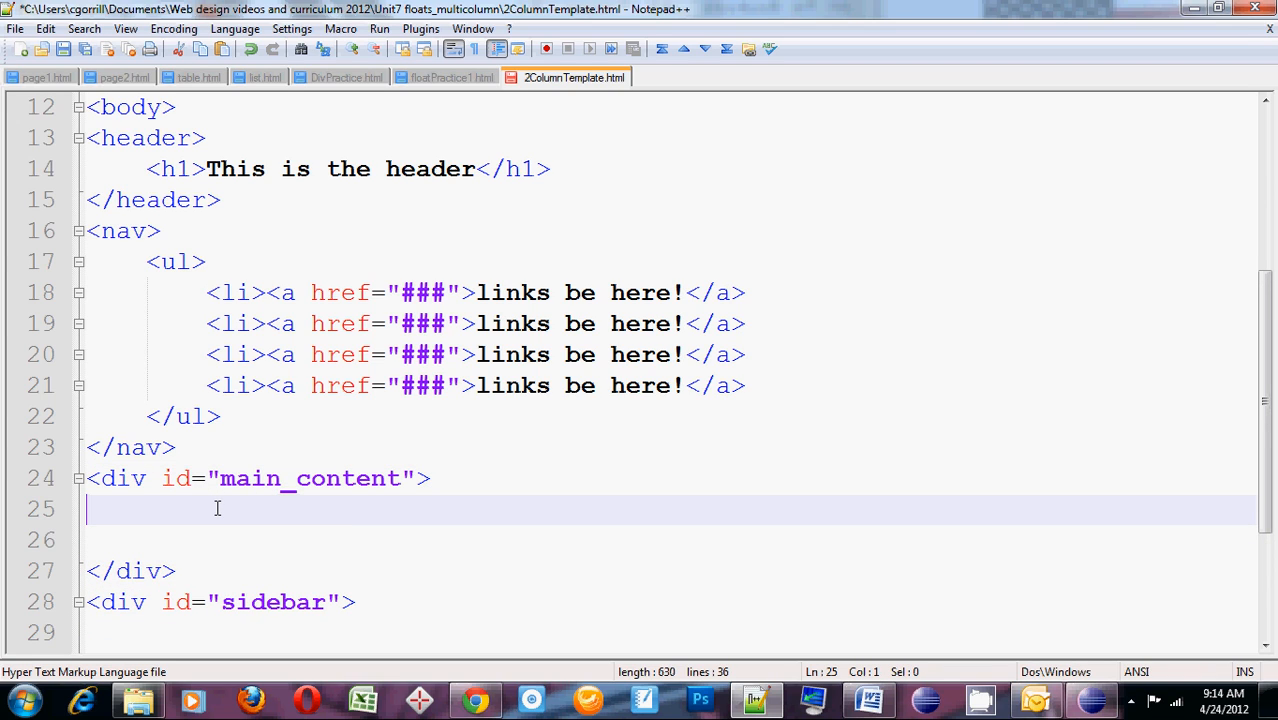
mouse_move(608, 540)
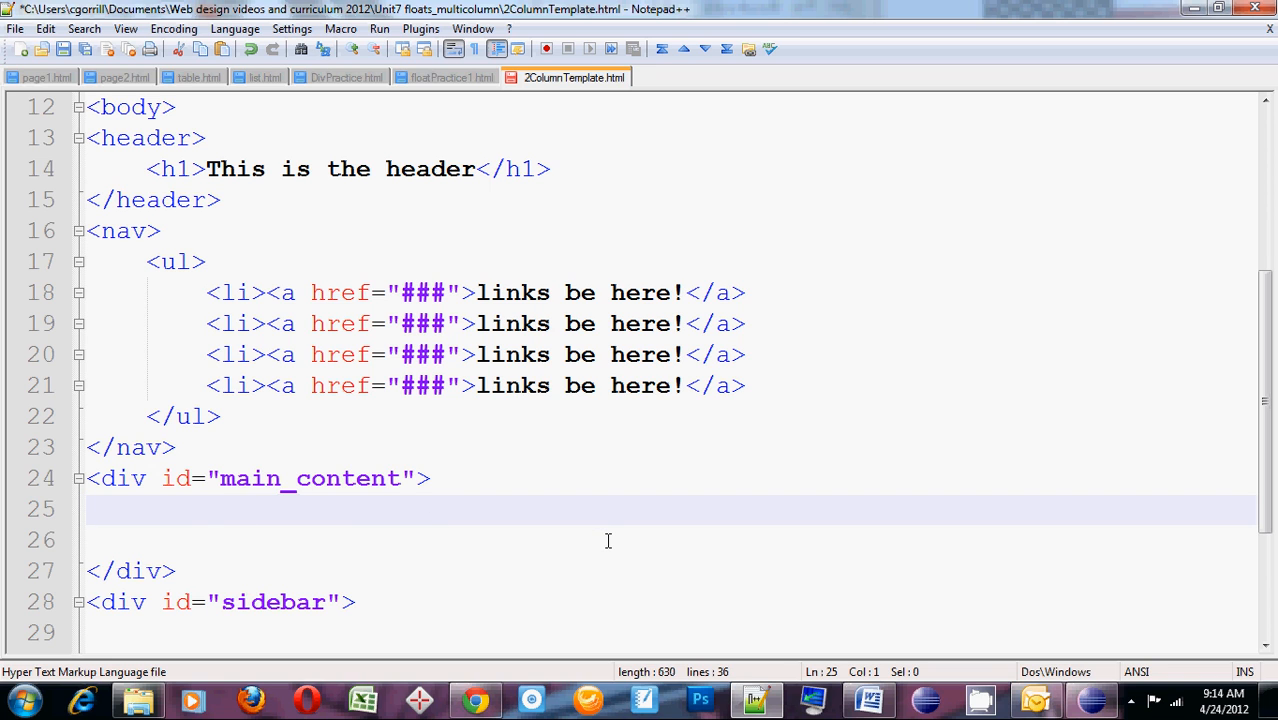
mouse_move(520, 260)
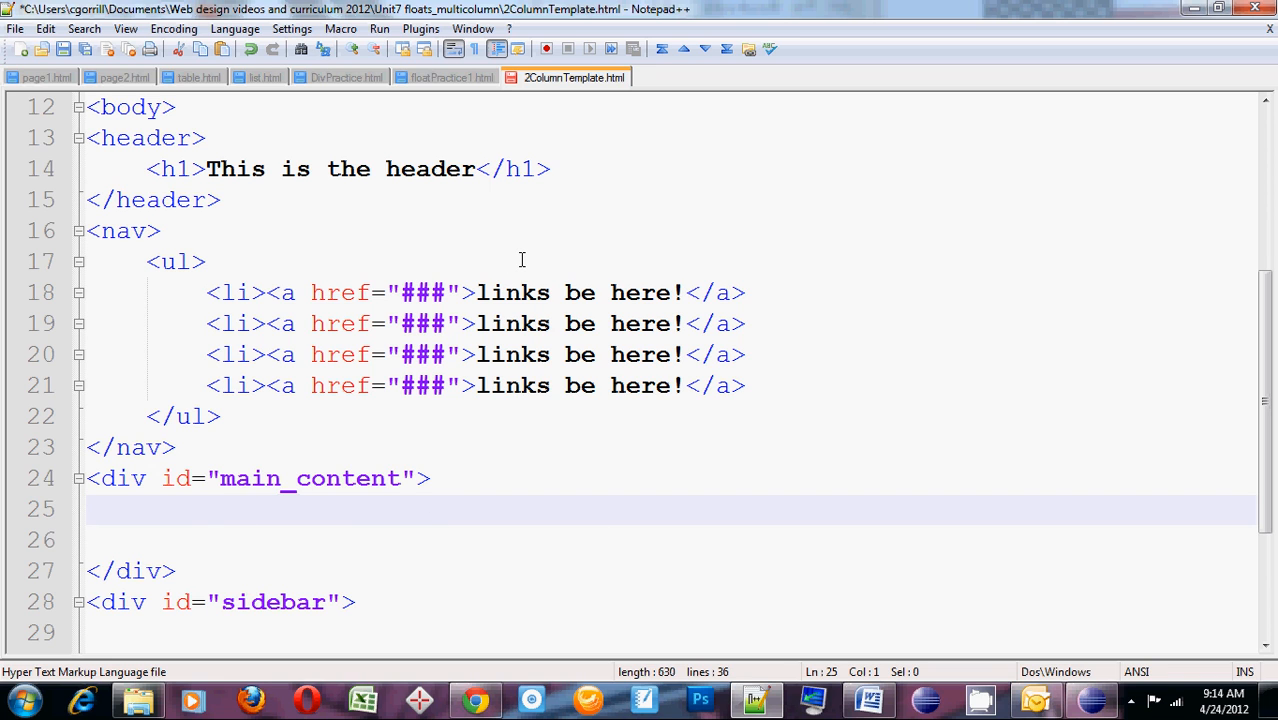
Paste the SubHead article from floatPractice1.html inside the main_content div and tidy its indentation
left_click(450, 78)
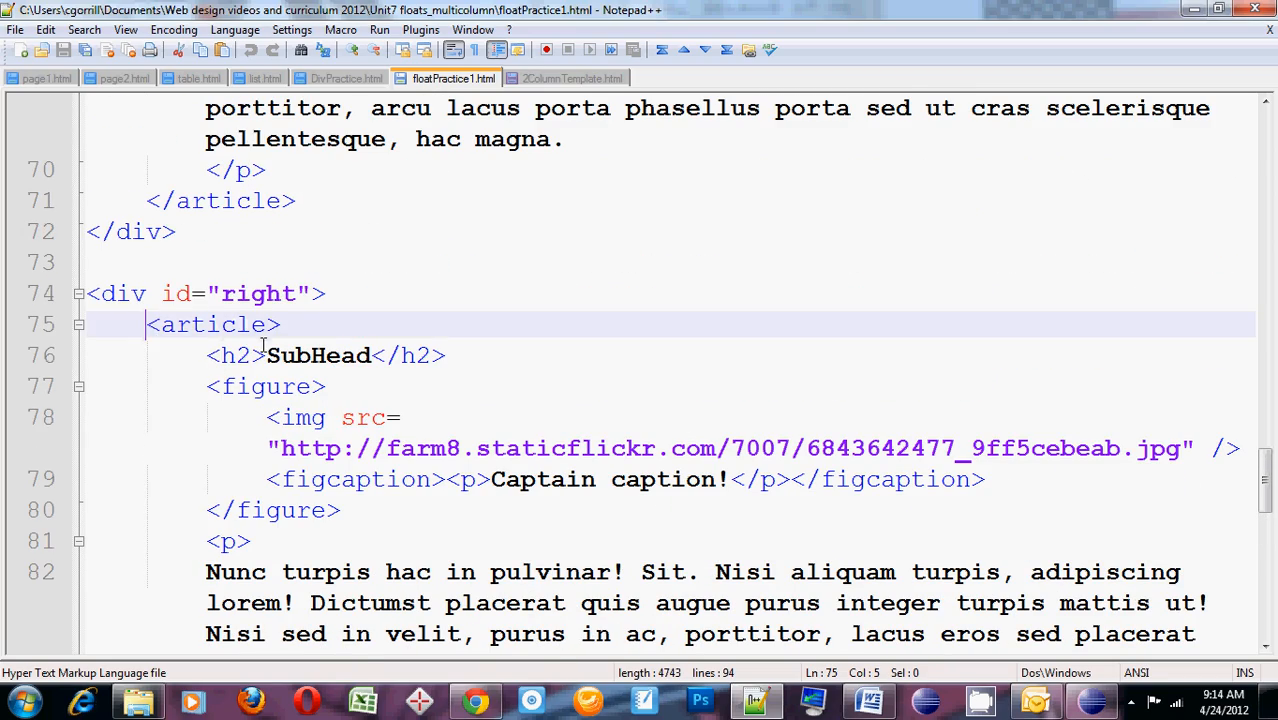
scroll("down", 3)
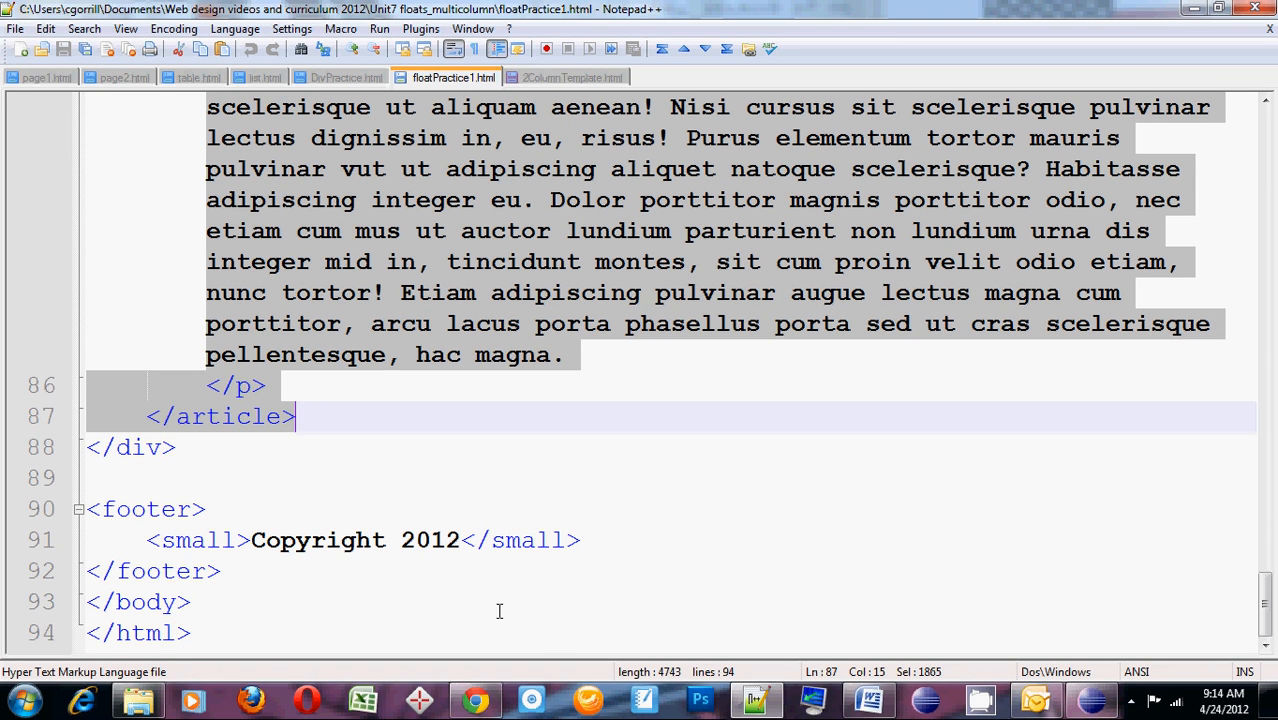
left_click(476, 700)
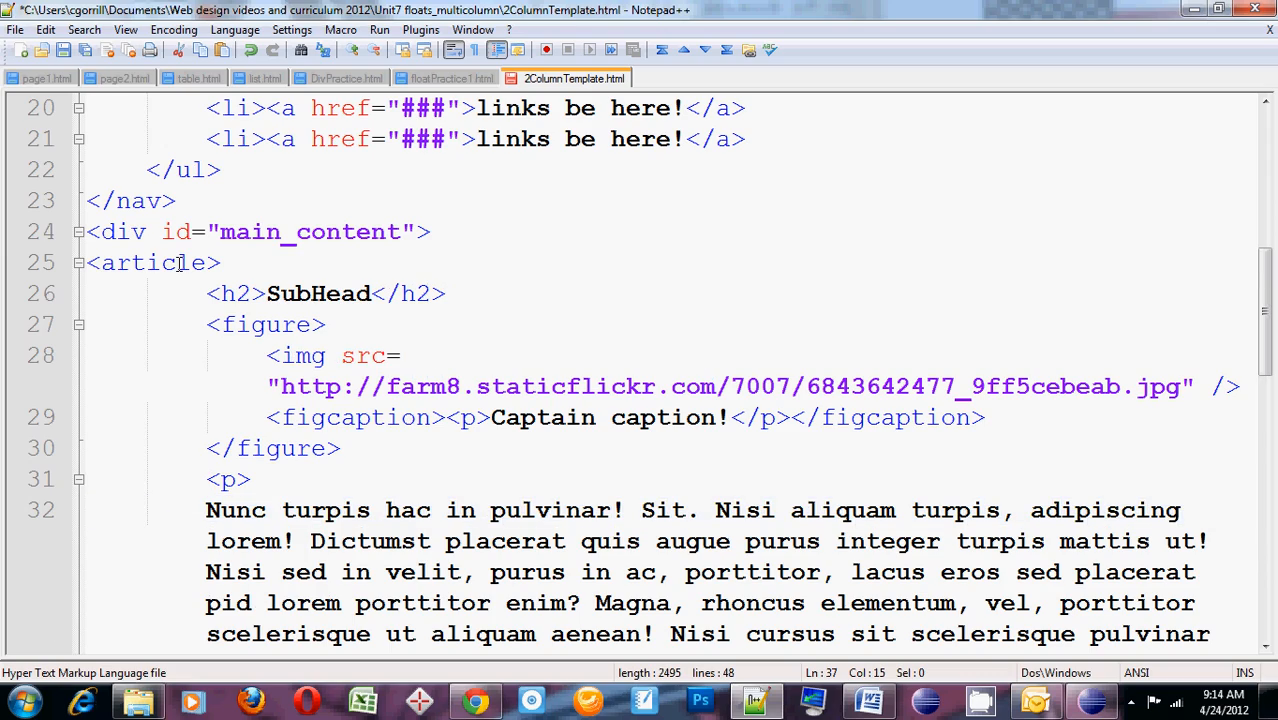
scroll("down", 3)
type("</article>")
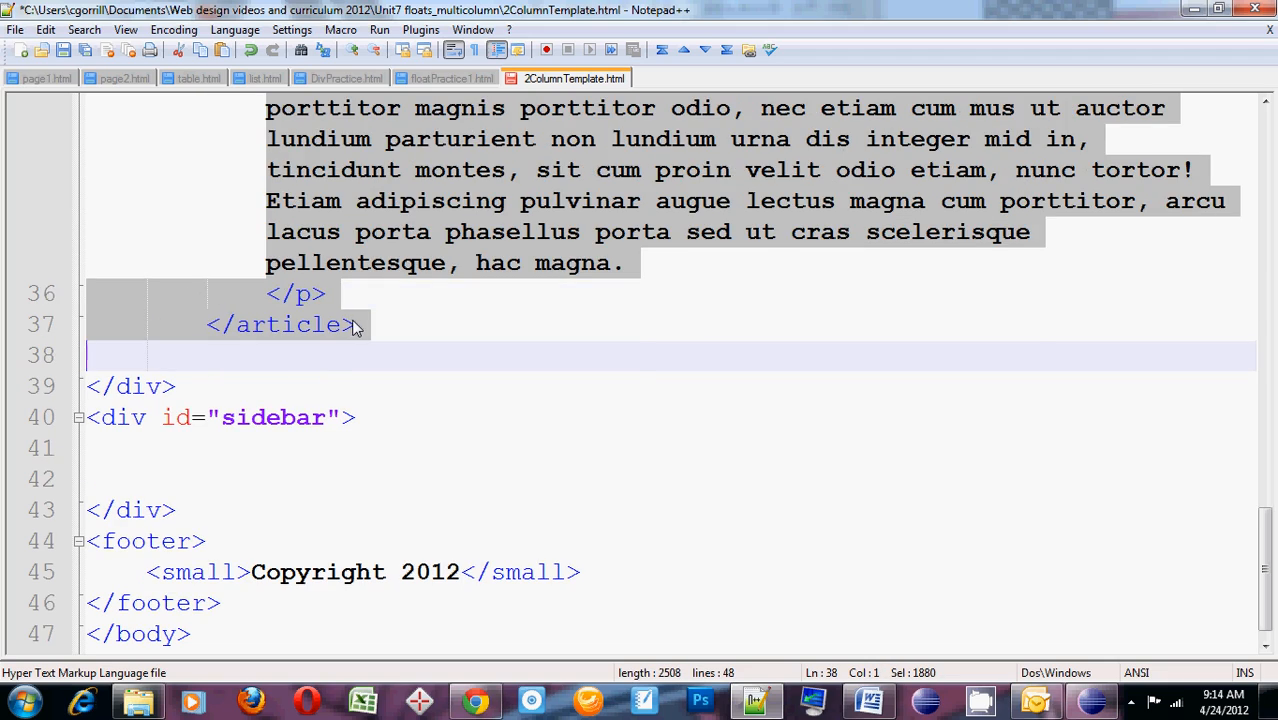
scroll("up", 3)
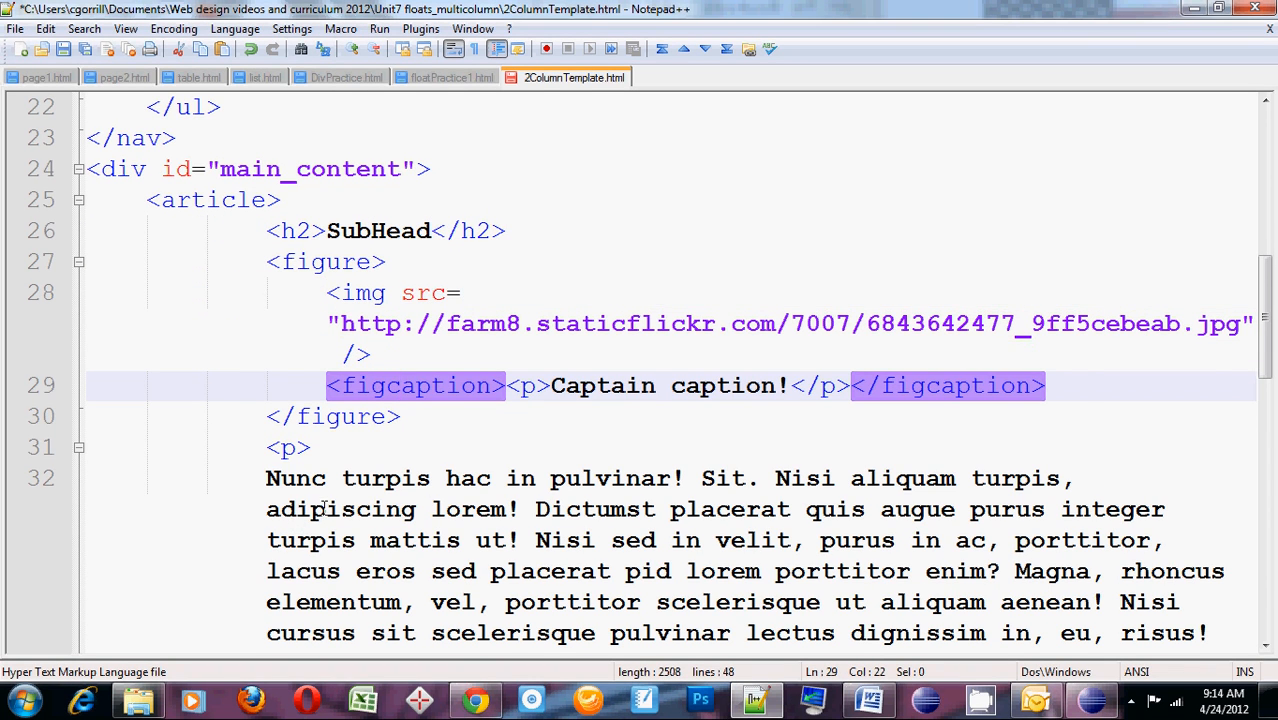
scroll("down", 3)
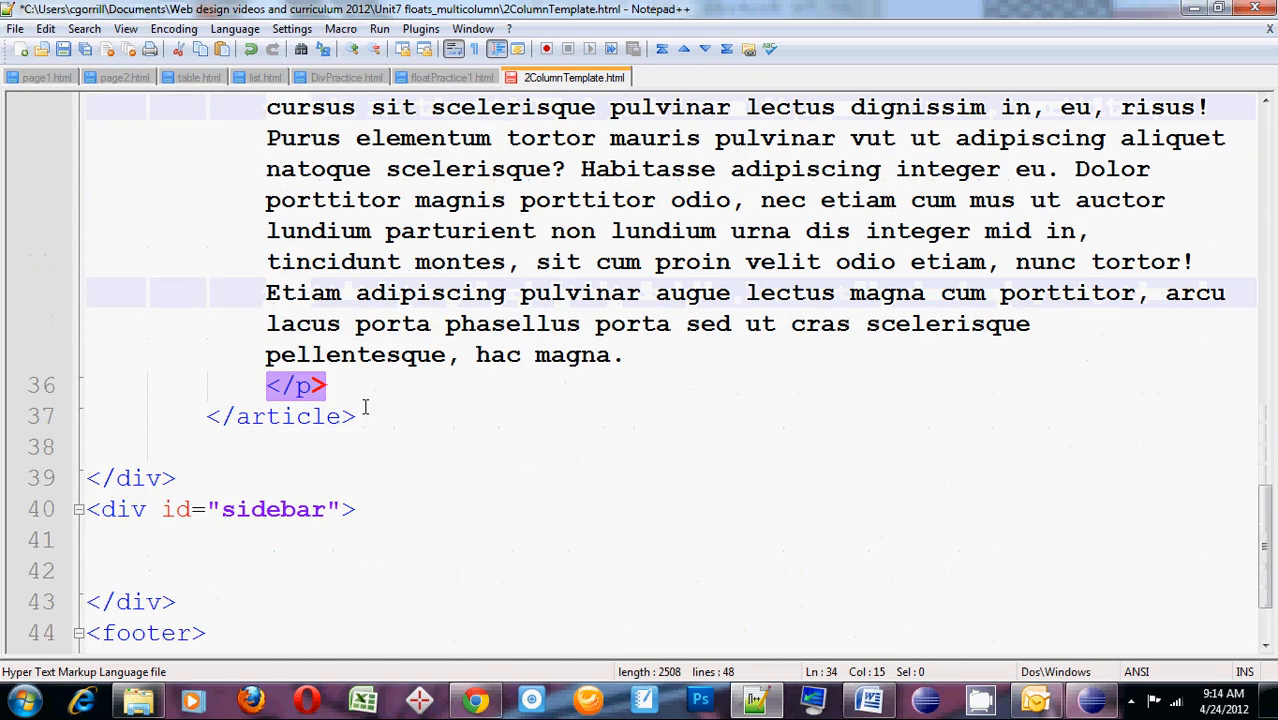
left_click(390, 416)
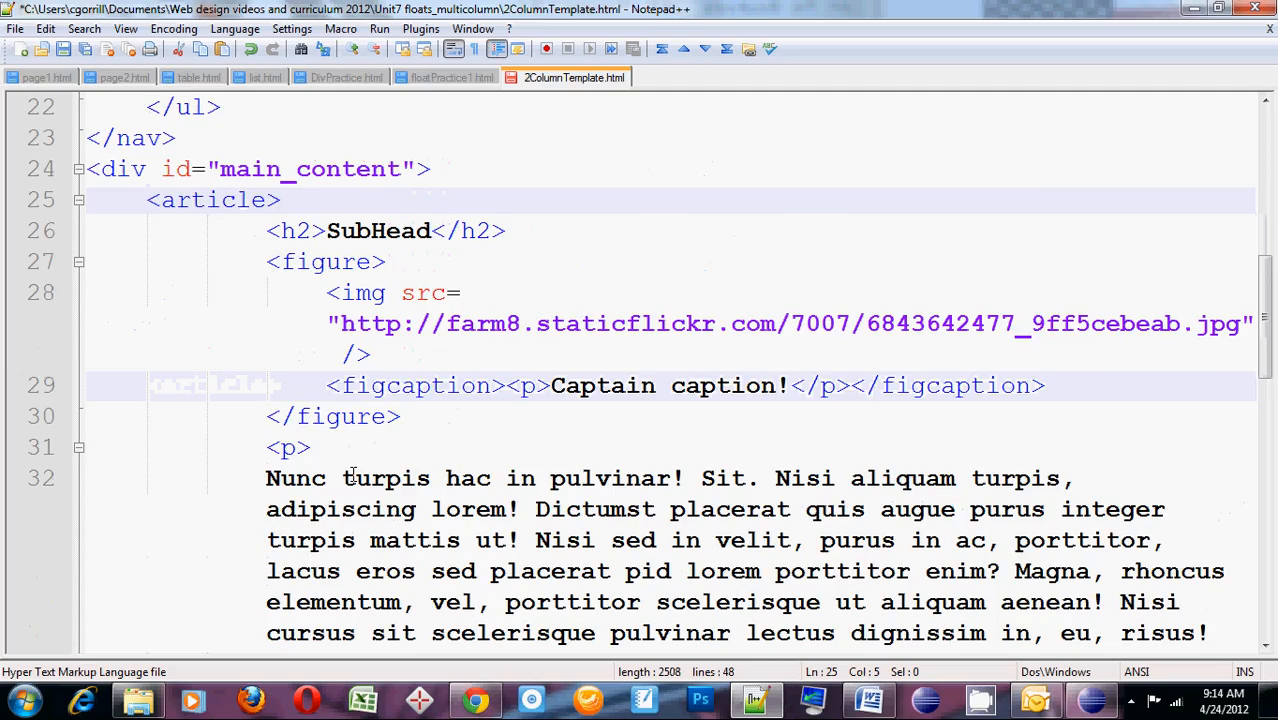
Remove the extra indentation before the closing </article> tag at the end of the sidebar article
scroll("down", 3)
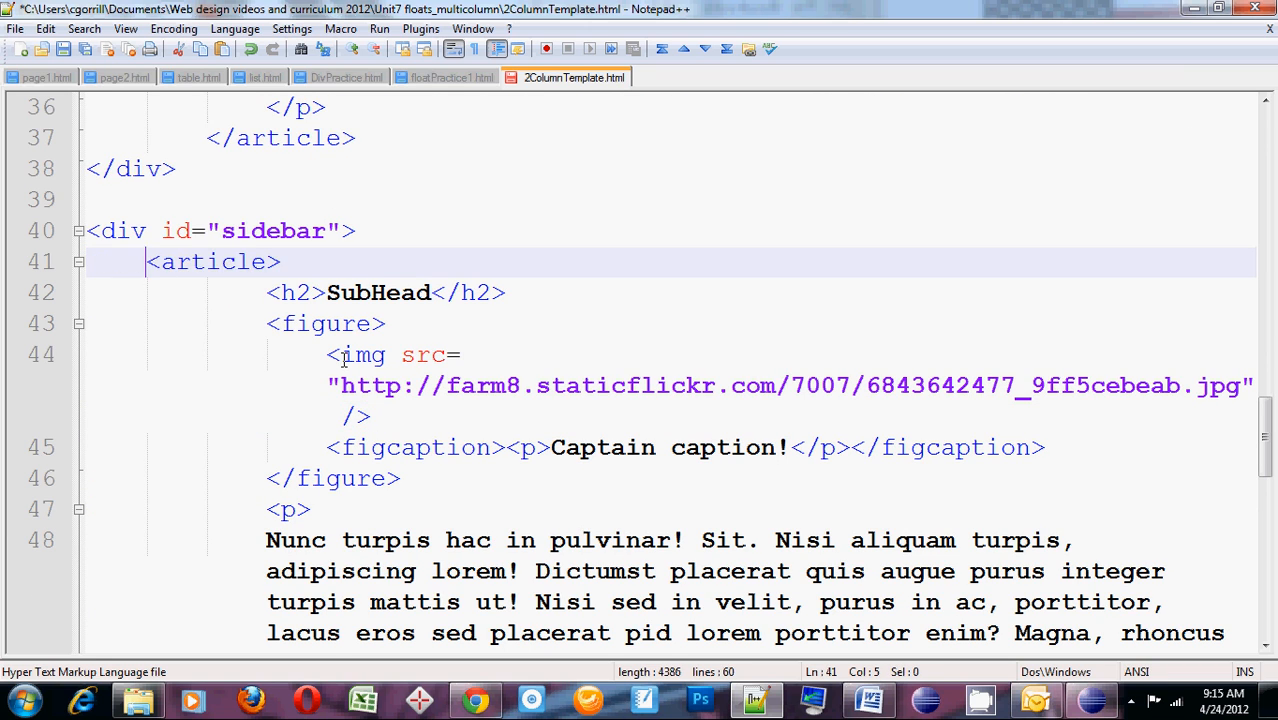
scroll("down", 3)
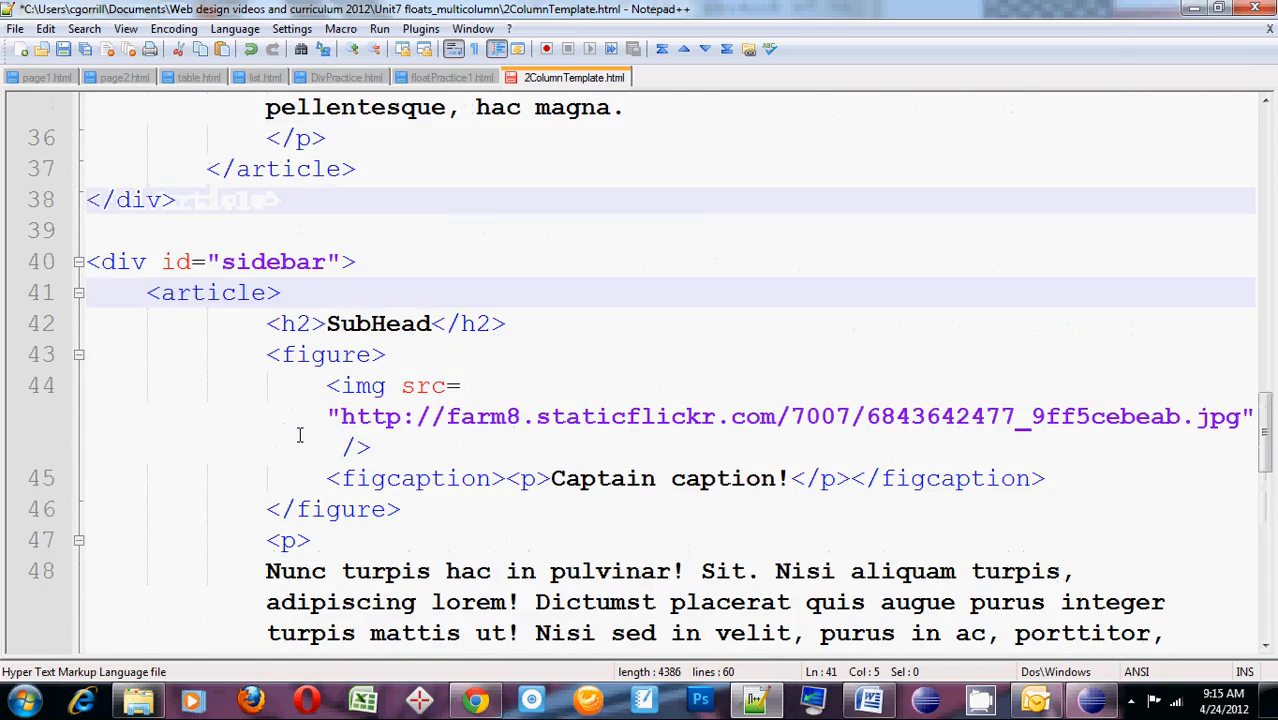
scroll("down", 3)
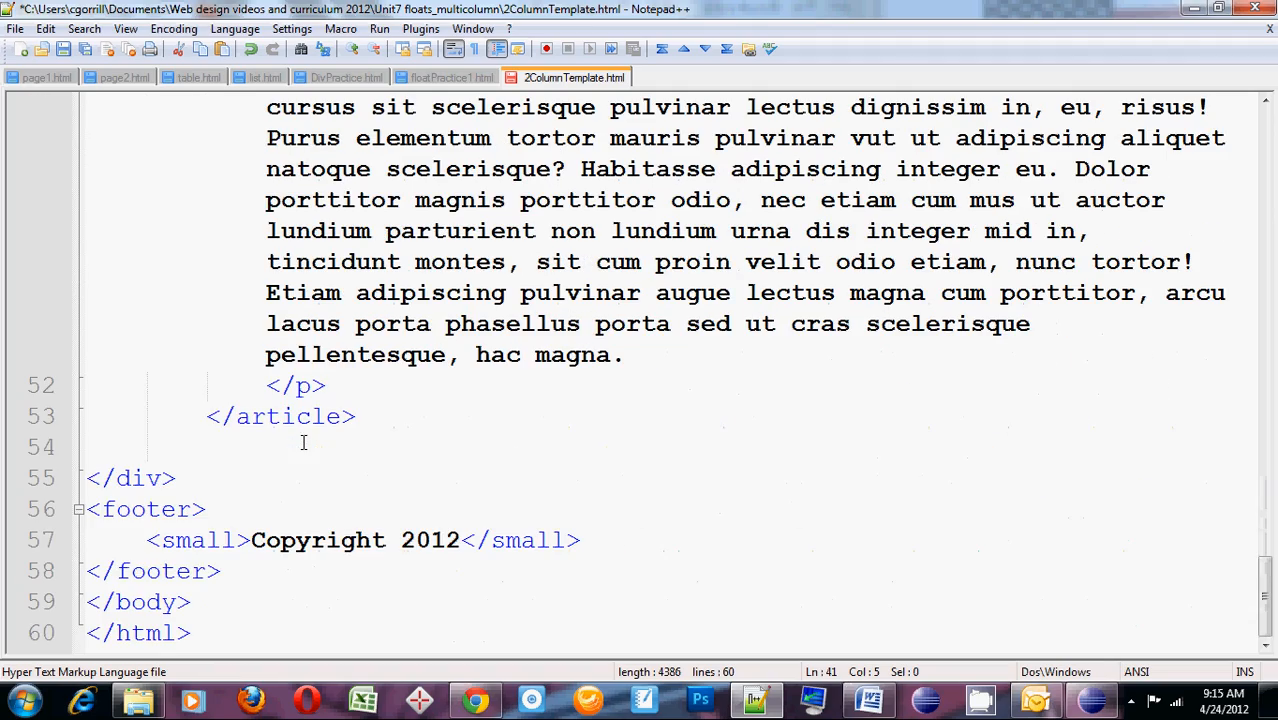
left_click(220, 416)
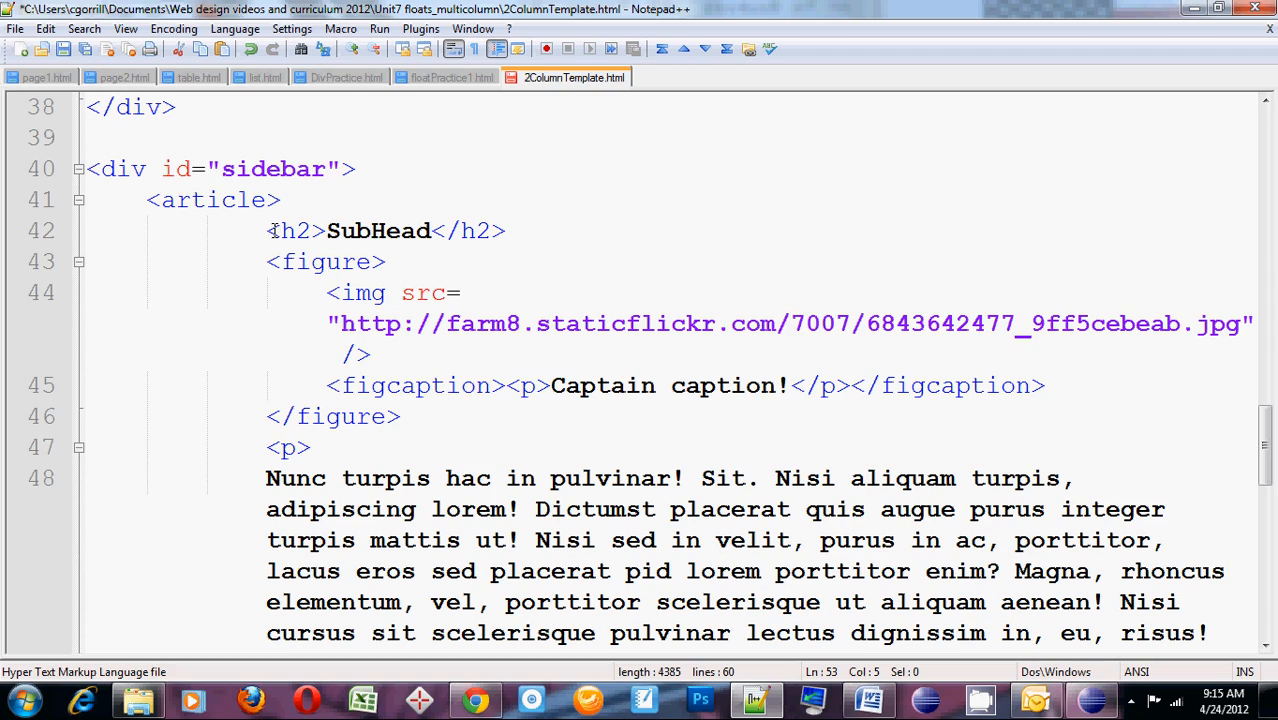
scroll("down", 3)
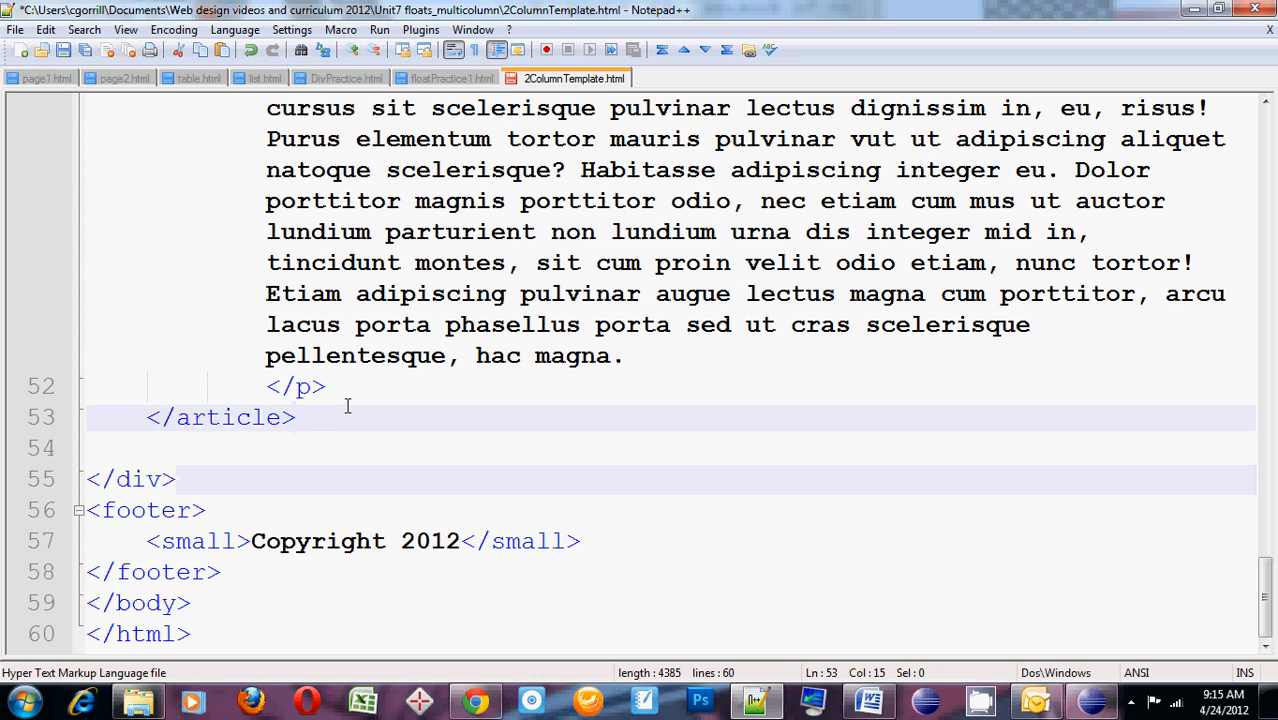
scroll("down", 3)
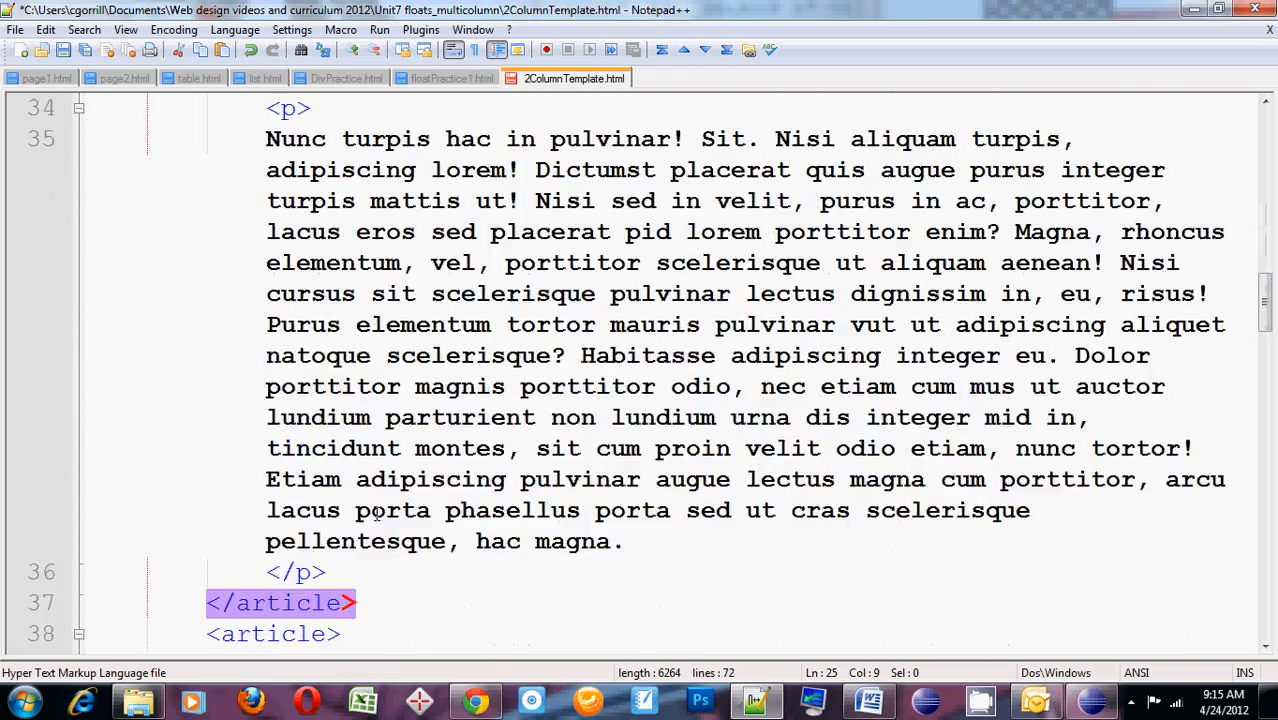
Paste a second copy of the article after the first inside main_content
scroll("down", 3)
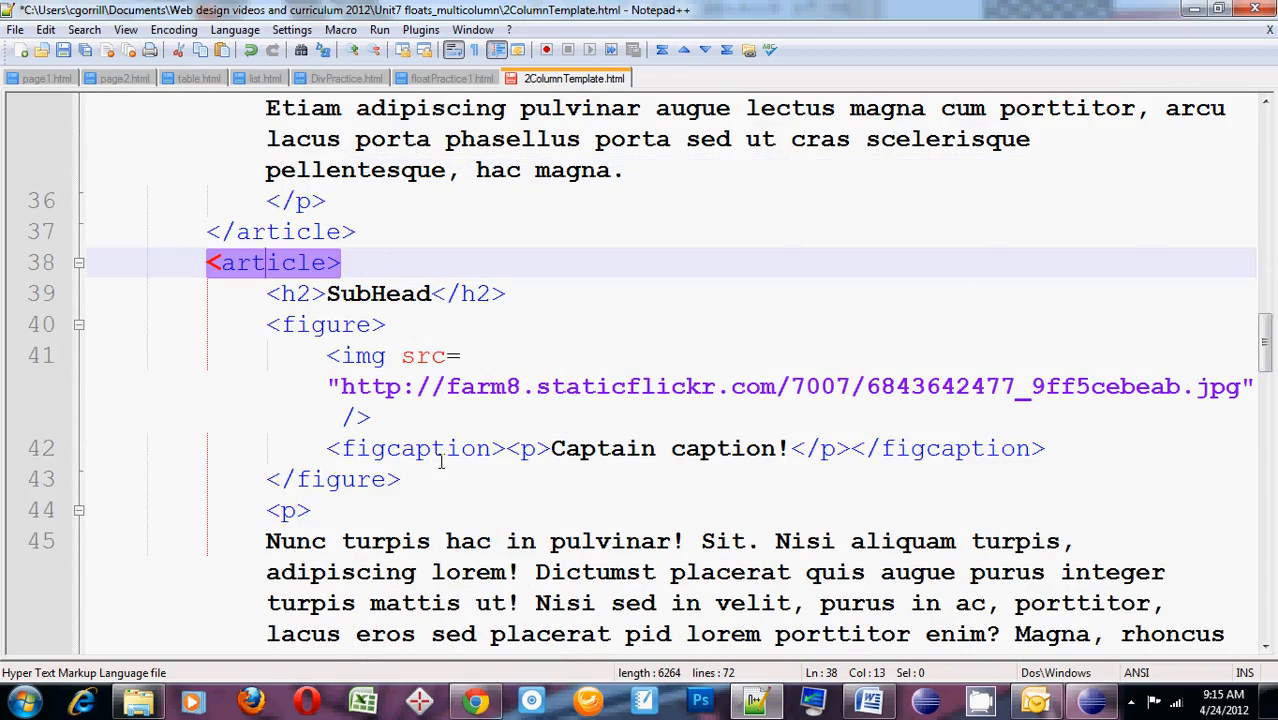
scroll("down", 3)
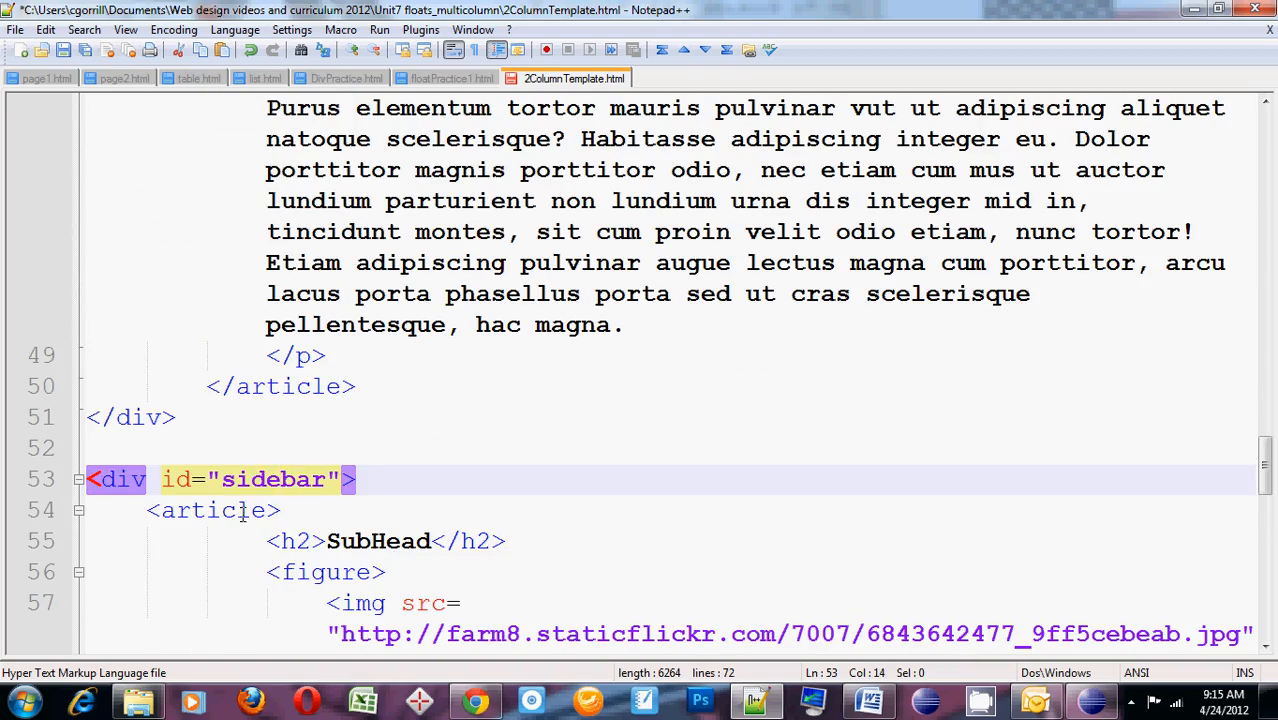
scroll("down", 3)
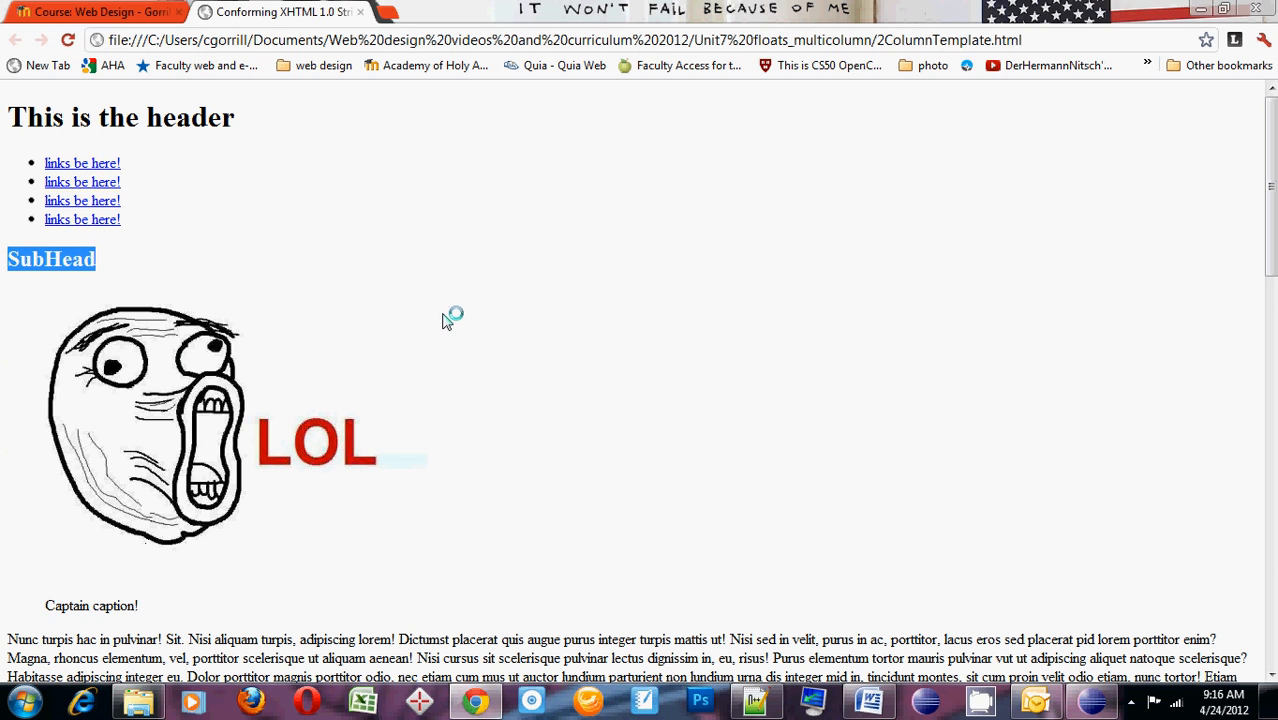
Scroll the Chrome preview down past the stacked articles to the Copyright 2012 footer
scroll("down", 3)
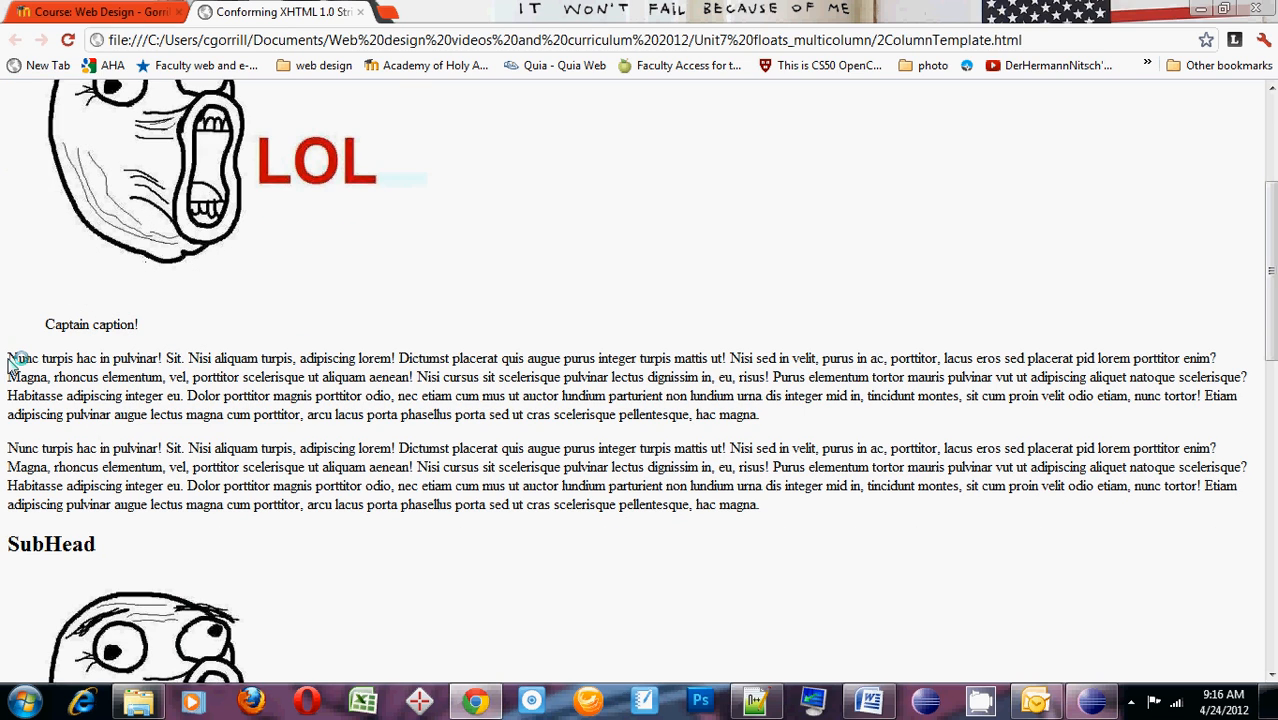
scroll("down", 3)
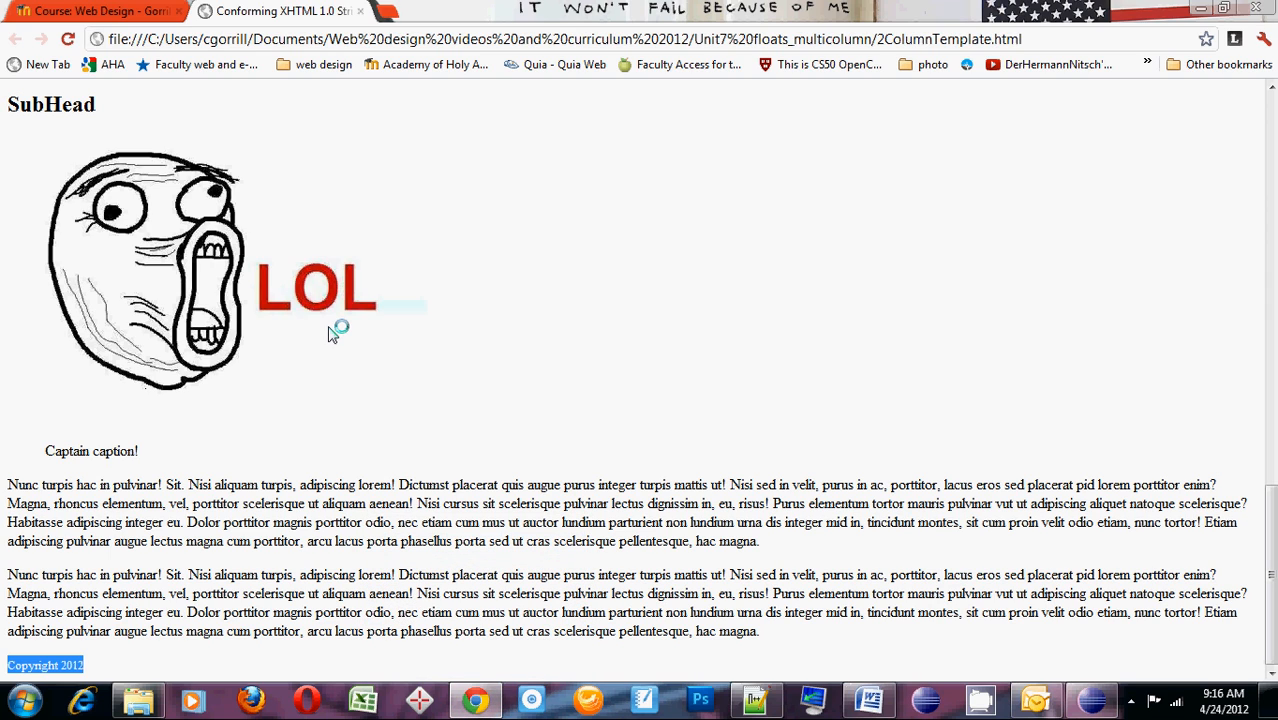
mouse_move(464, 398)
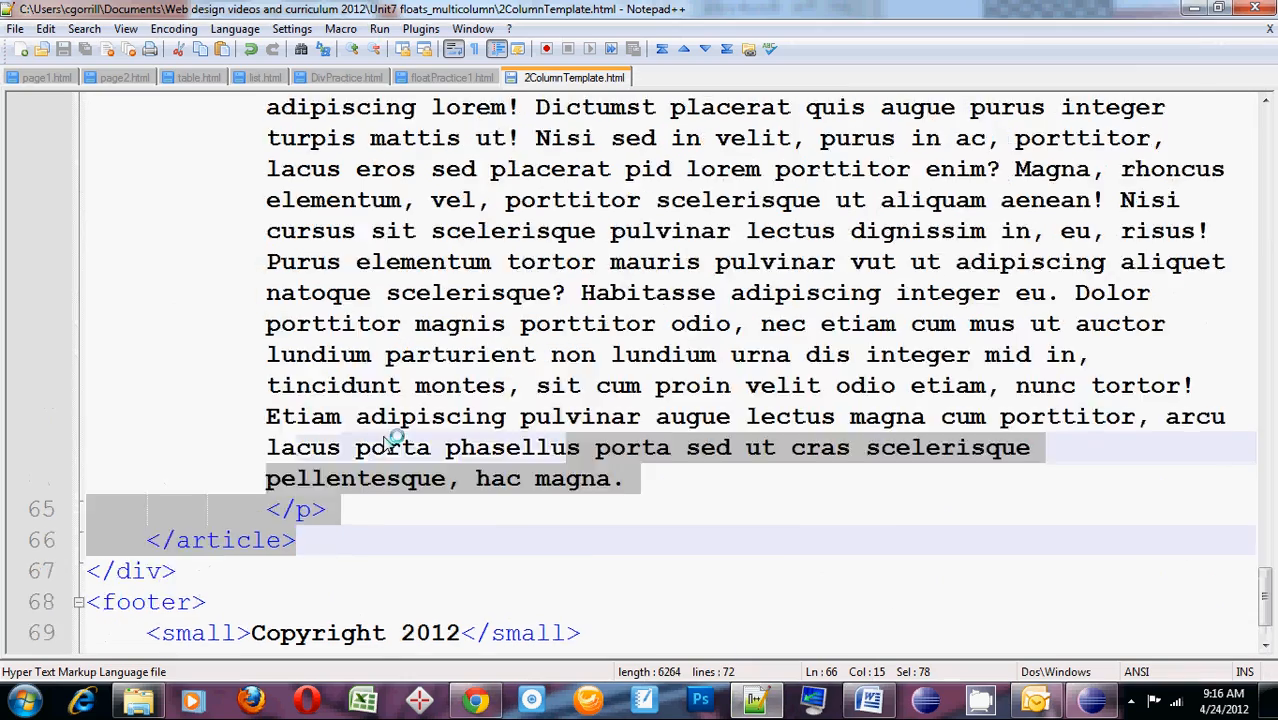
Add a figure{ width: 30%; } rule in the head of the document
scroll("up", 3)
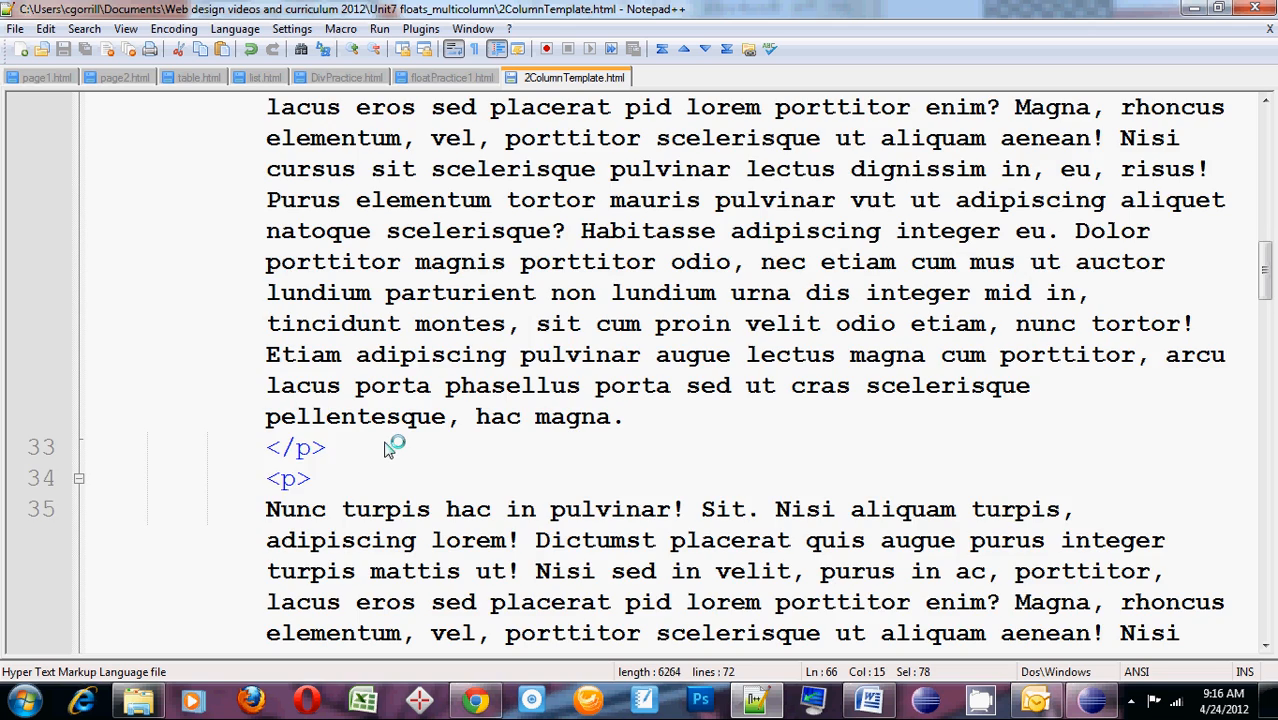
key("ctrl+Home")
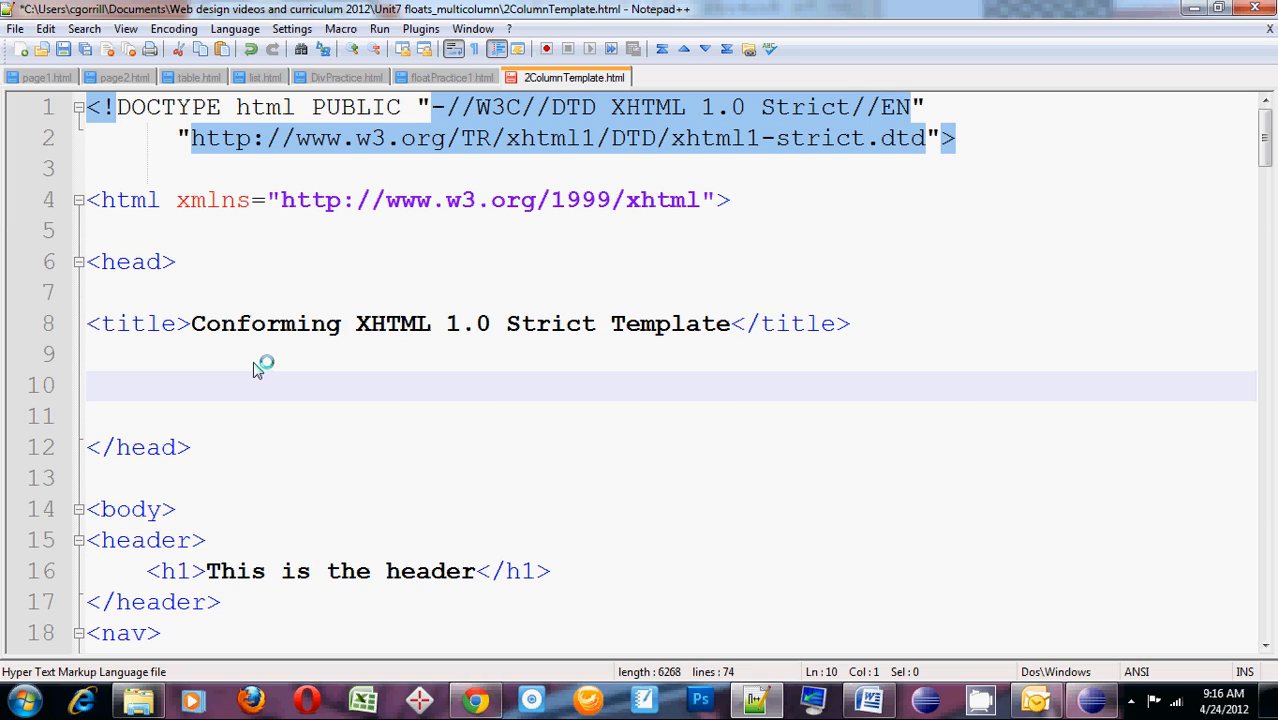
type("fi")
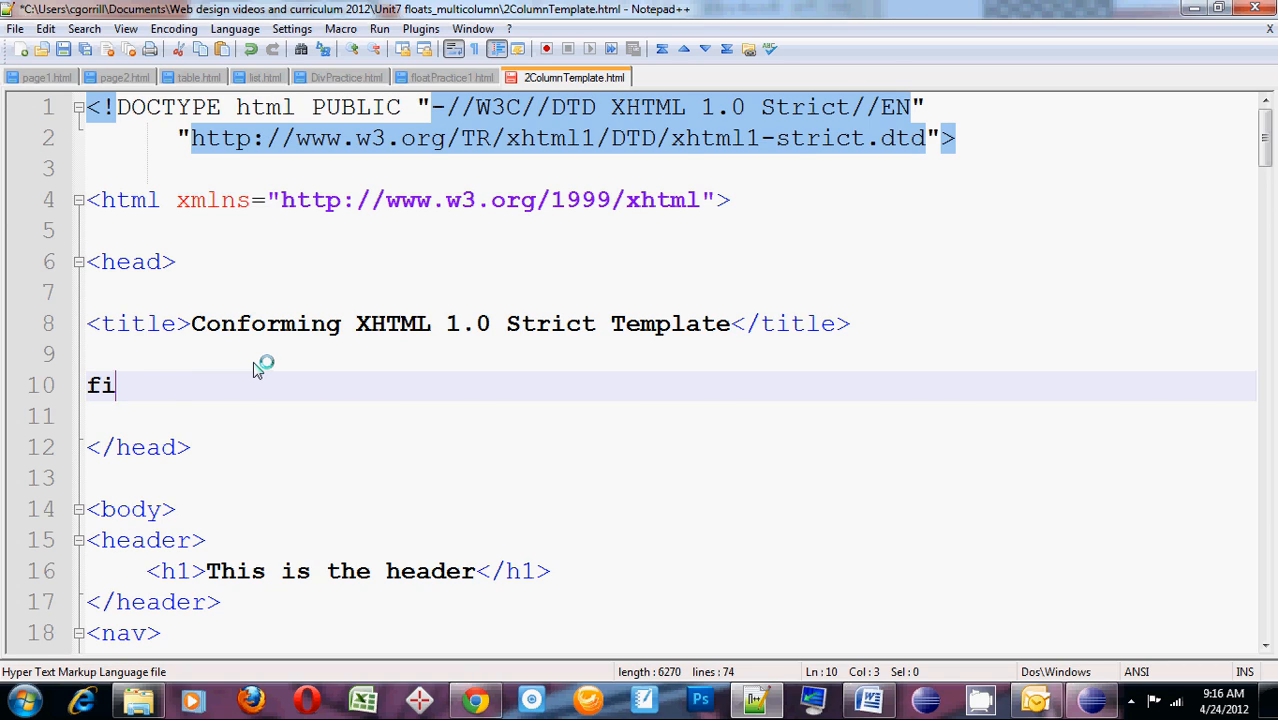
type("gure{}")
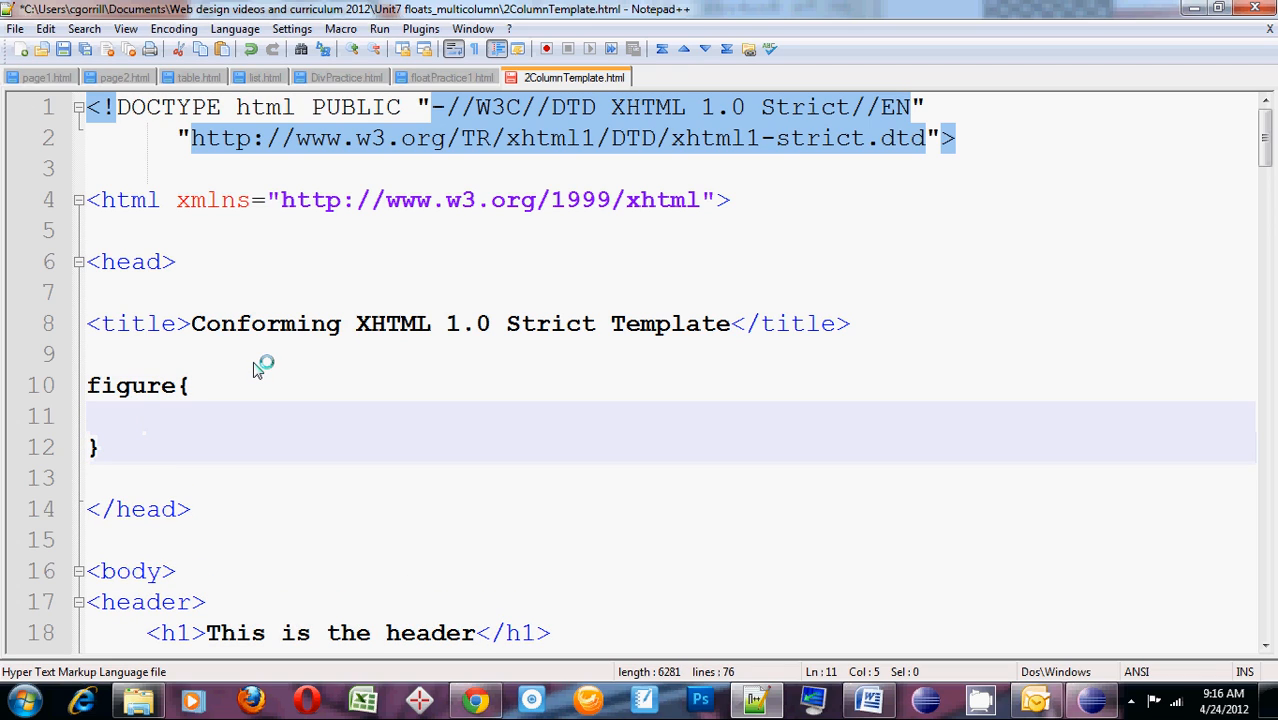
type("width")
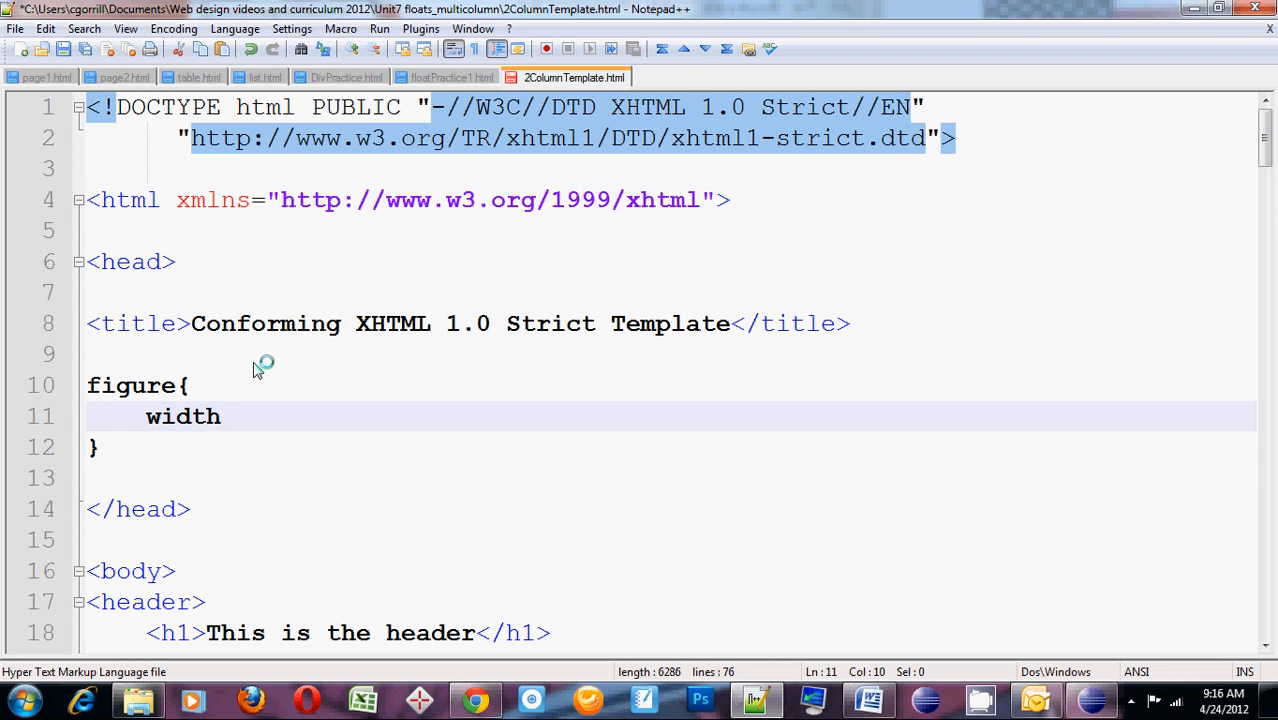
type(": 3;")
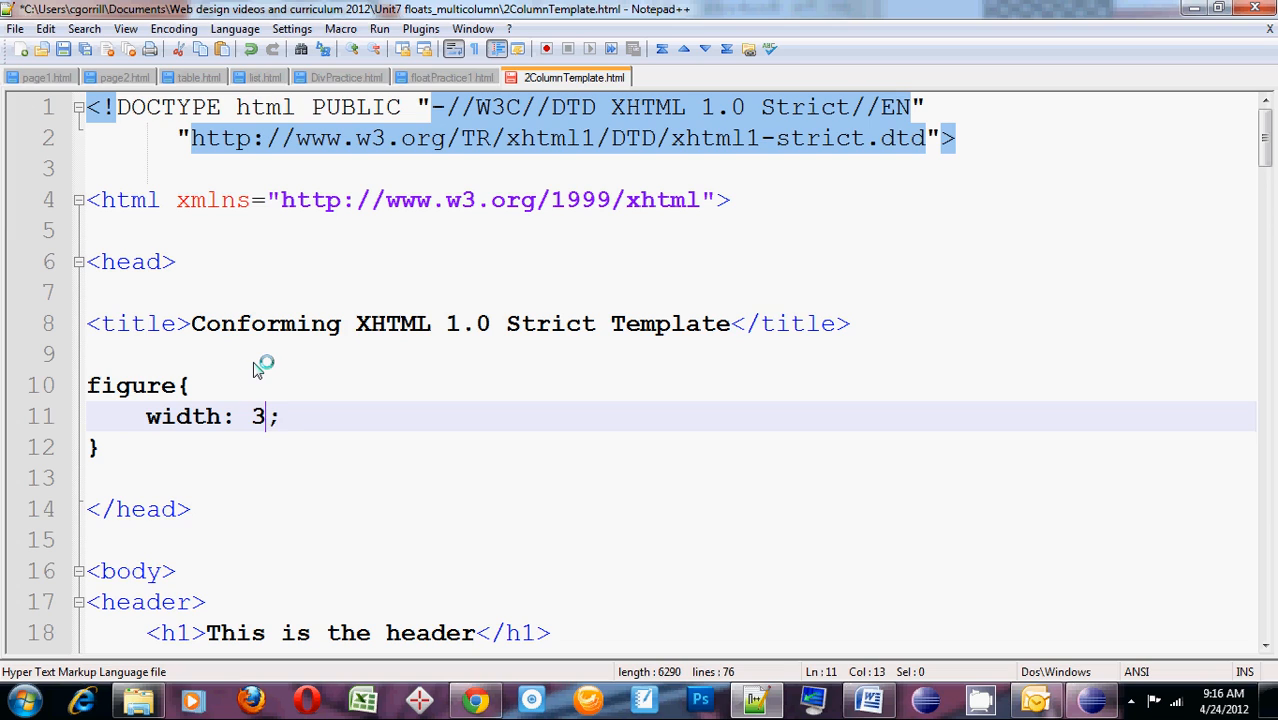
type("0%")
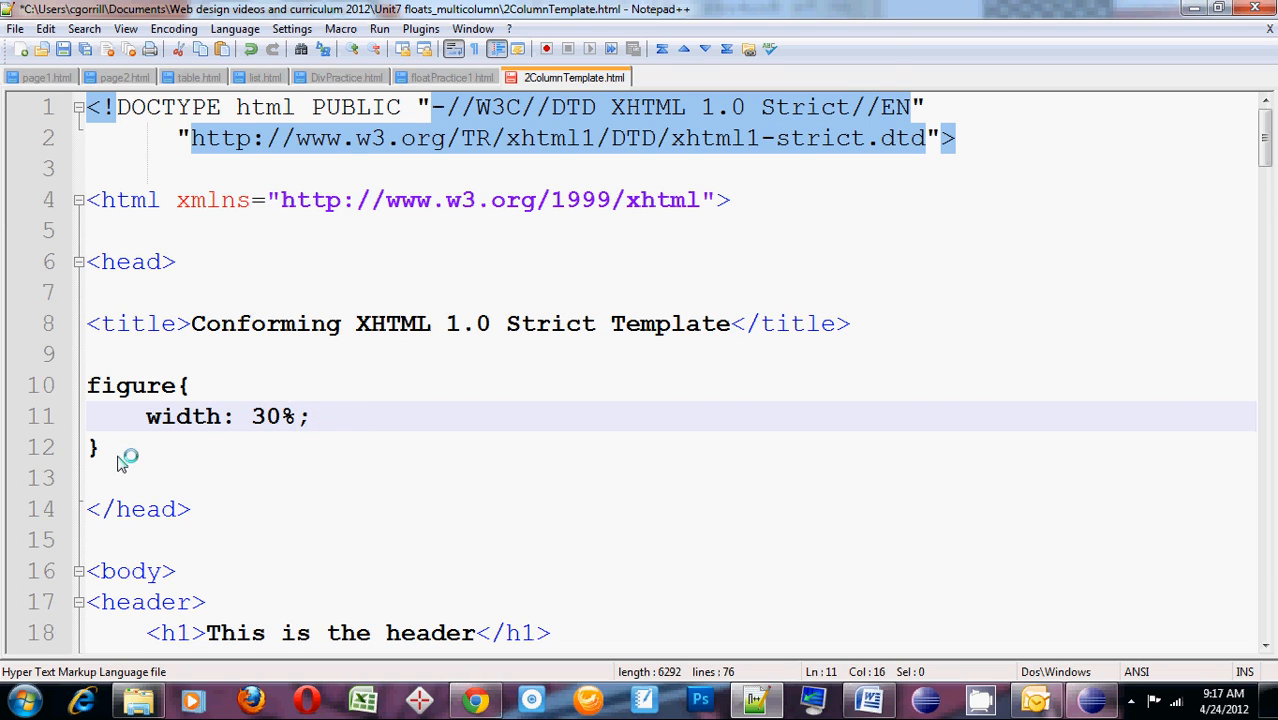
Duplicate the rule as figure img{ width: 100%; } below it
left_click(100, 448)
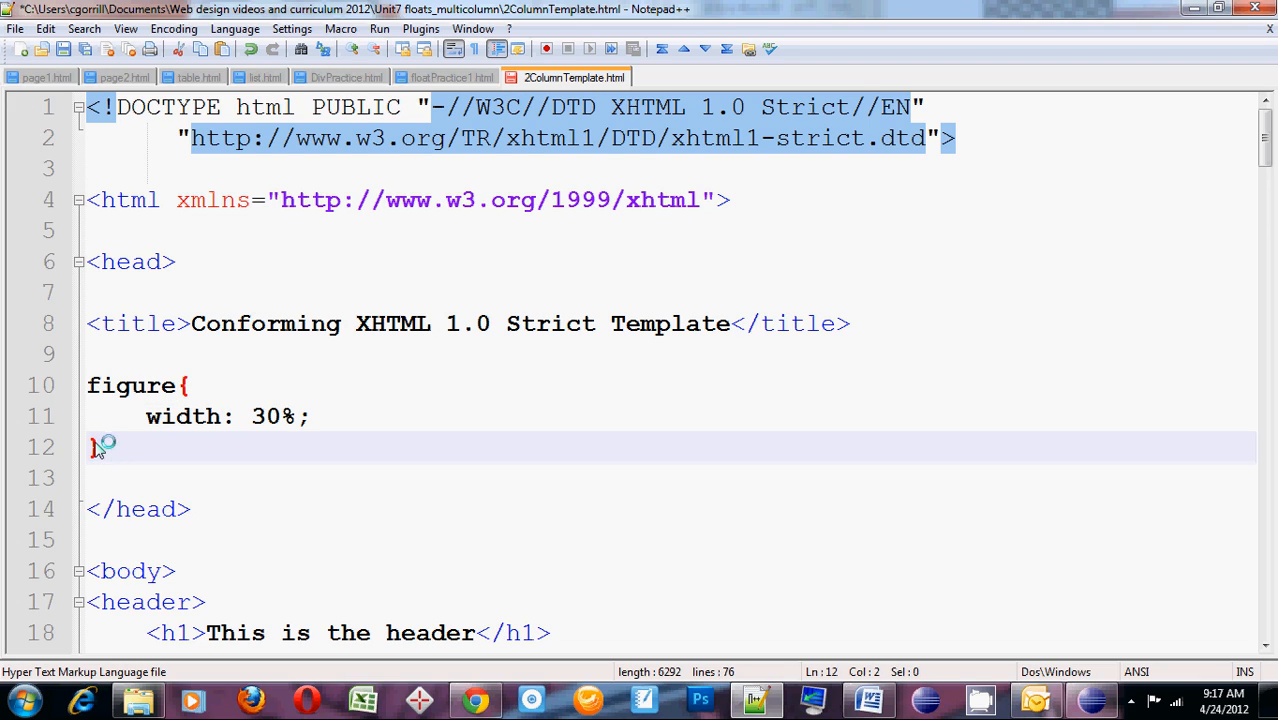
left_click_drag(88, 448, 96, 384)
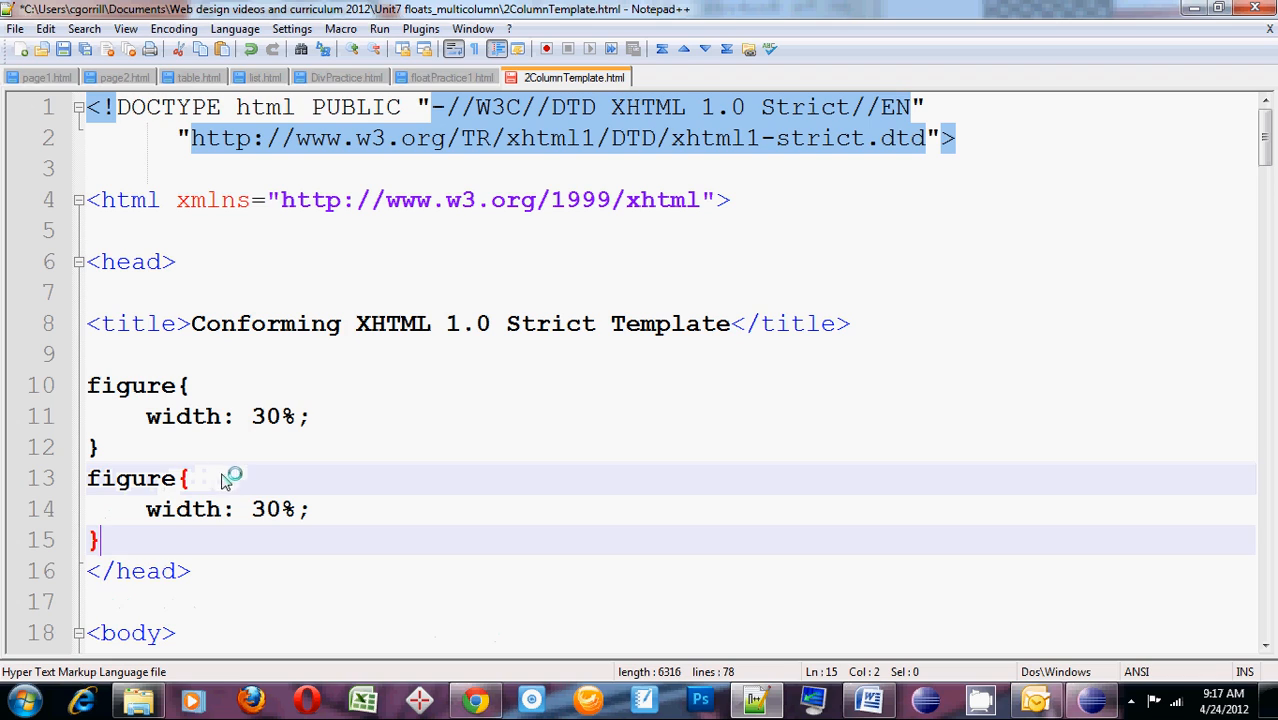
type("image")
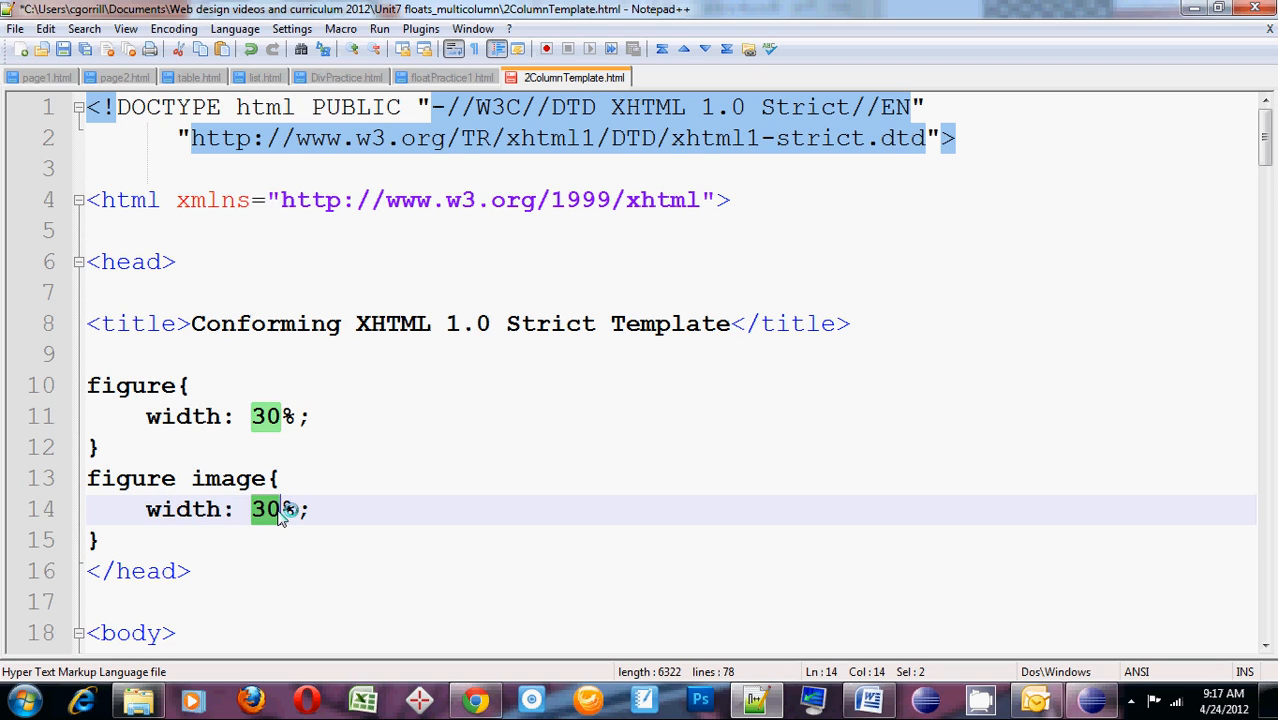
type("100")
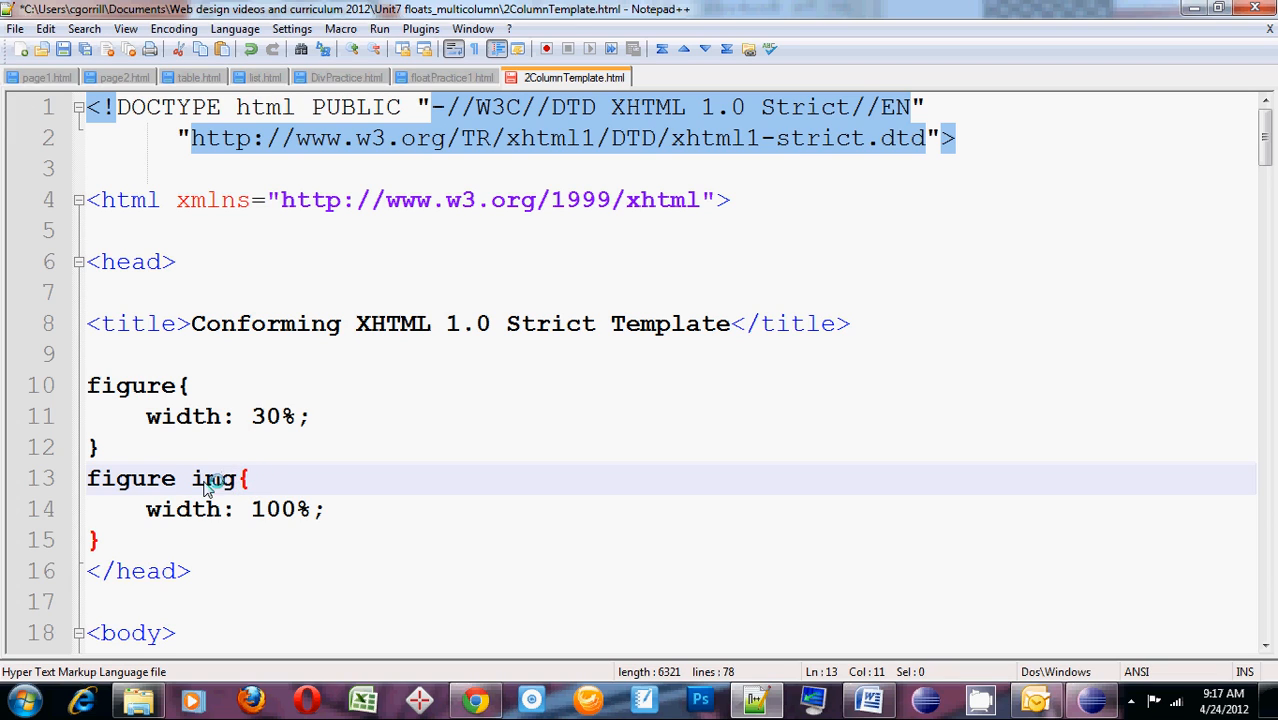
double_click(130, 478)
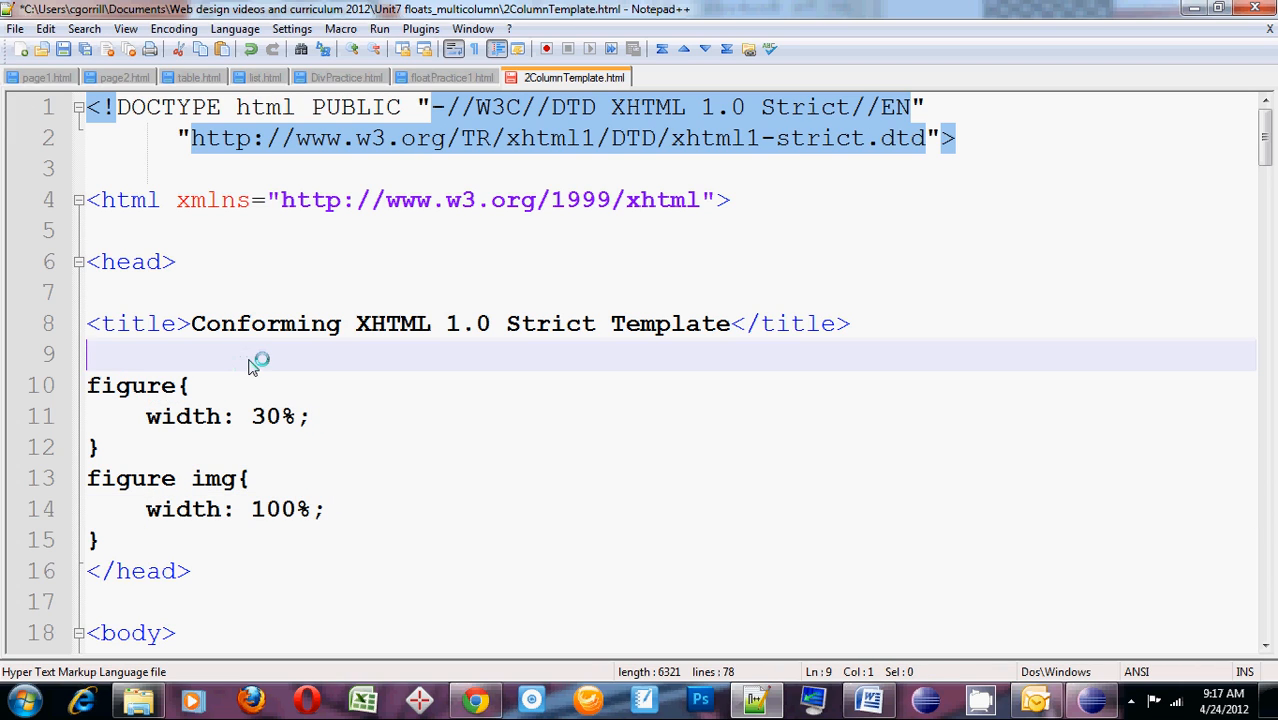
Wrap the figure rules in a <style type="text/css"> ... </style> element
type("<style>")
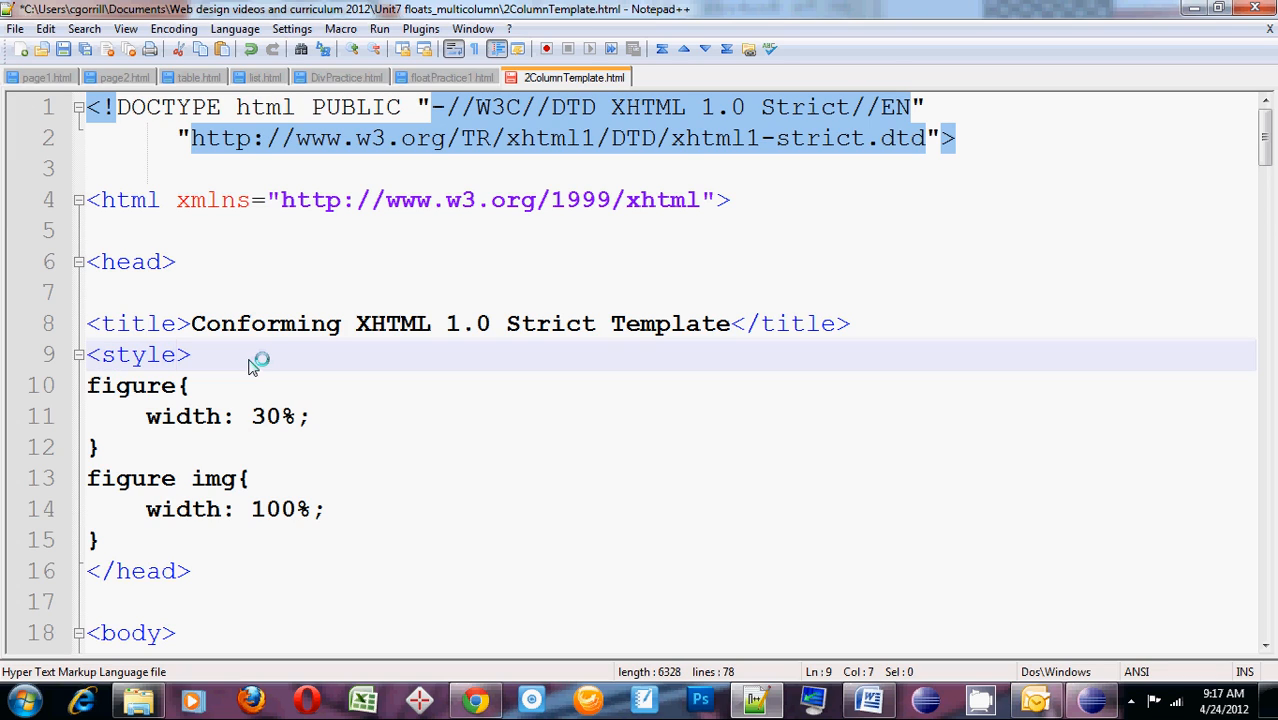
type("type")
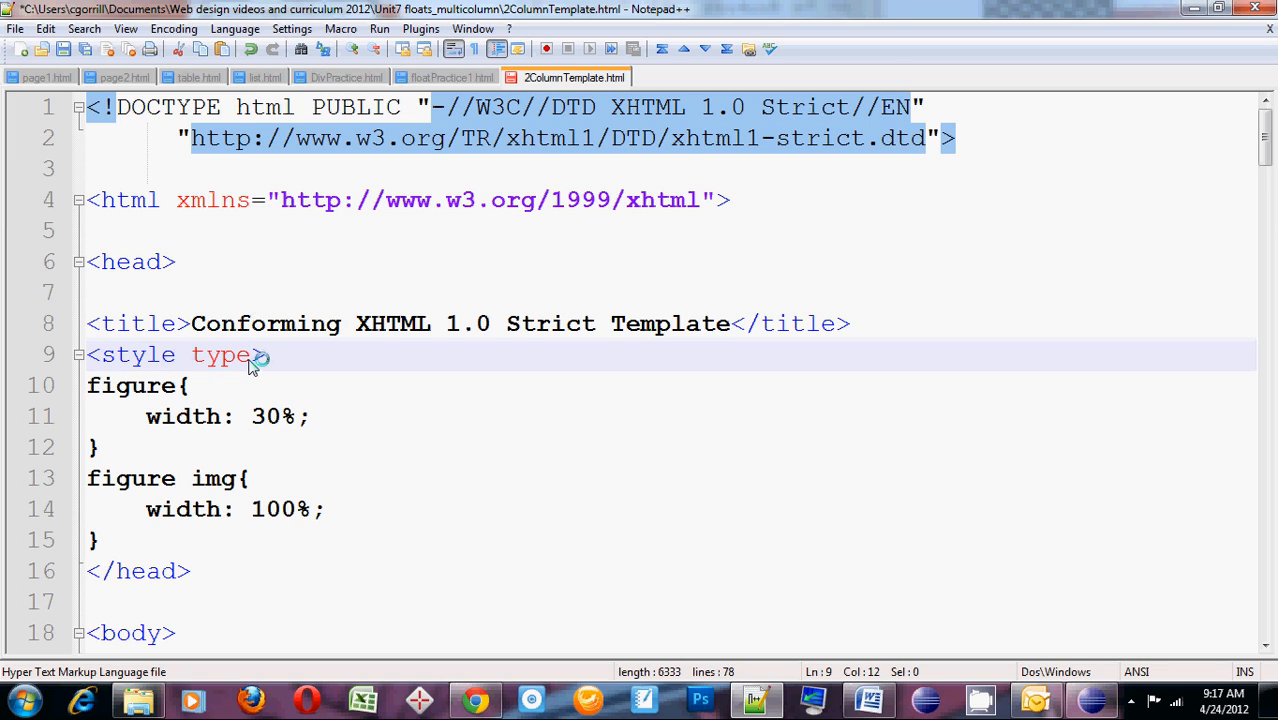
type("=text")
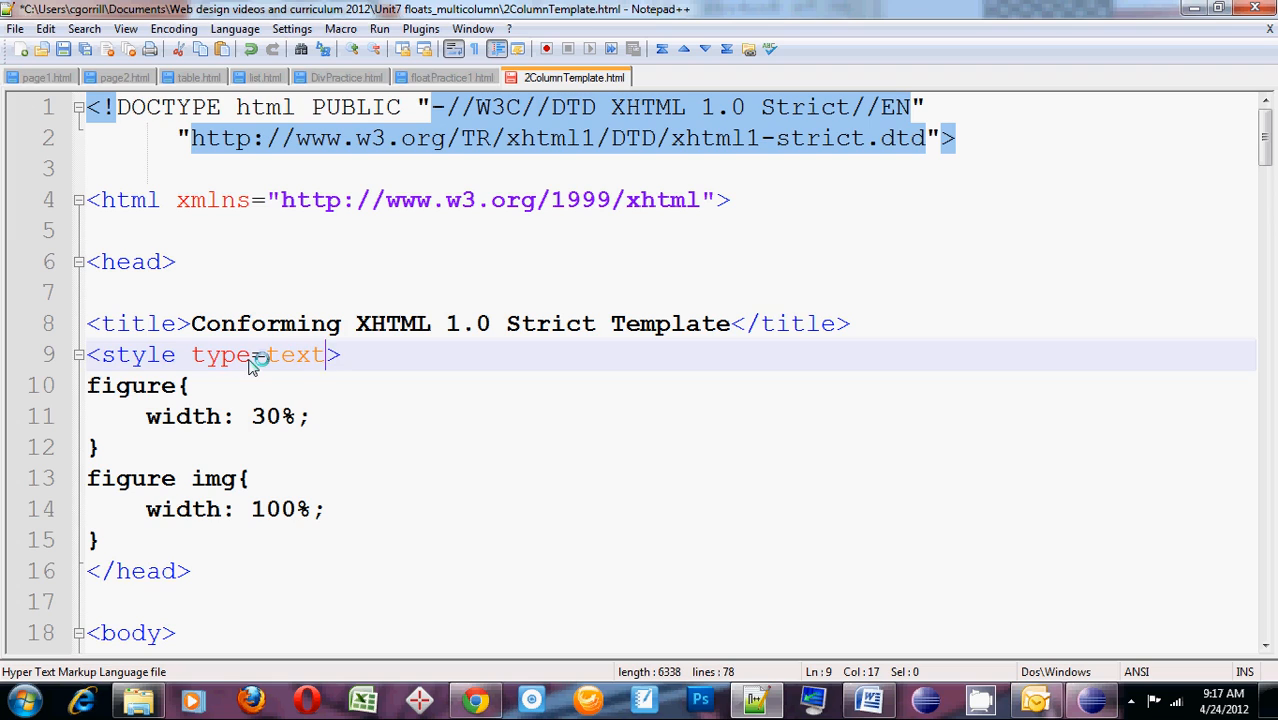
type("/css")
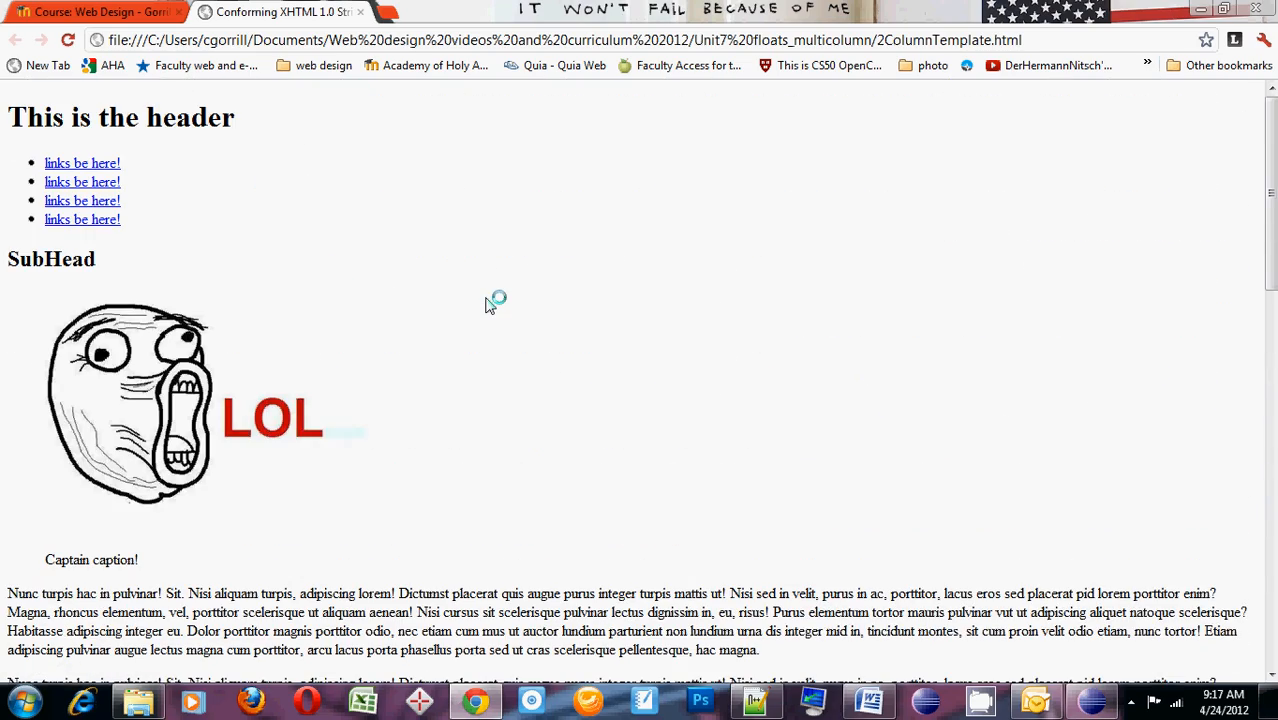
Scroll the Chrome preview to check the resized figures, then return to Notepad++
scroll("down", 3)
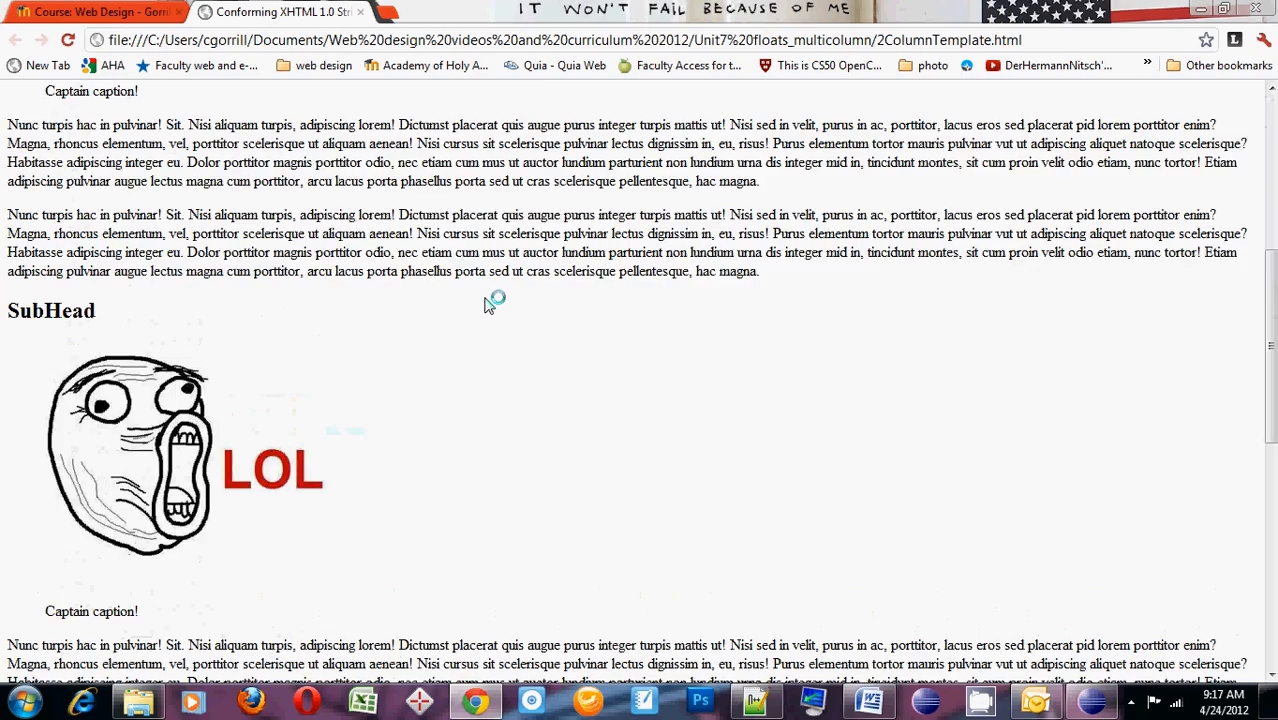
scroll("down", 3)
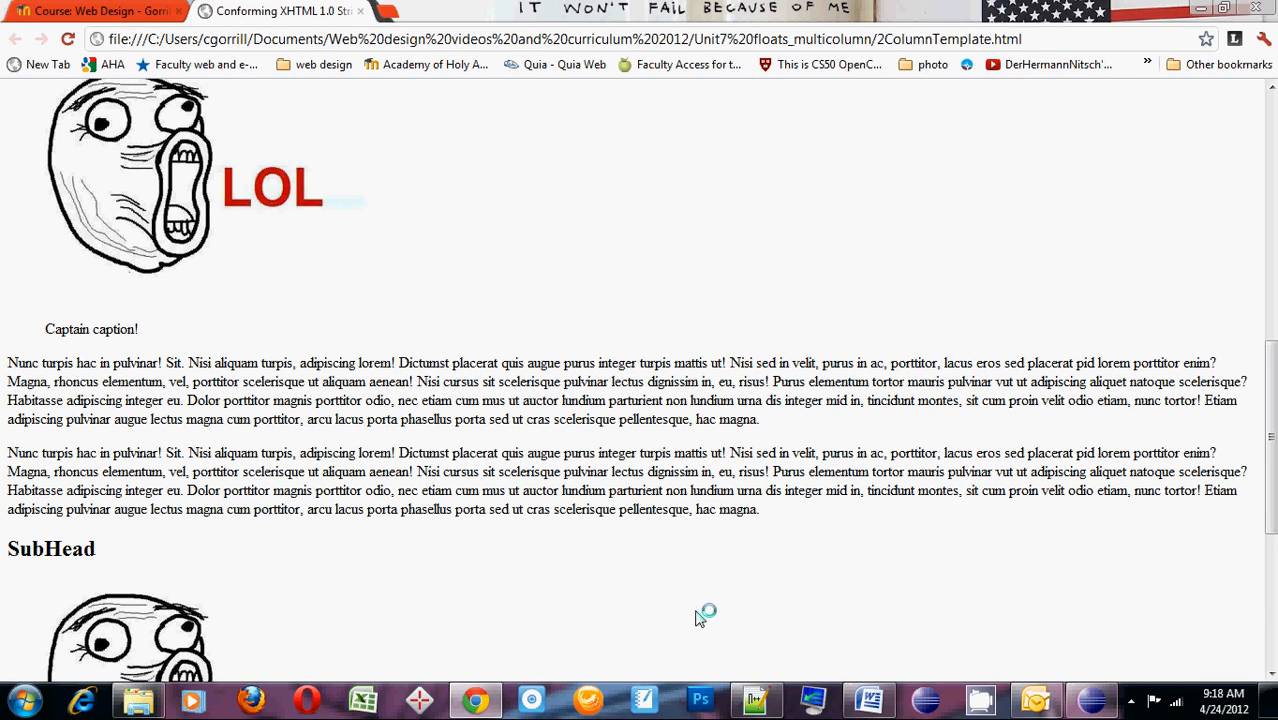
mouse_move(702, 644)
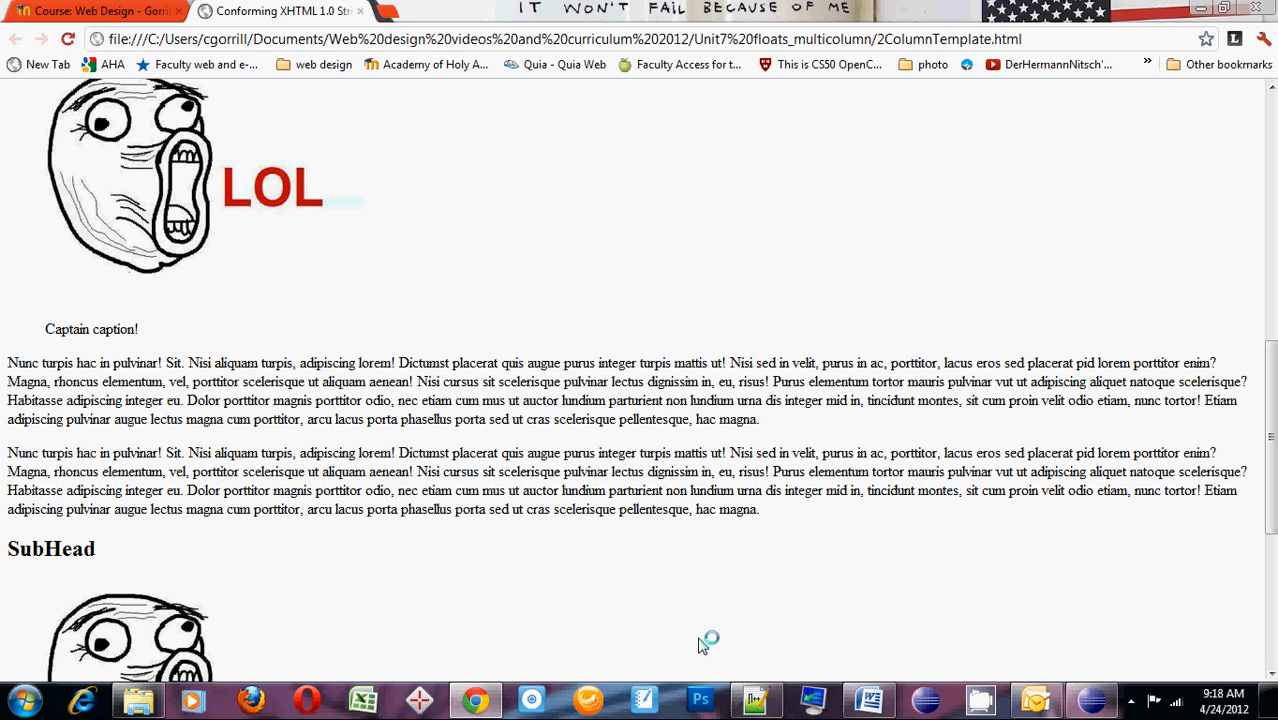
left_click(756, 700)
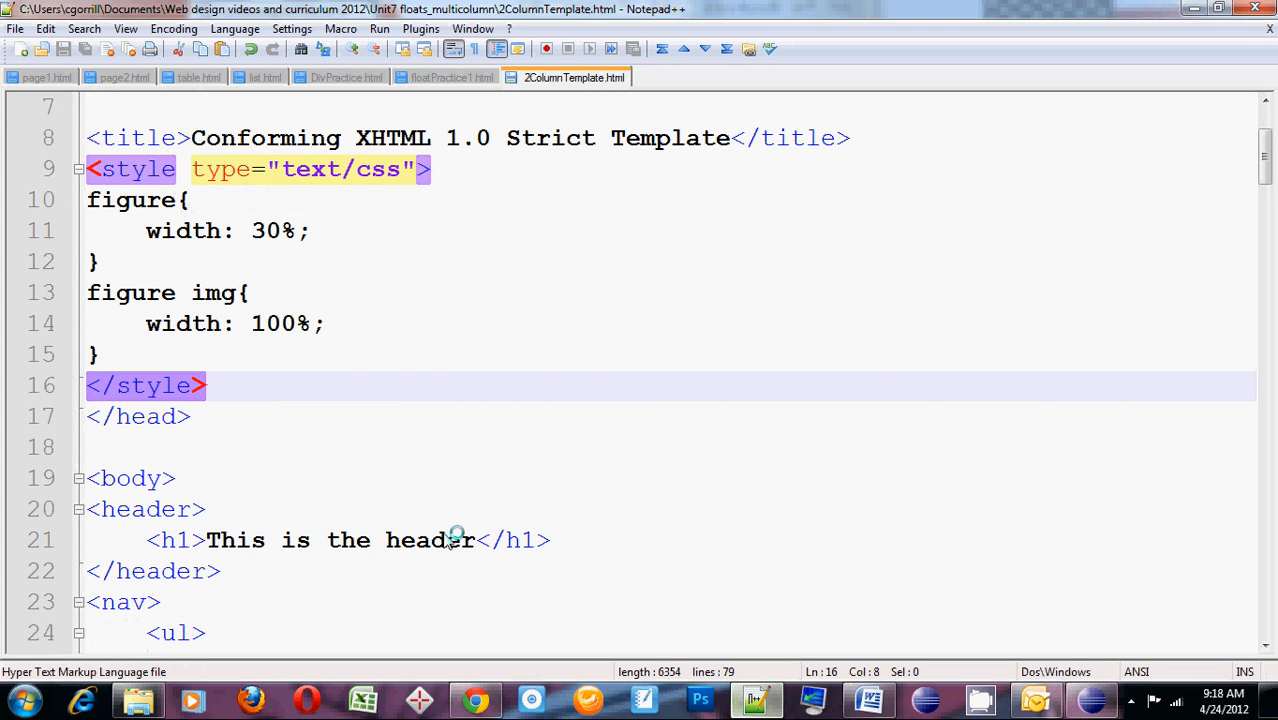
Write the #main_content rule with a width of 70% inside the style block
scroll("down", 3)
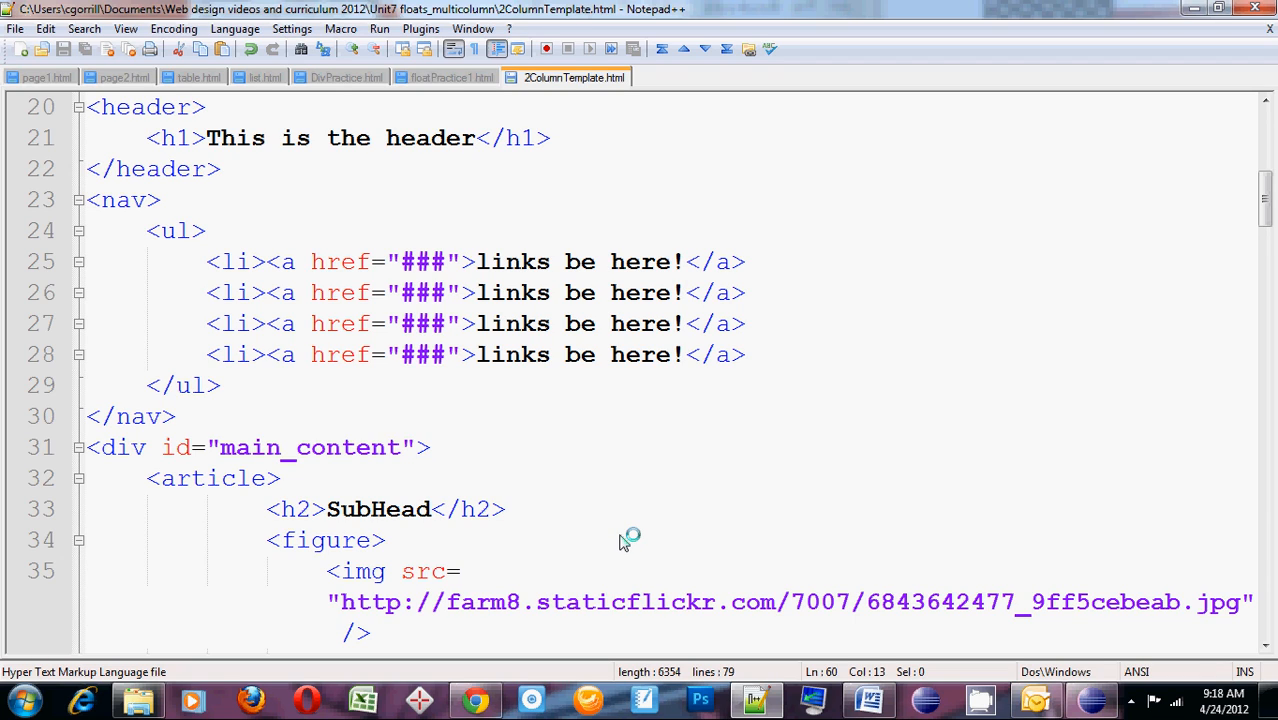
mouse_move(444, 544)
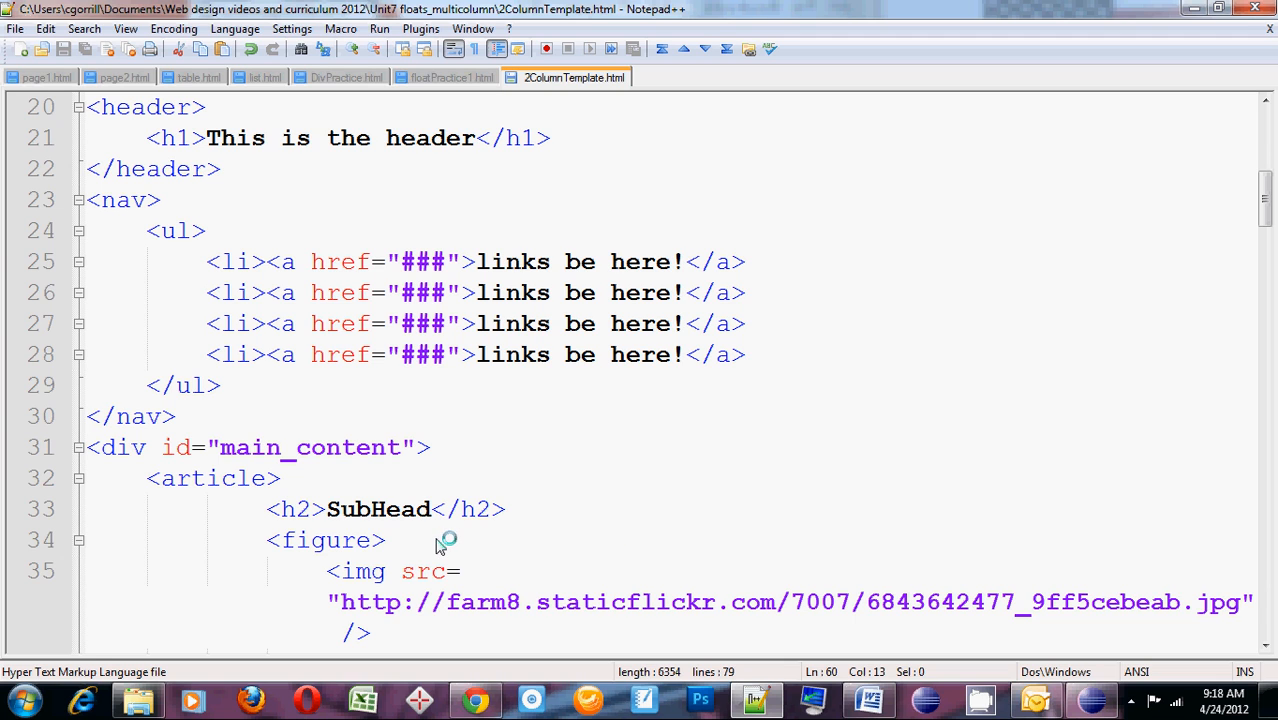
scroll("up", 3)
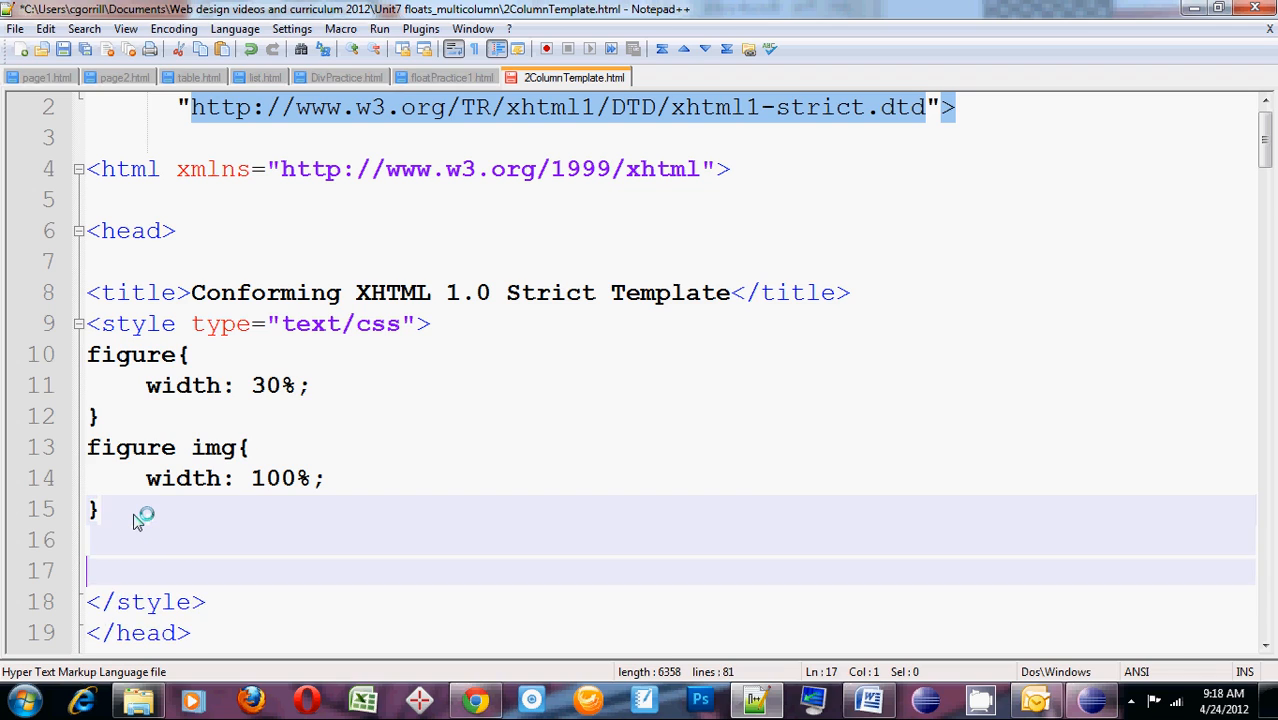
type("amin")
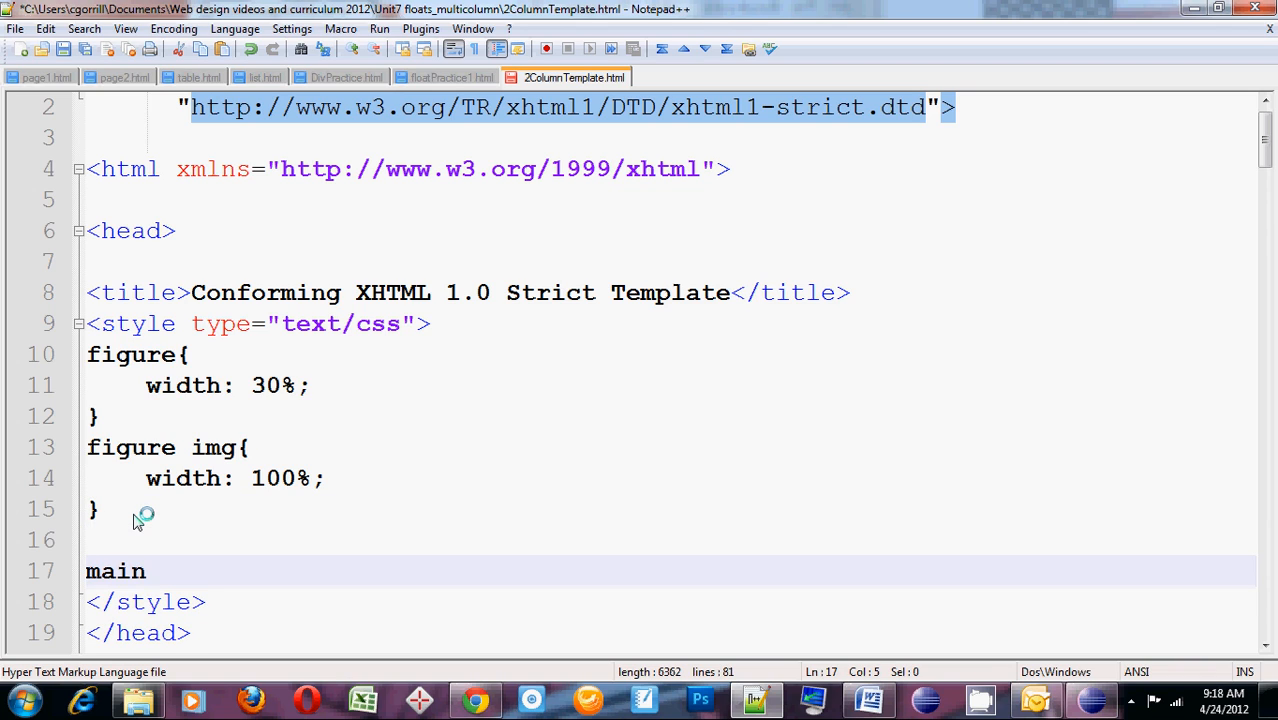
type("_content")
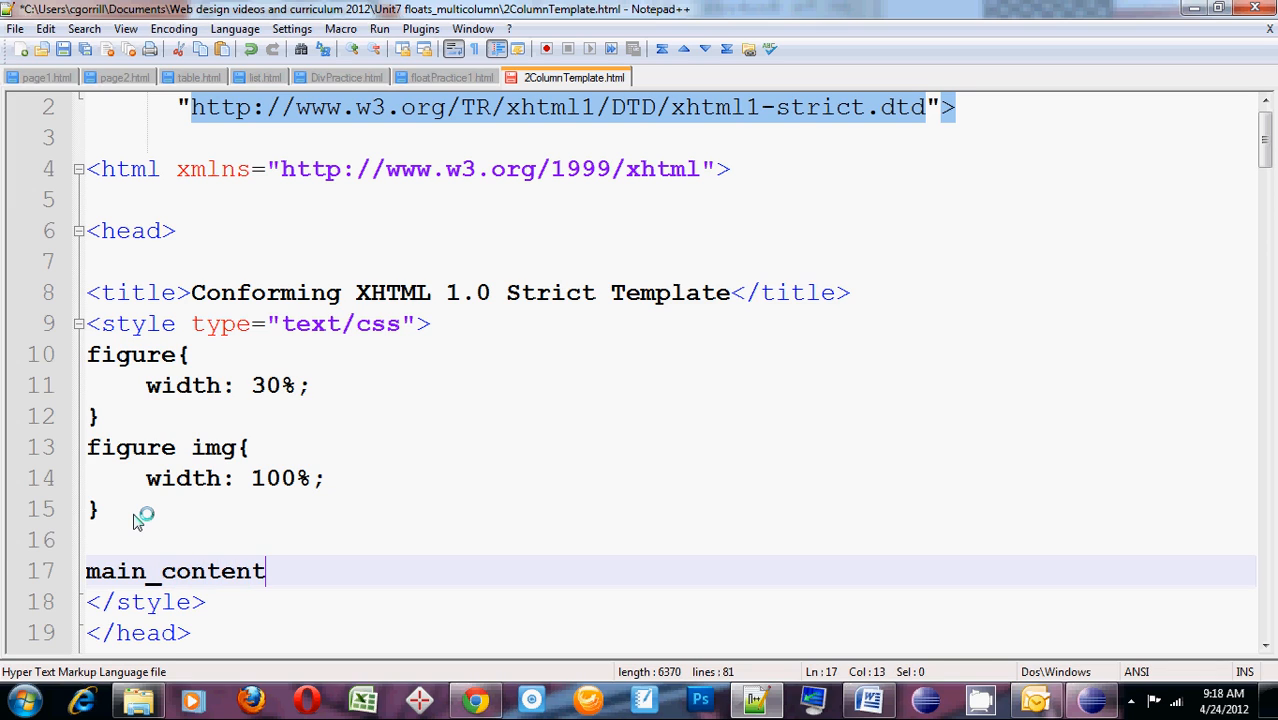
type("{}")
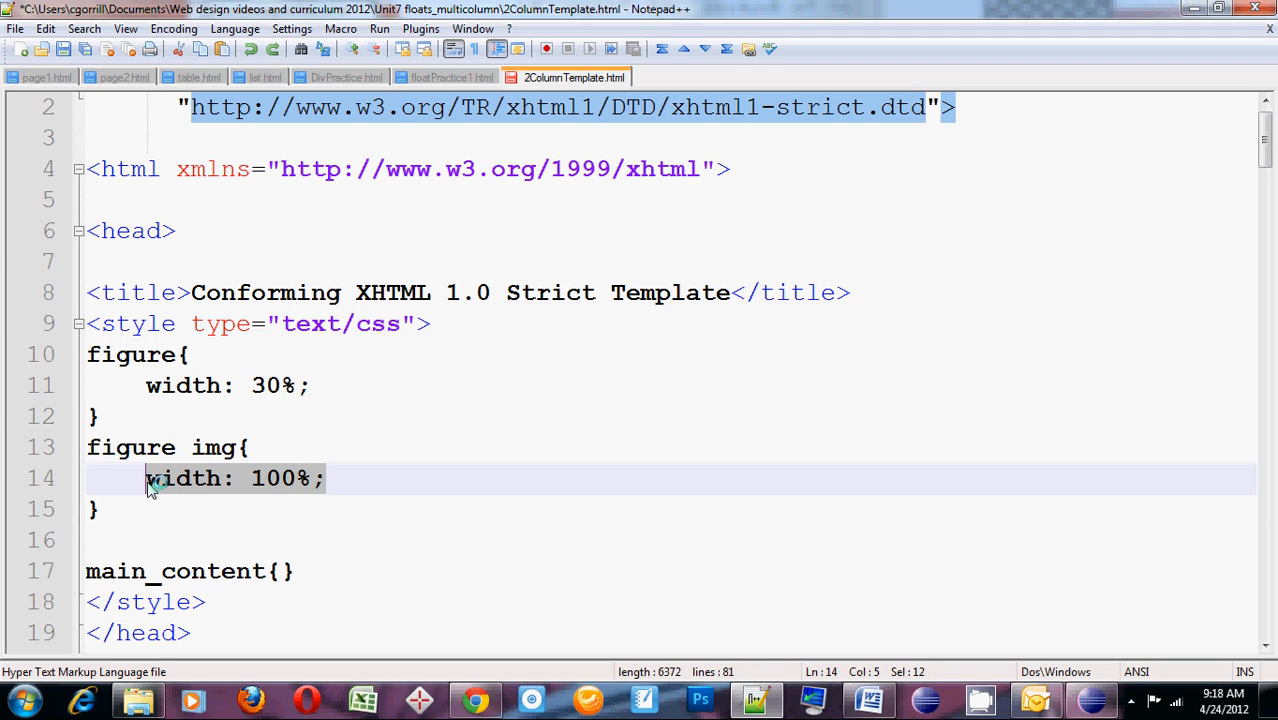
type("width: 100%;")
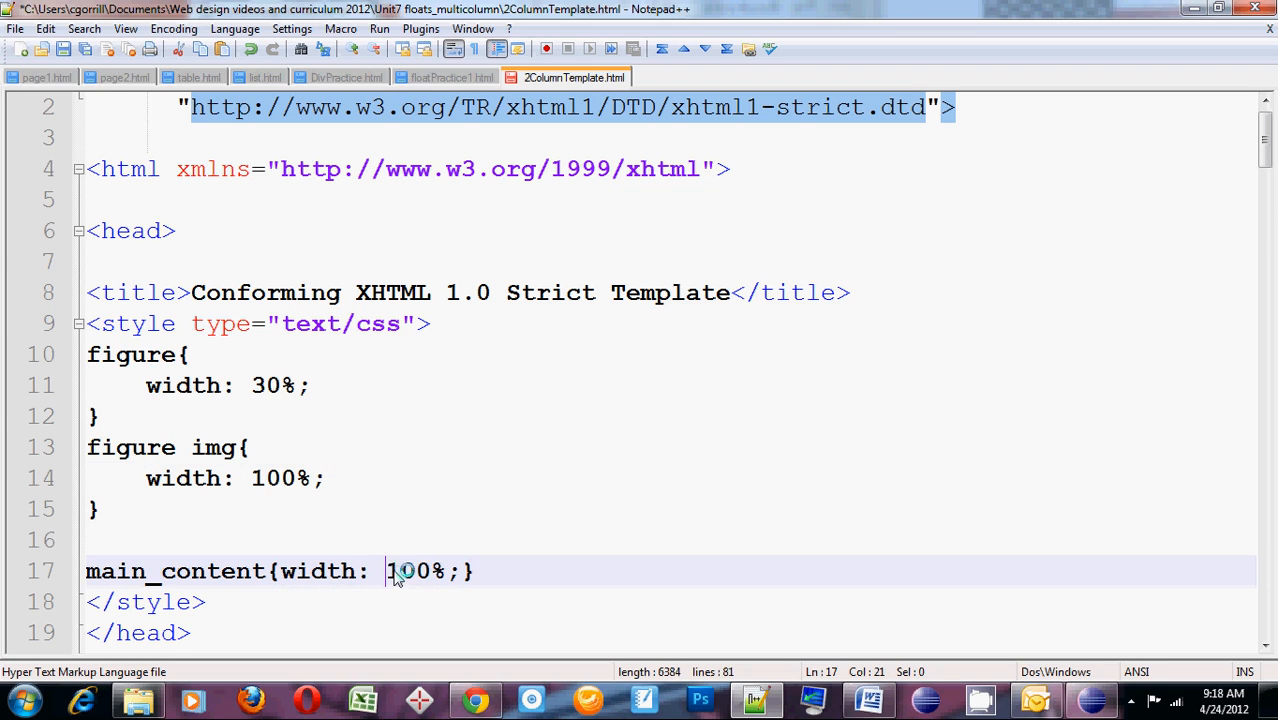
type("70%;")
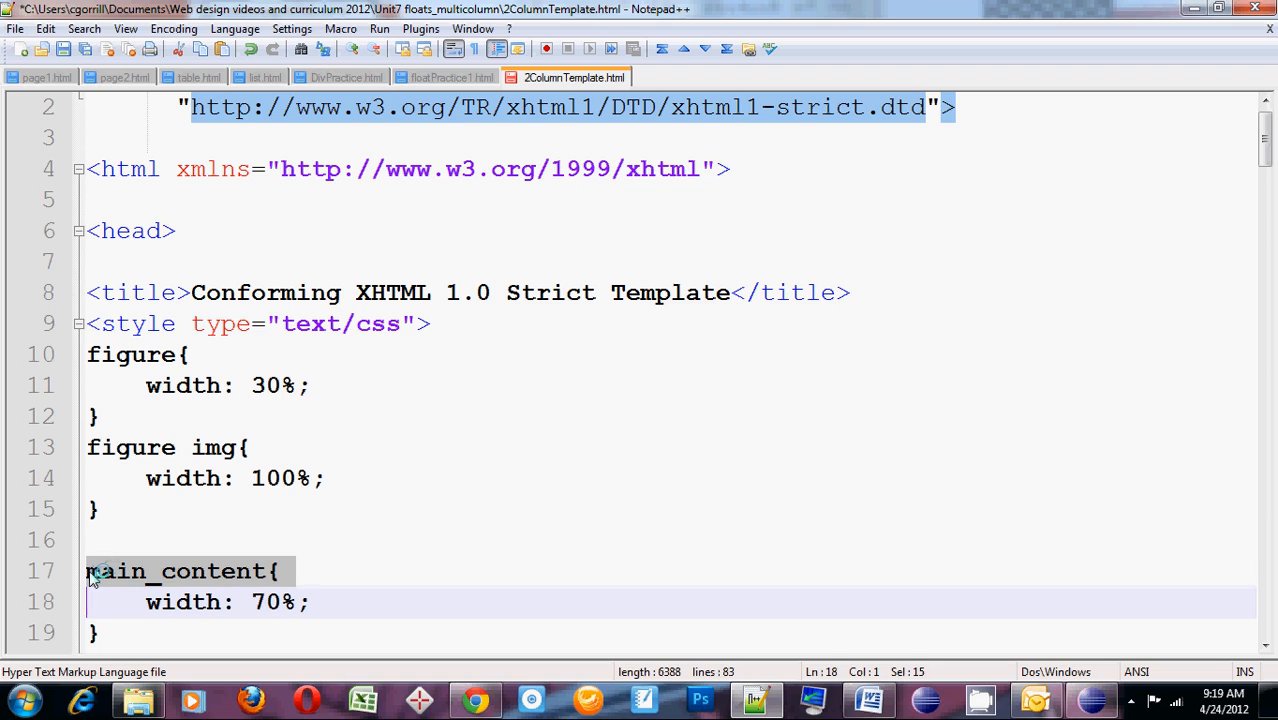
Duplicate the rule as #sidebar with a width of 30%
type("#")
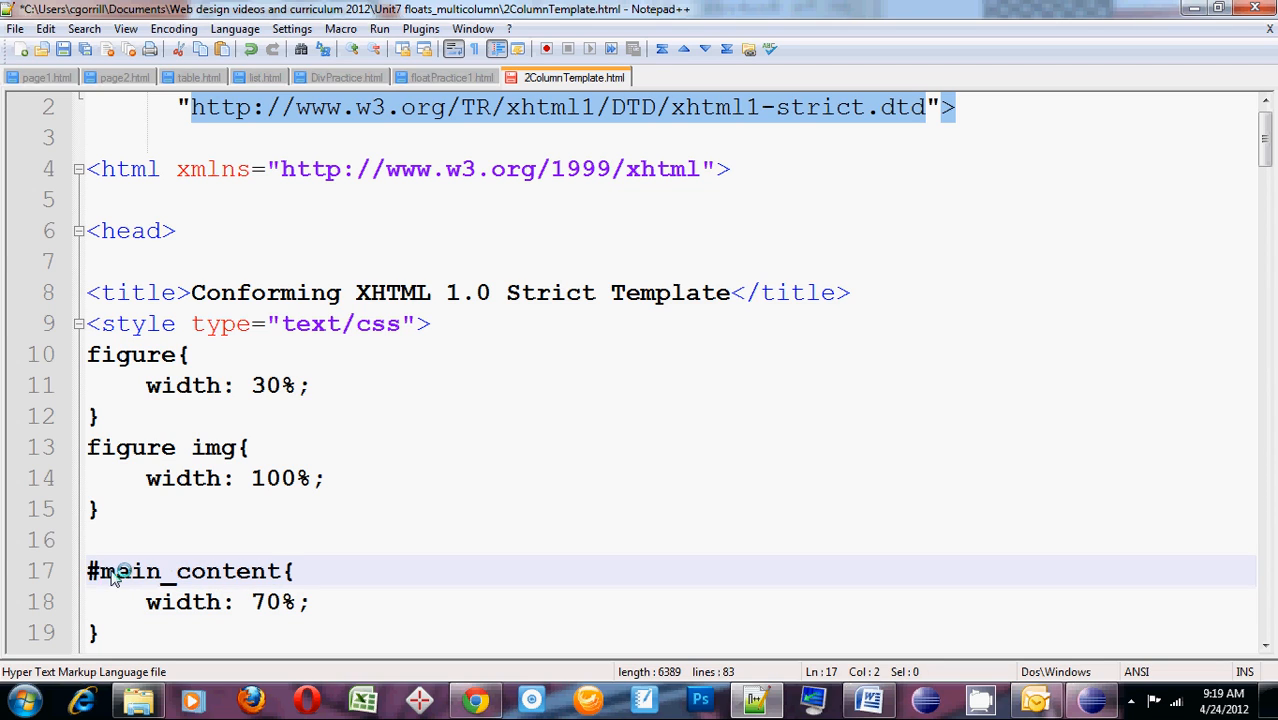
double_click(180, 572)
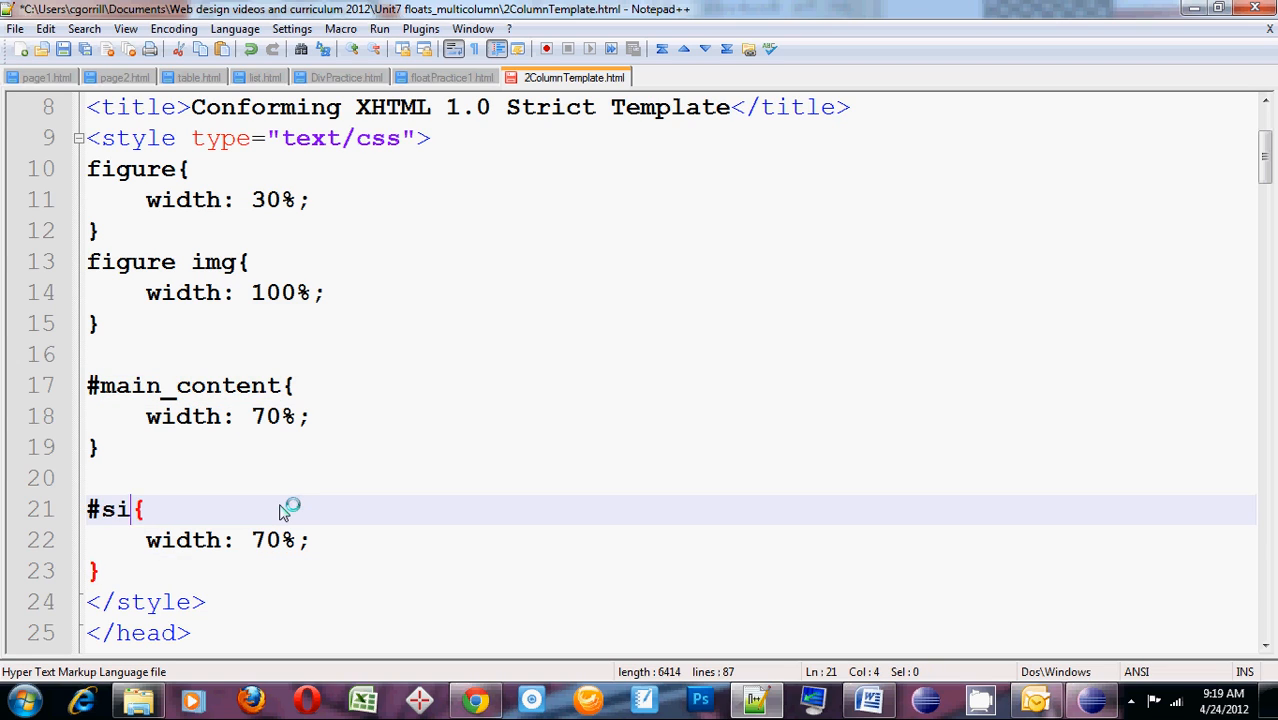
type("debar")
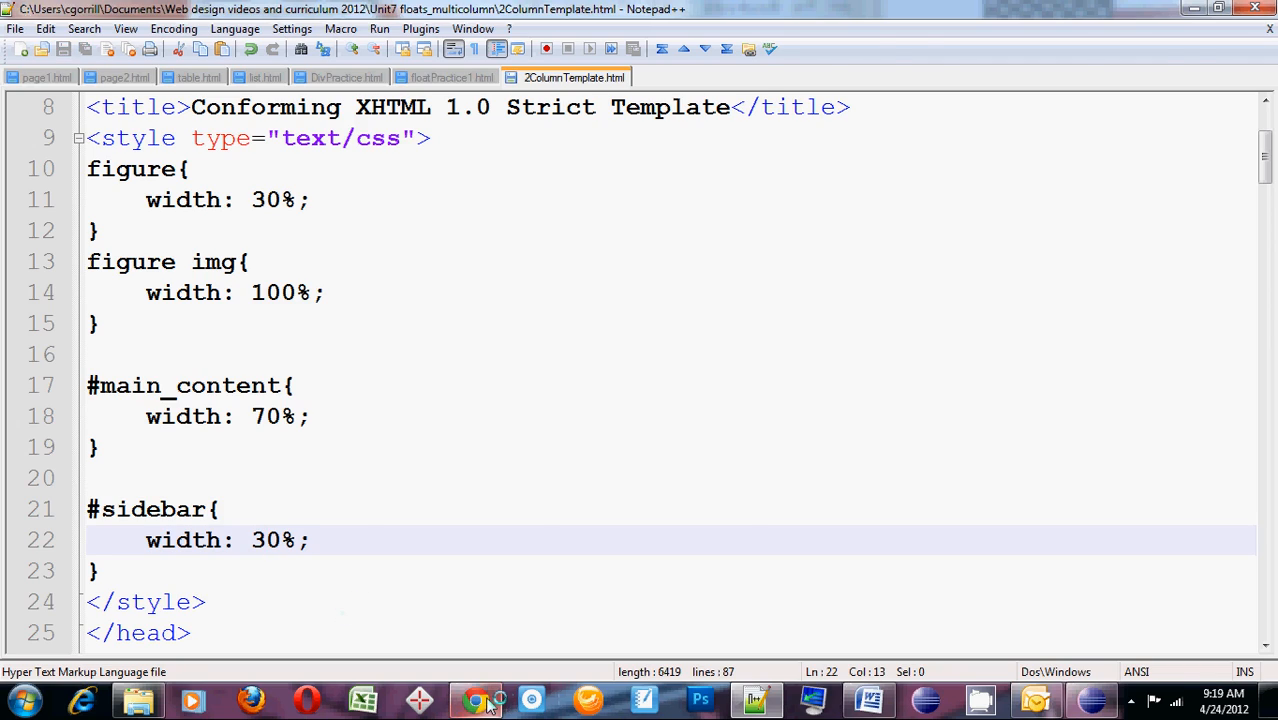
left_click(476, 700)
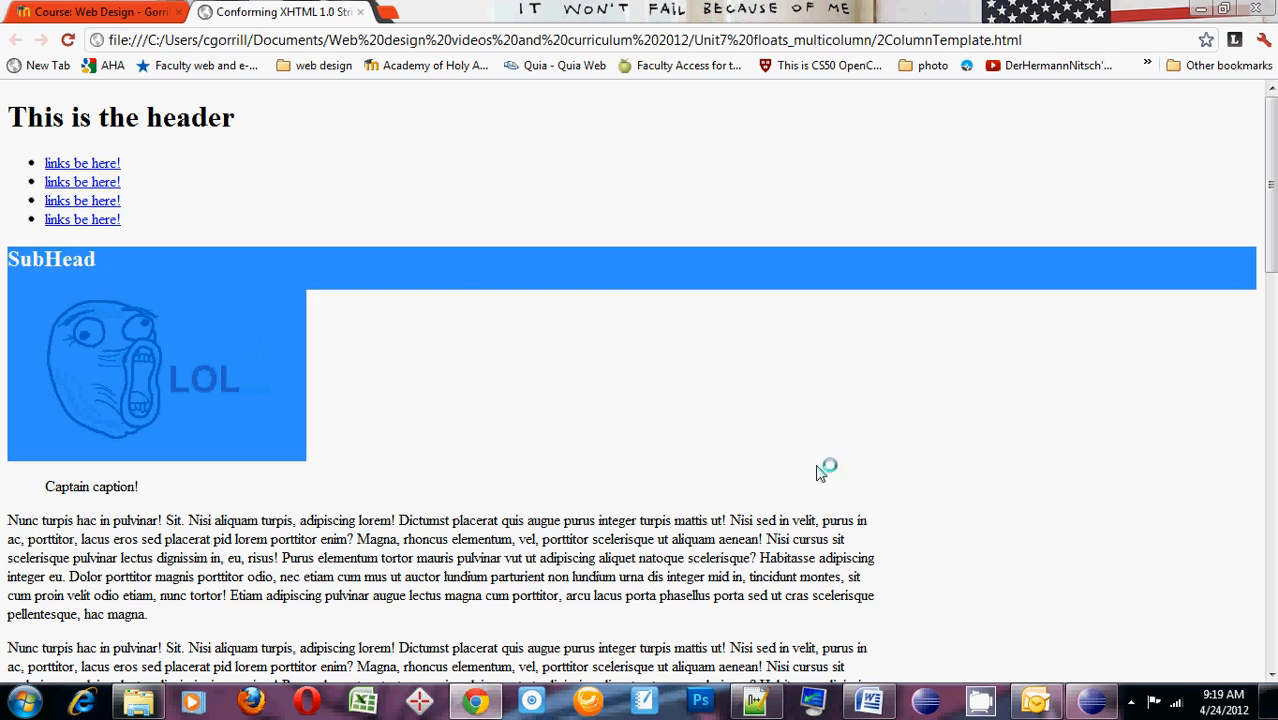
scroll("down", 3)
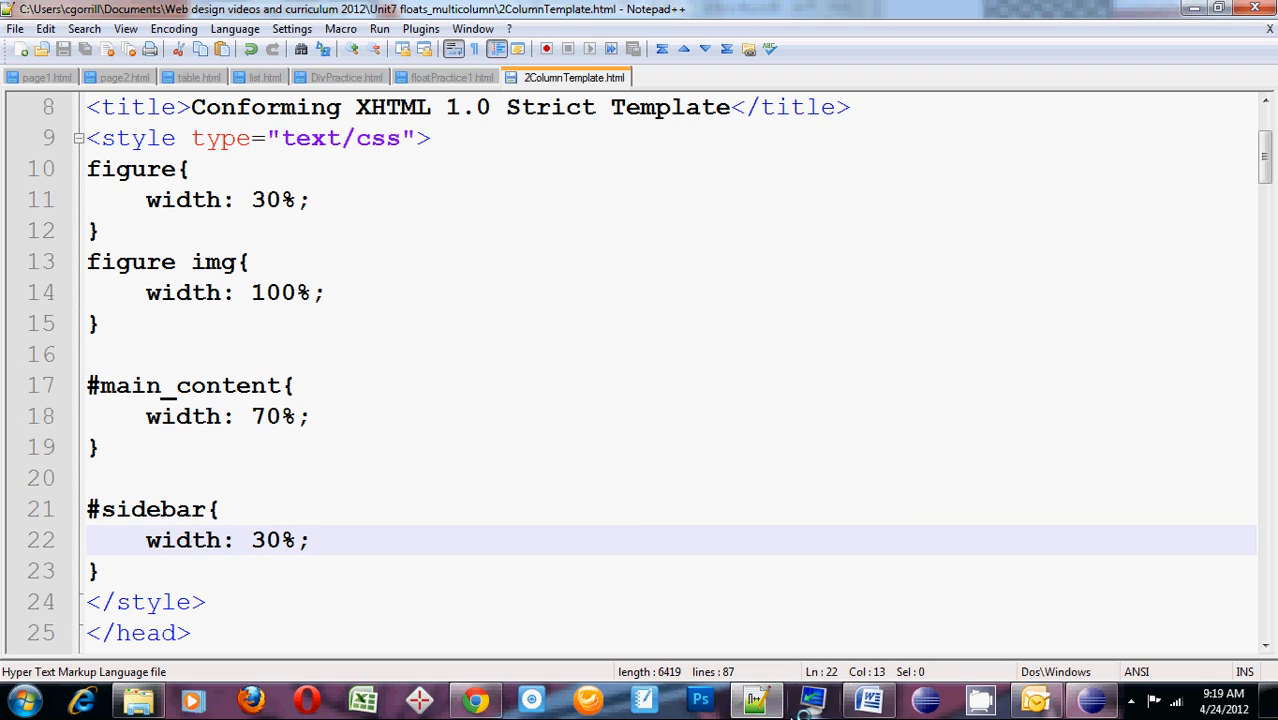
Add float: left to both the #main_content and #sidebar rules
left_click(312, 416)
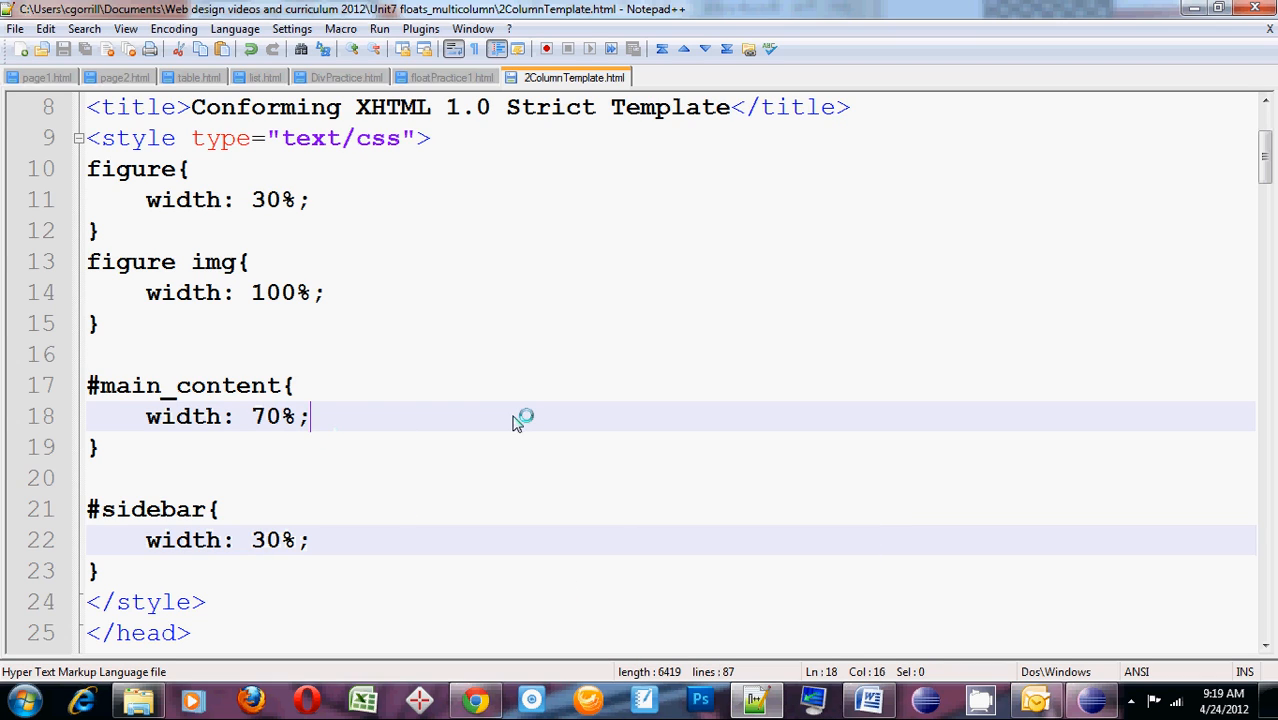
type("float: ;")
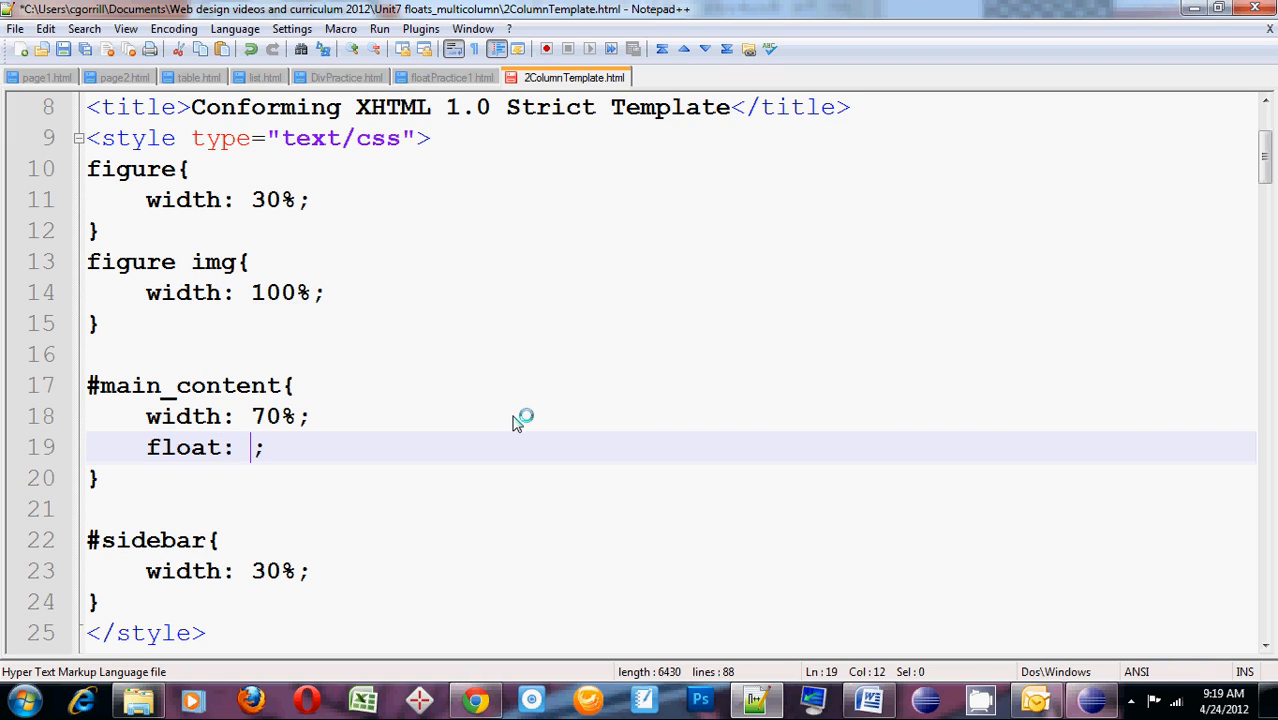
type("let")
type("float: left;")
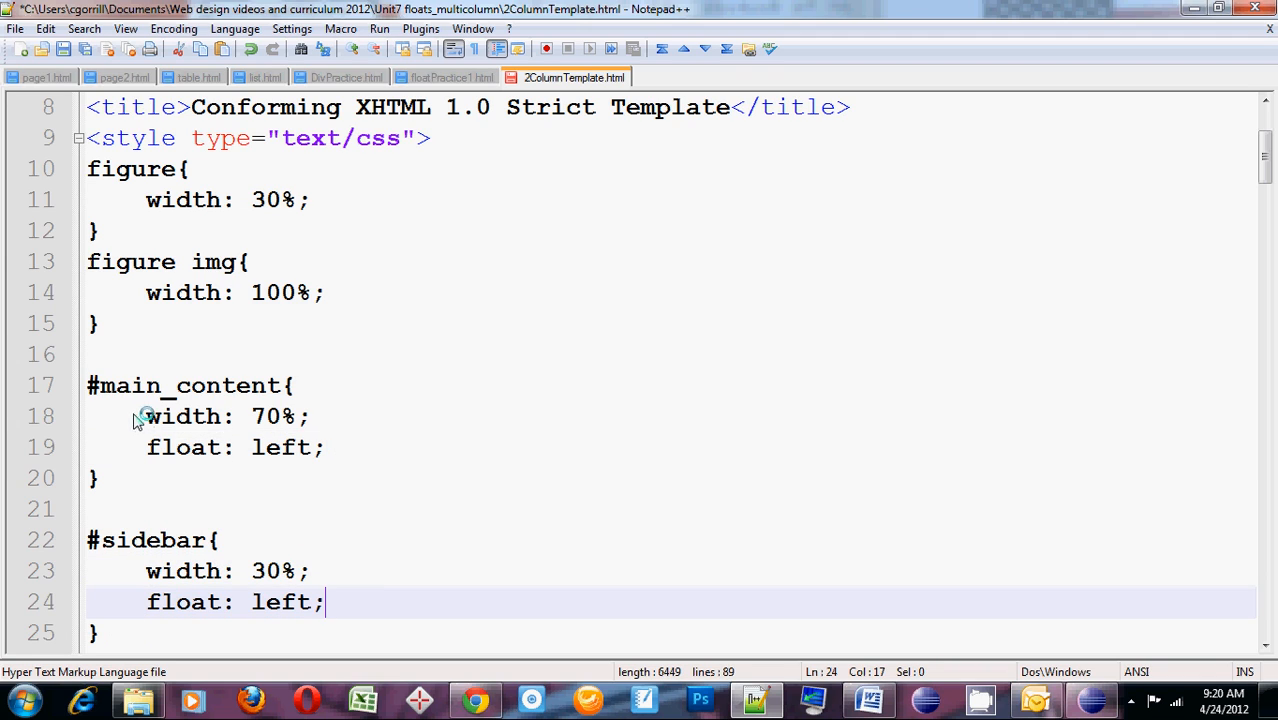
left_click(188, 448)
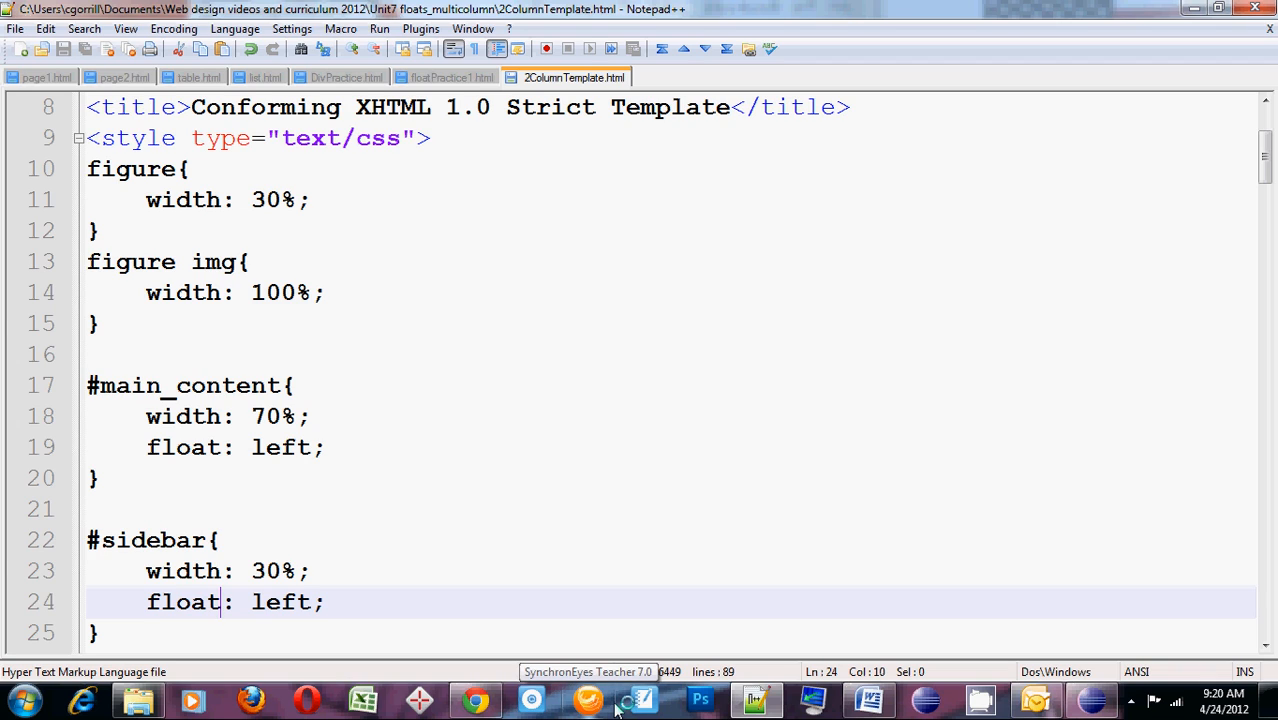
mouse_move(620, 704)
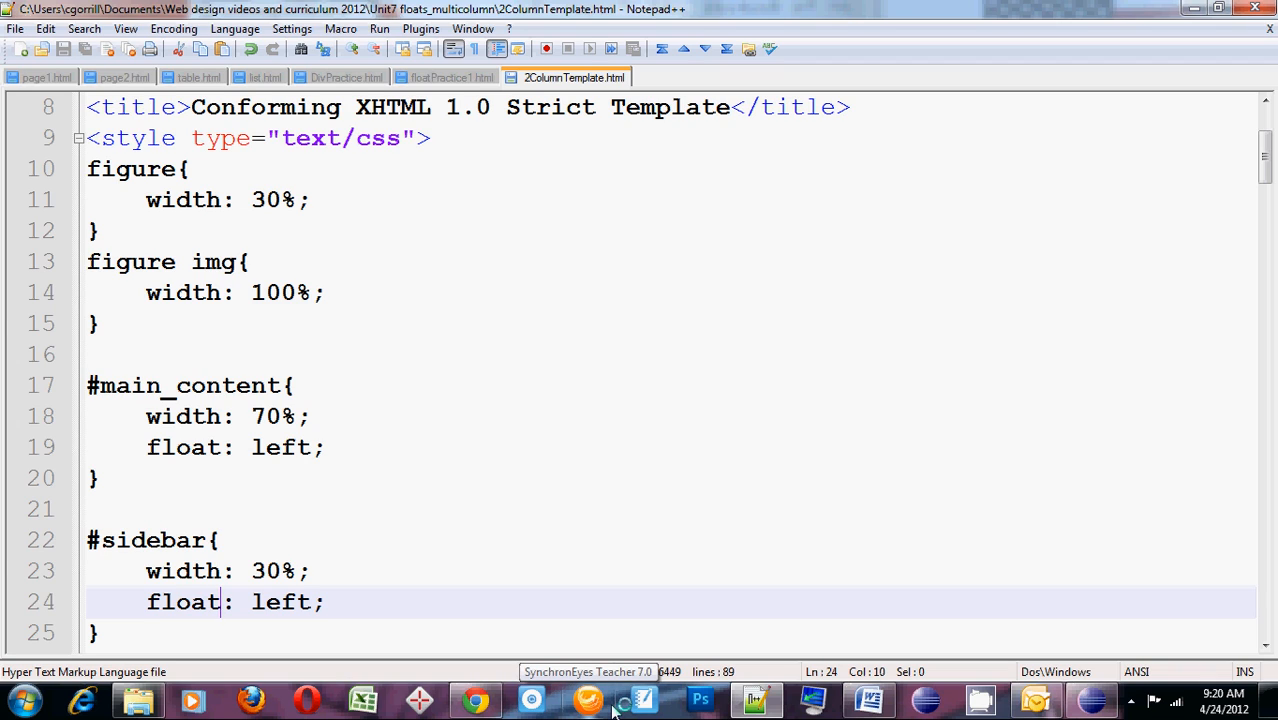
mouse_move(476, 700)
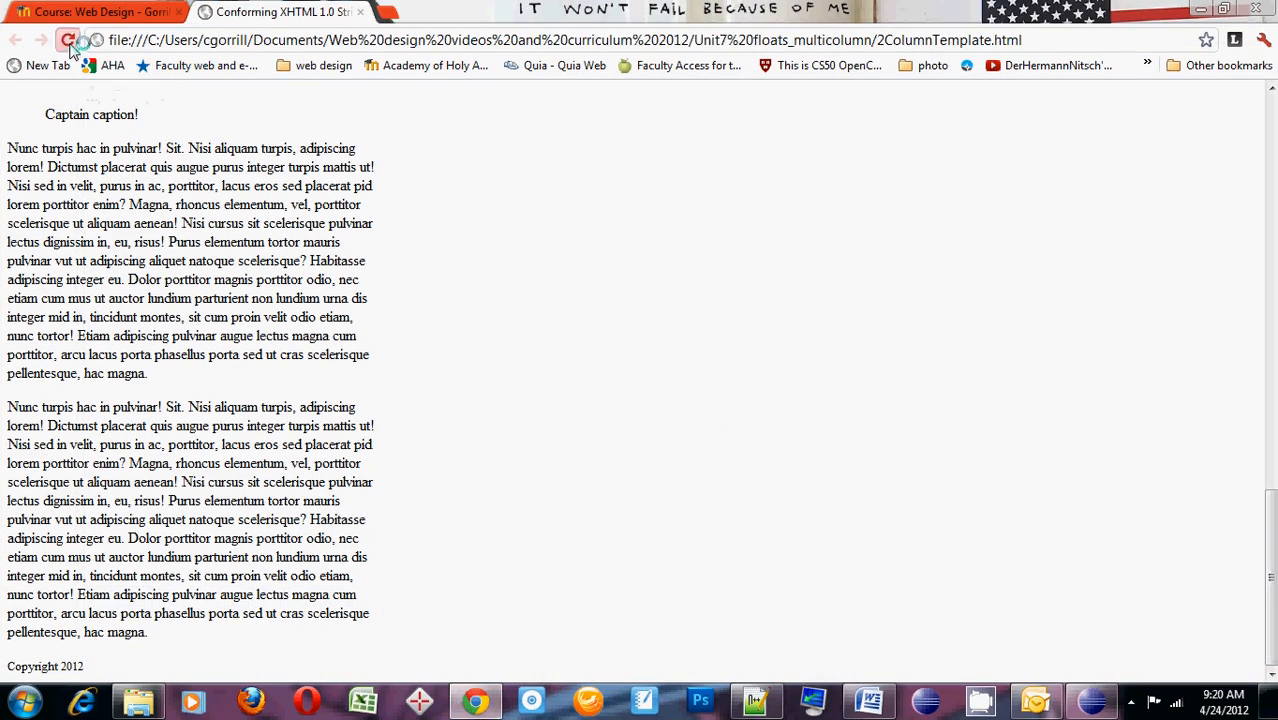
Reload the page in Chrome and scroll to check the two-column layout and footer
left_click(68, 40)
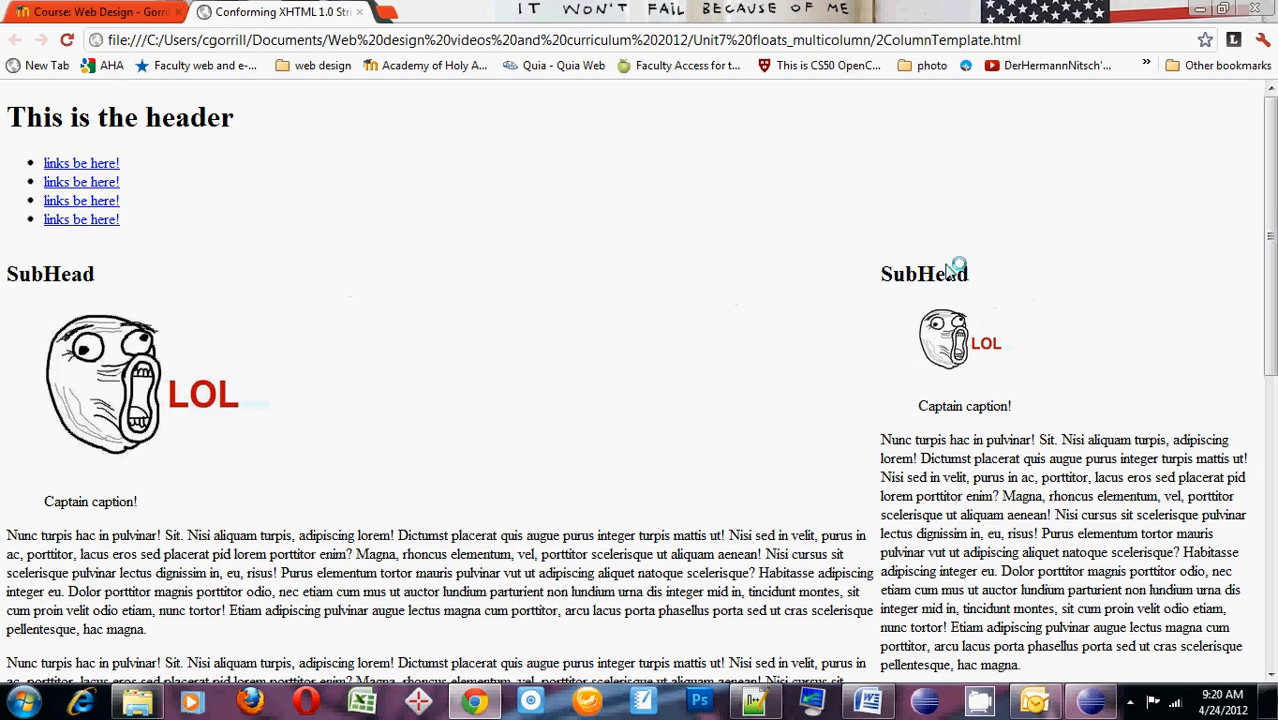
scroll("down", 3)
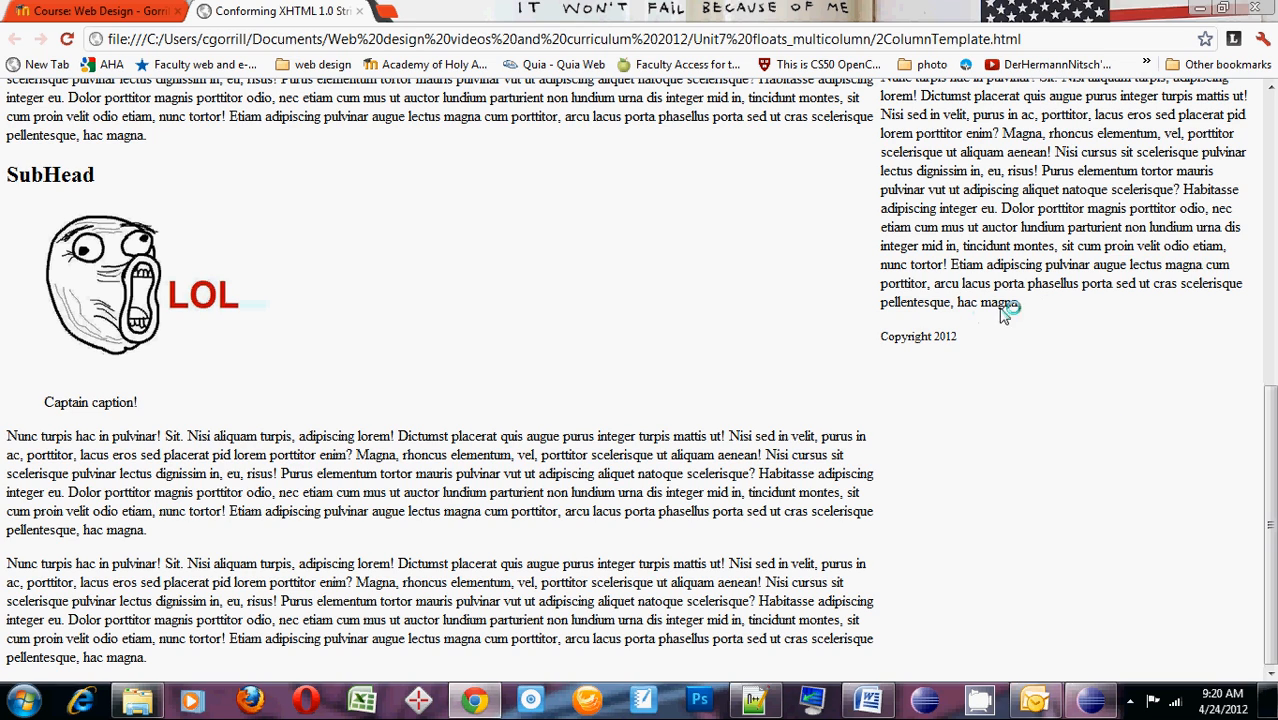
mouse_move(980, 318)
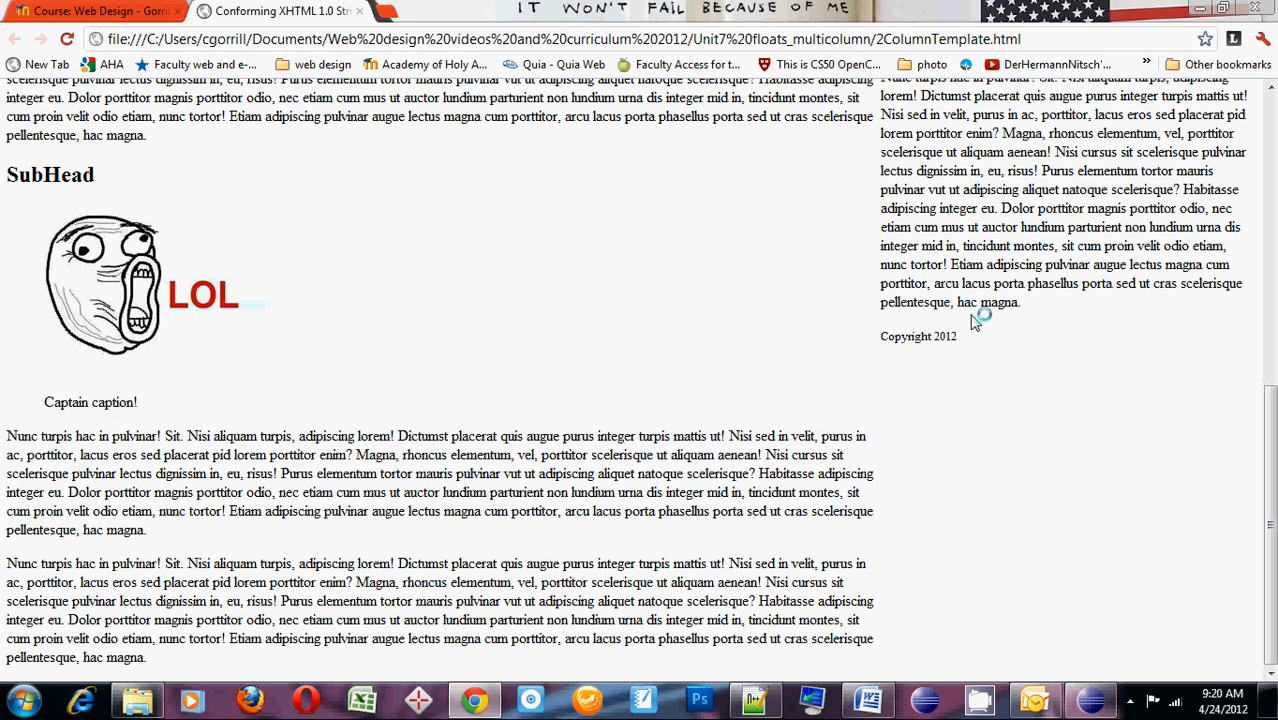
mouse_move(944, 348)
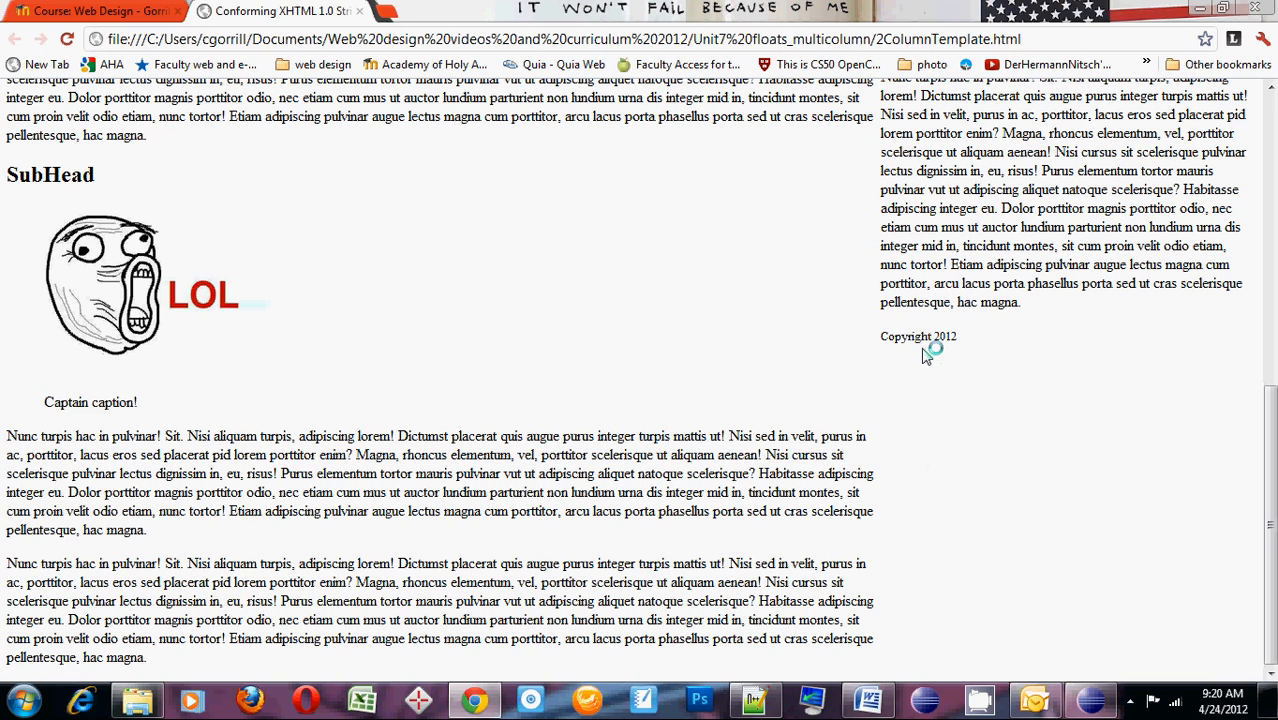
mouse_move(920, 408)
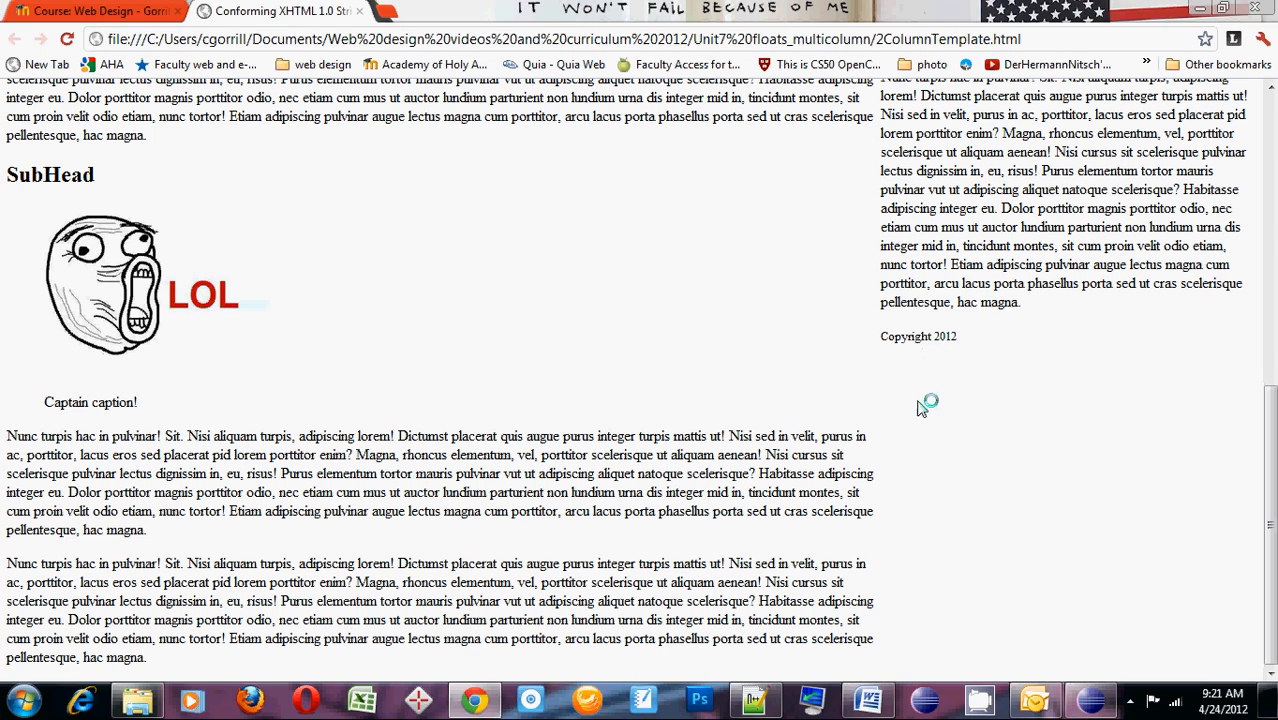
mouse_move(808, 700)
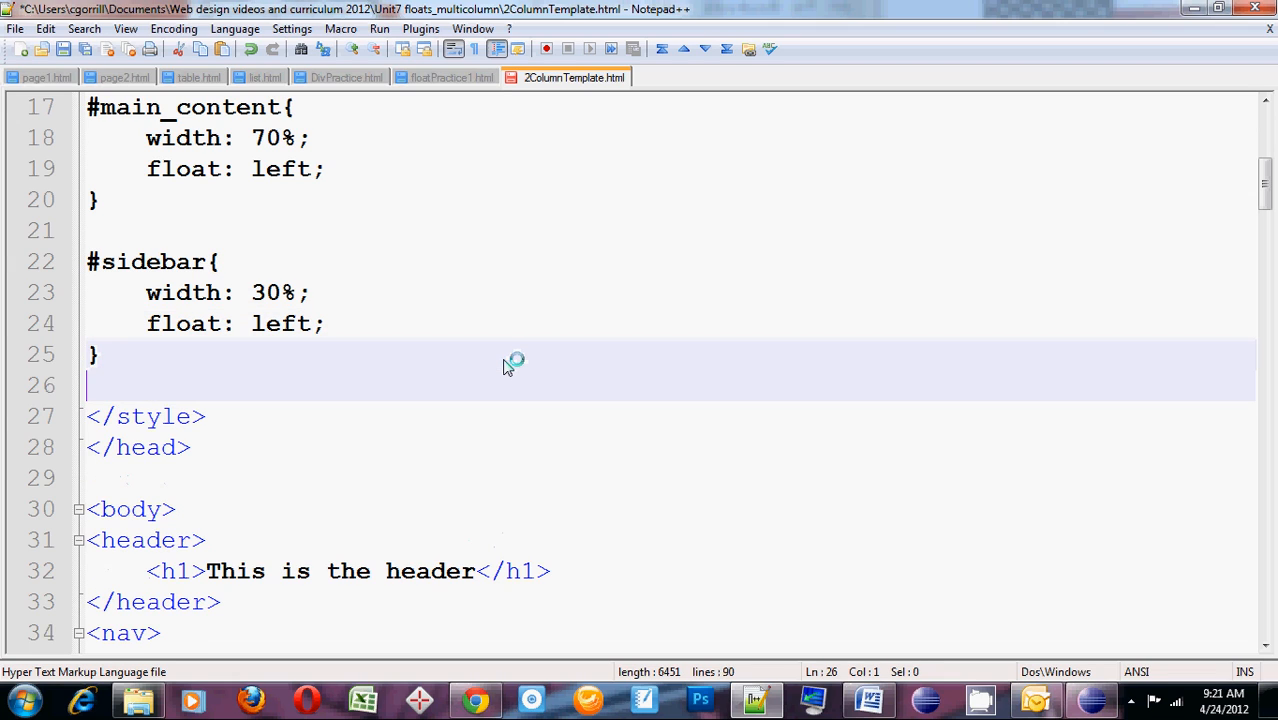
Write a footer rule with clear: left below the #sidebar rule
type("footer")
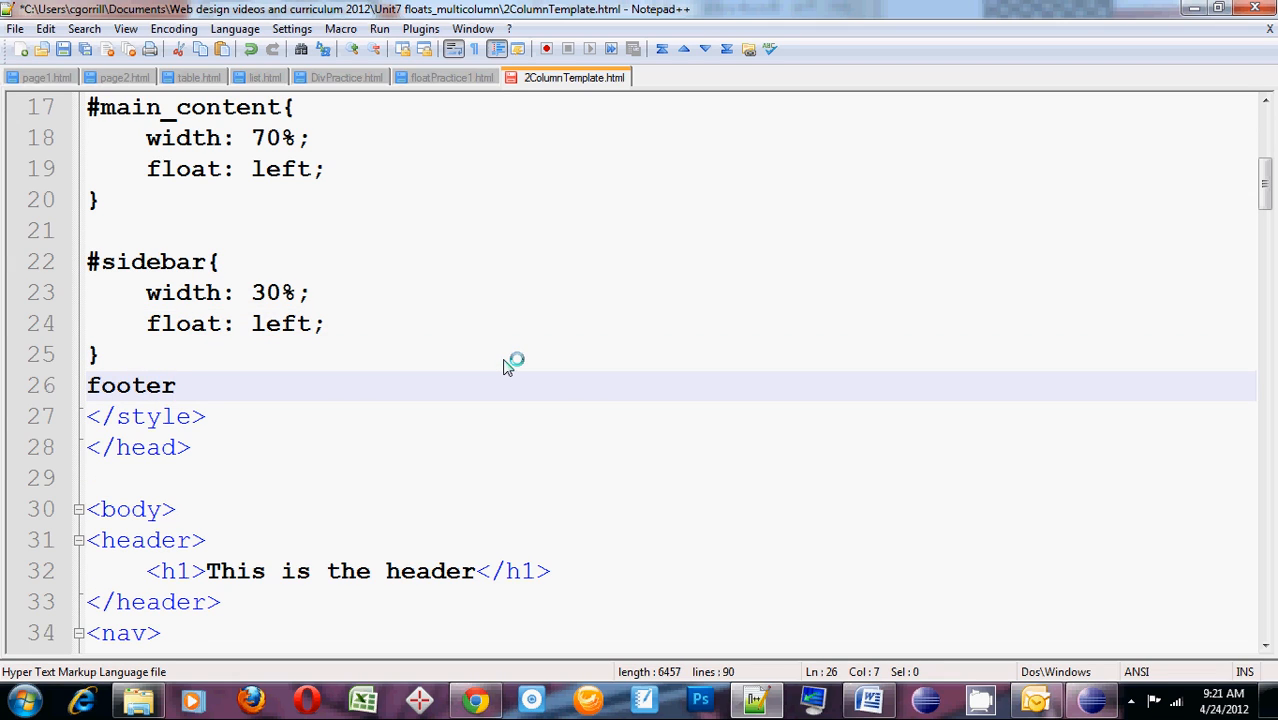
type("{")
type("}")
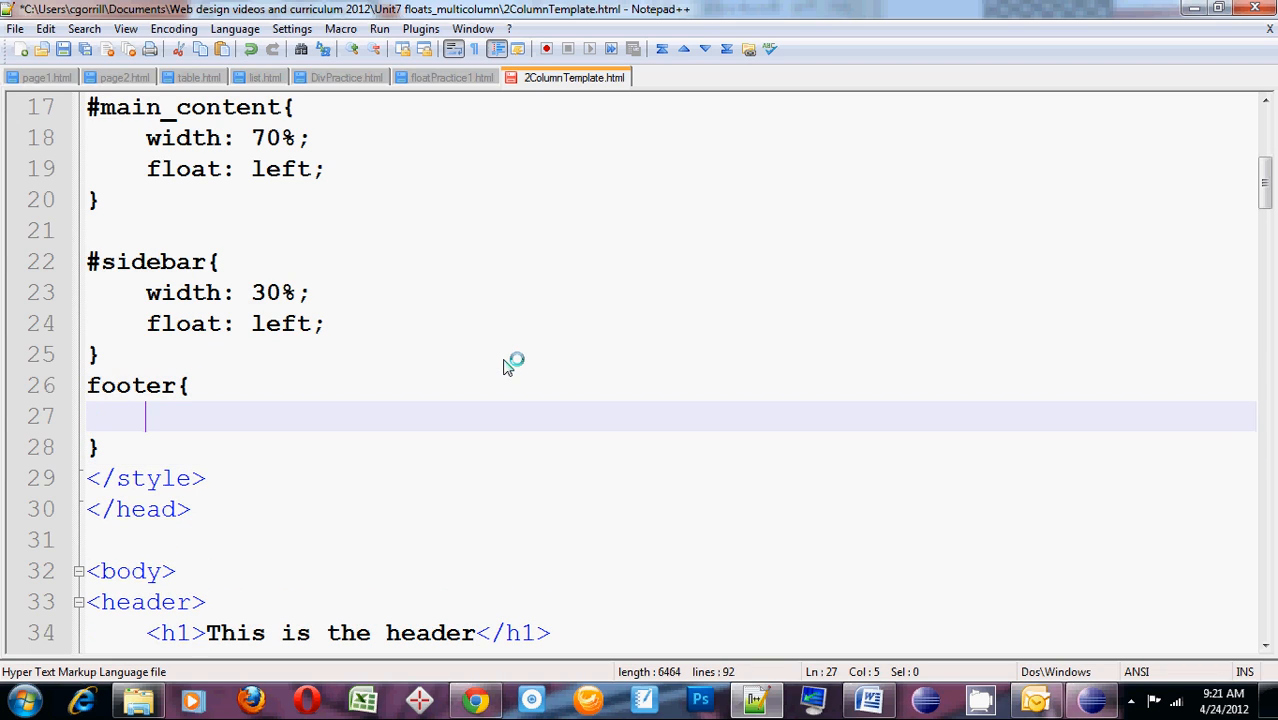
type("clear")
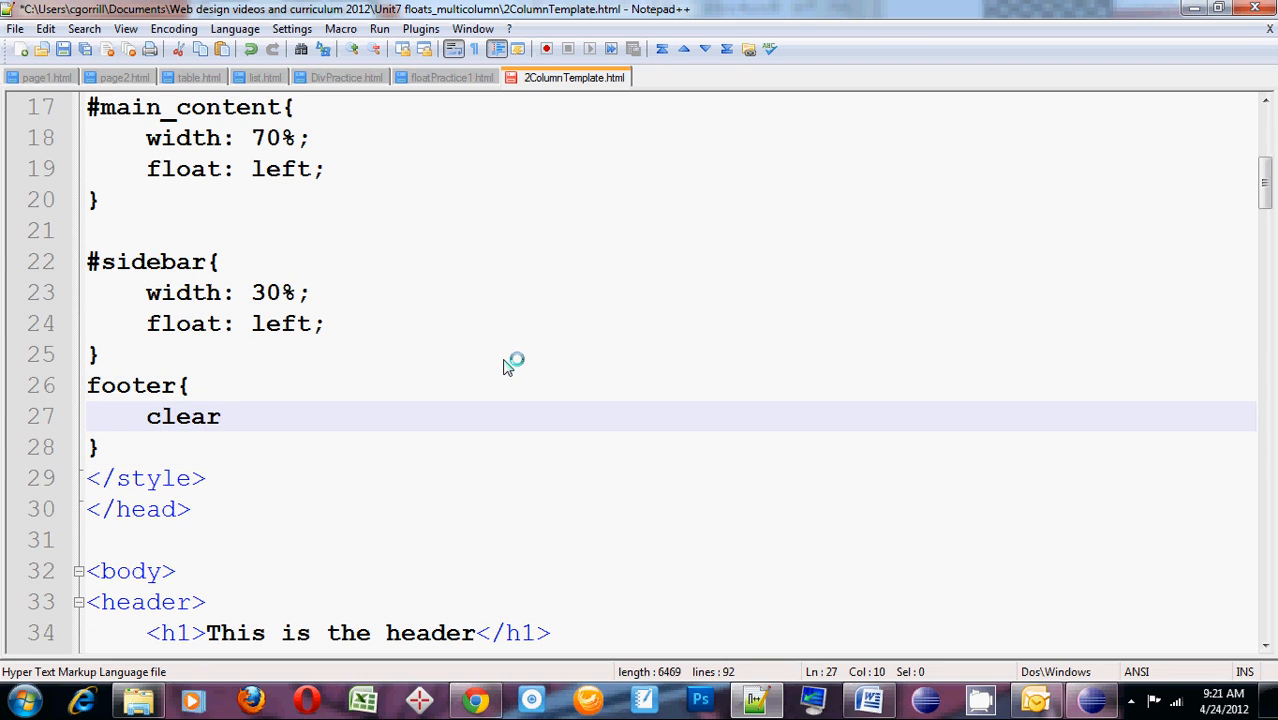
type(": ;")
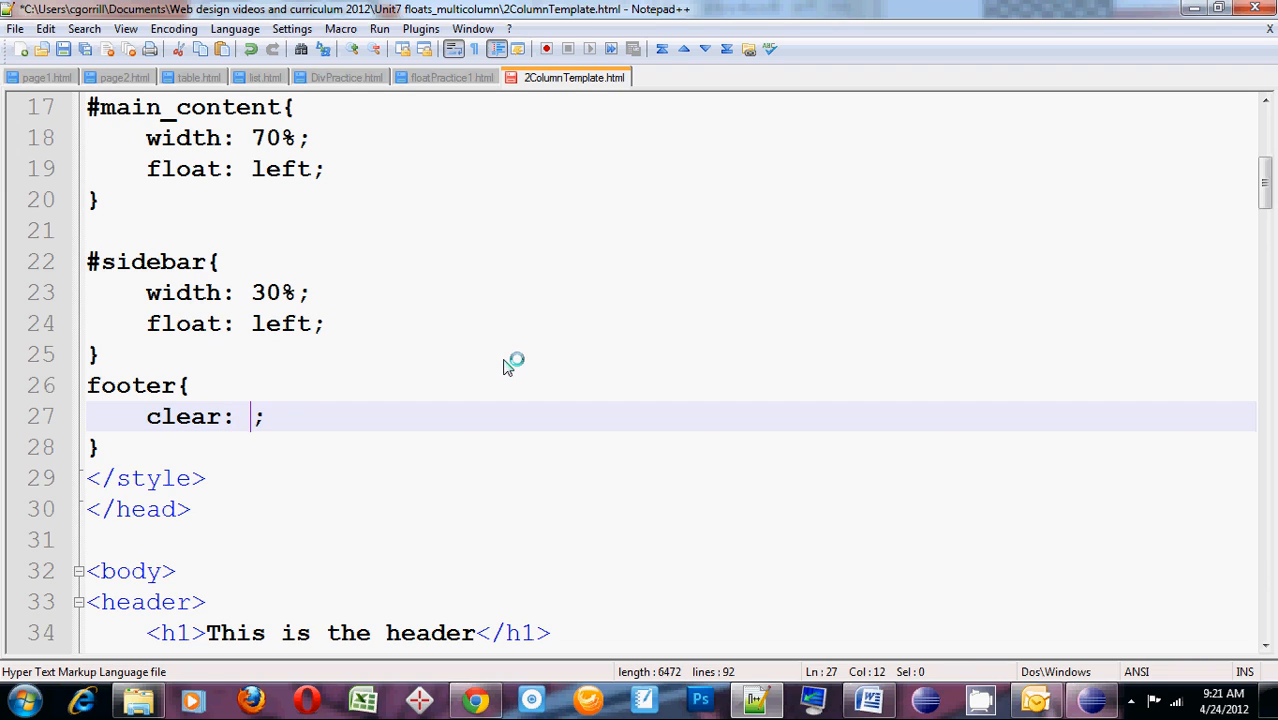
type("left")
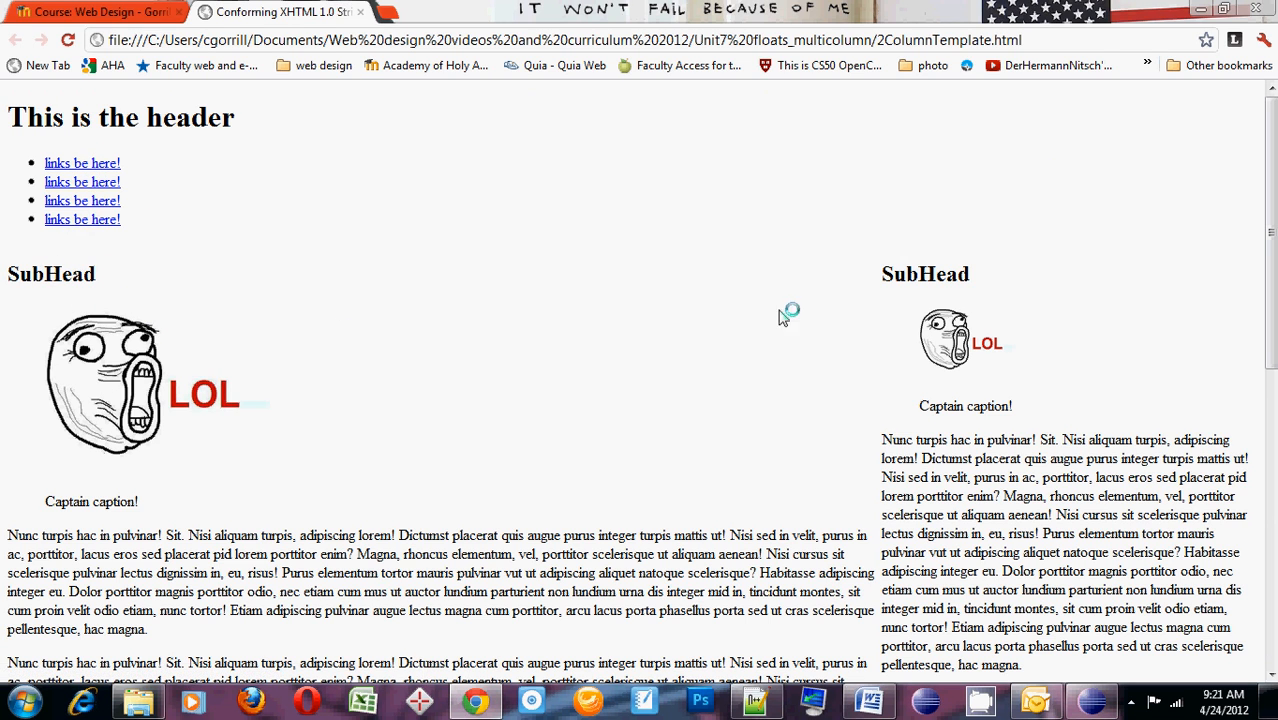
scroll("down", 3)
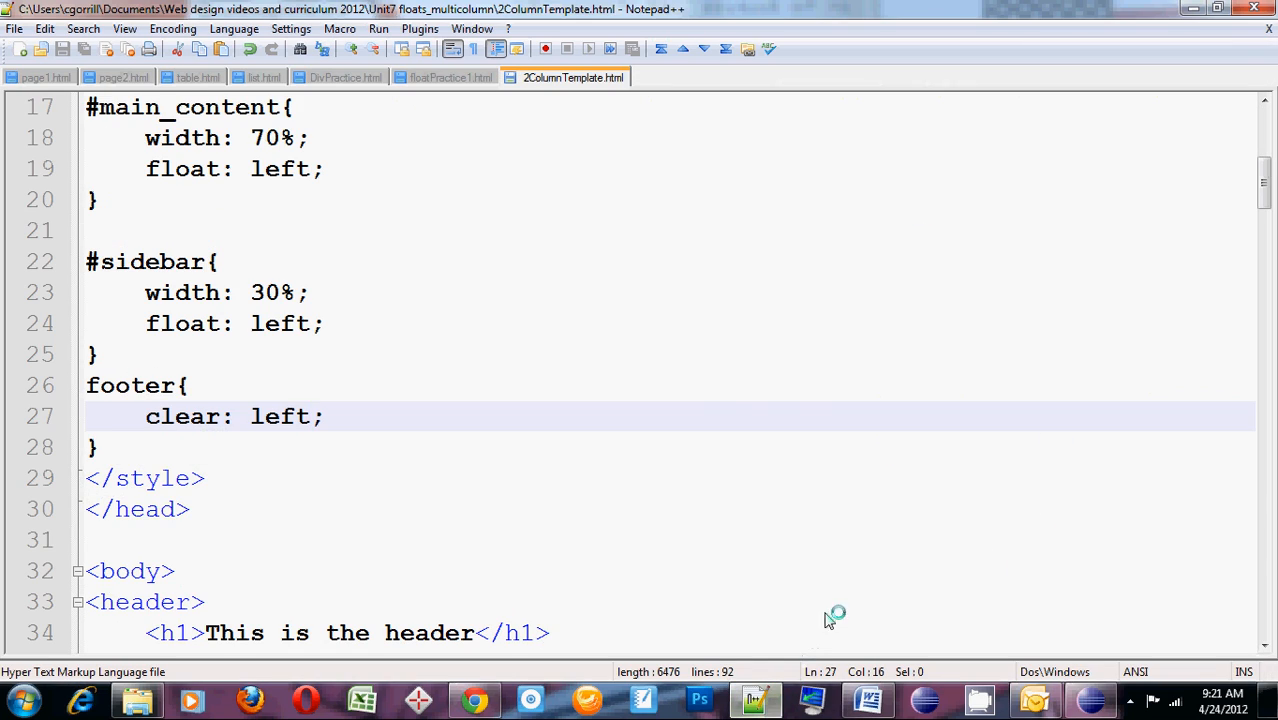
scroll("down", 3)
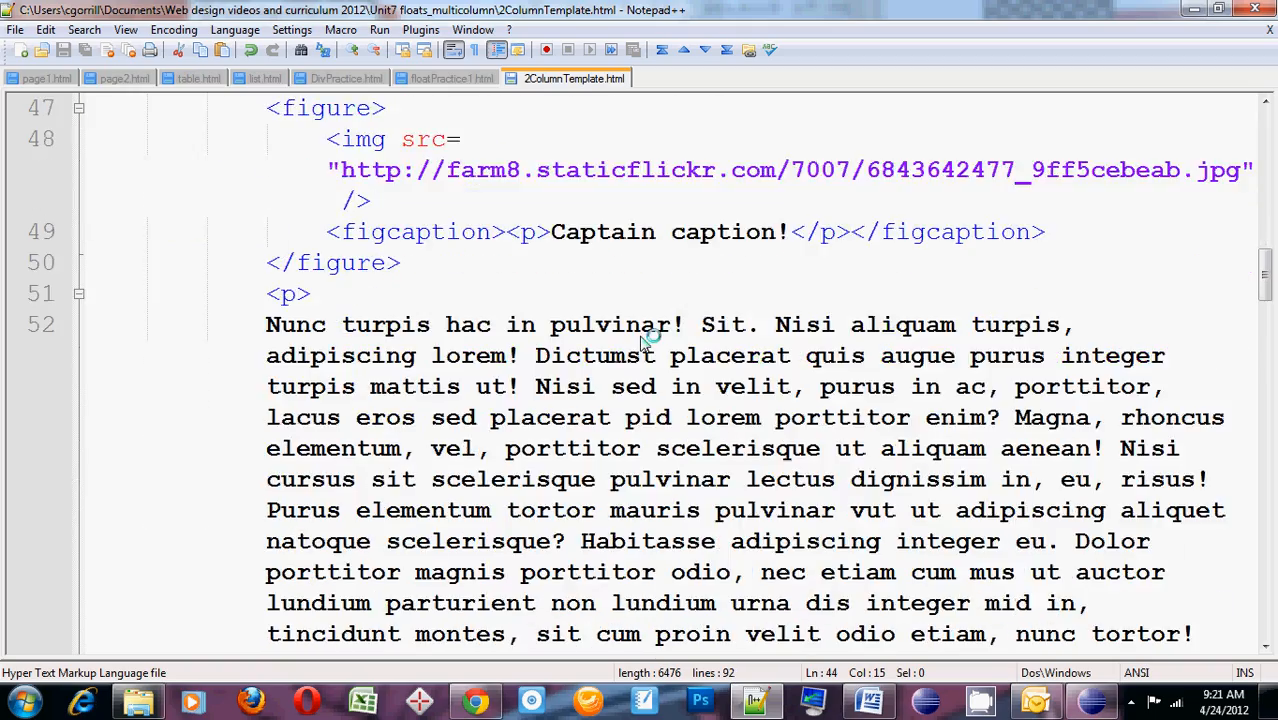
scroll("down", 3)
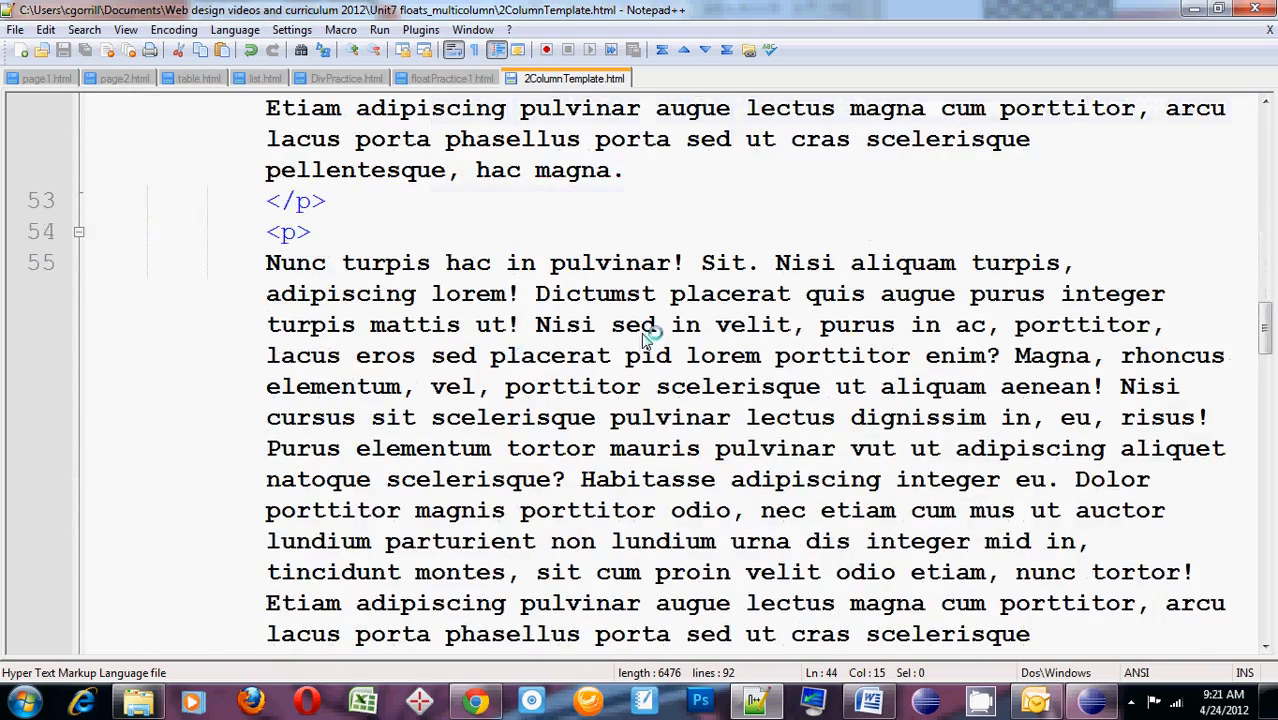